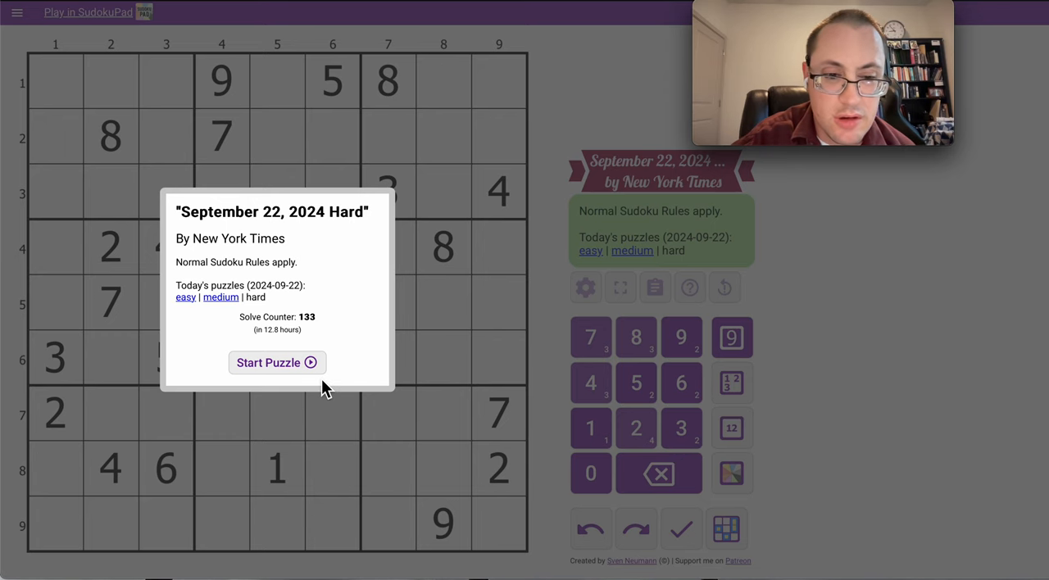
Start the September 22 Hard puzzle and pencil corner 8s in row 3's middle box and 2s in column 3's top cells.
left_click(277, 362)
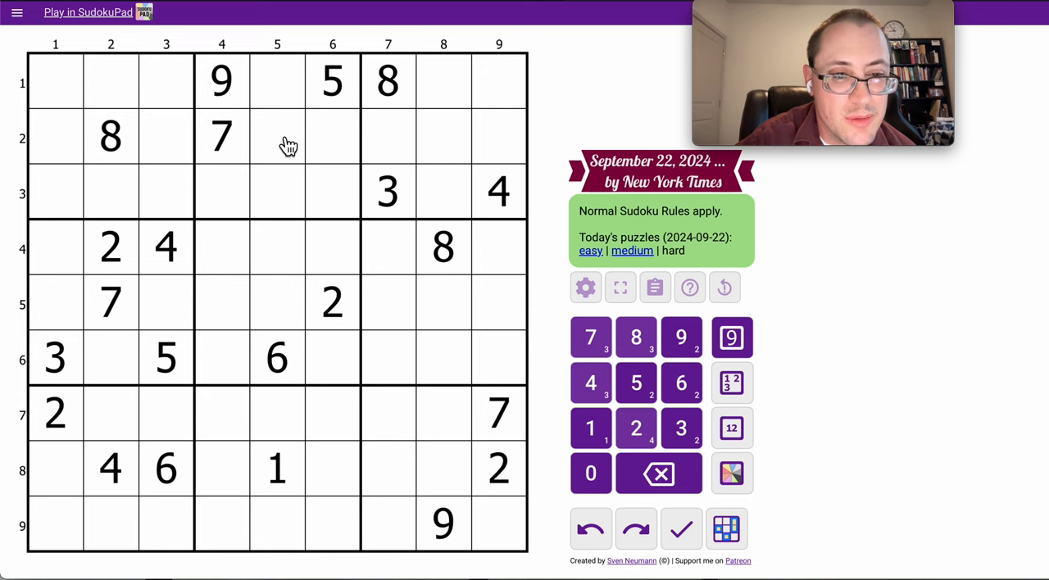
left_click(387, 81)
type("2")
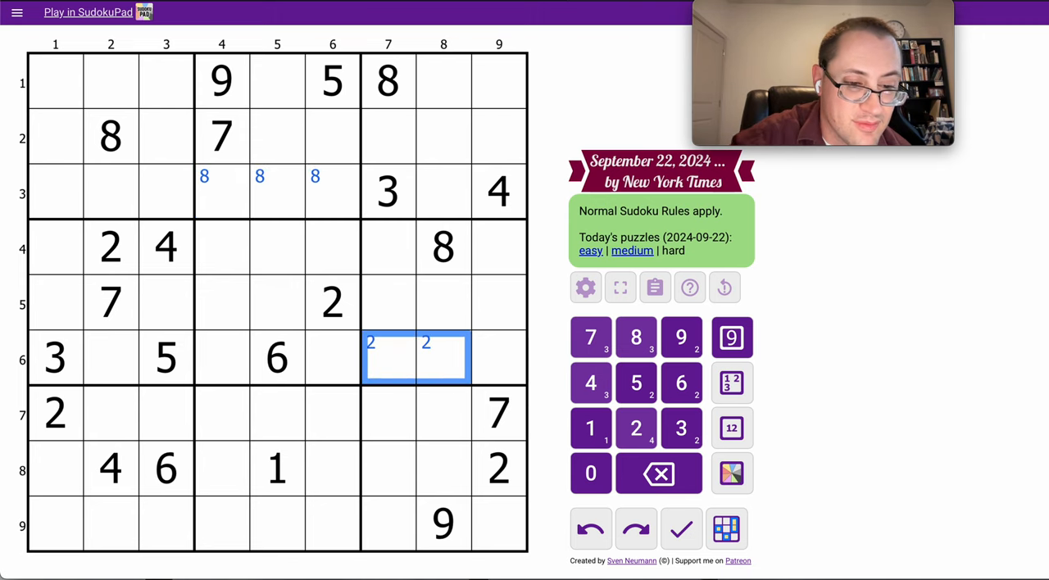
mouse_move(242, 525)
type("2")
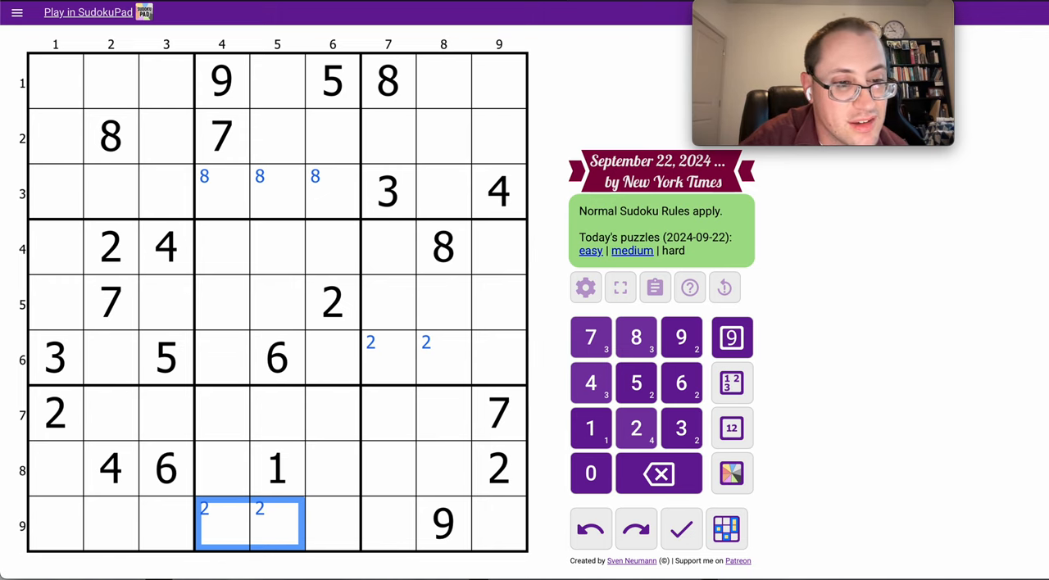
left_click(165, 190)
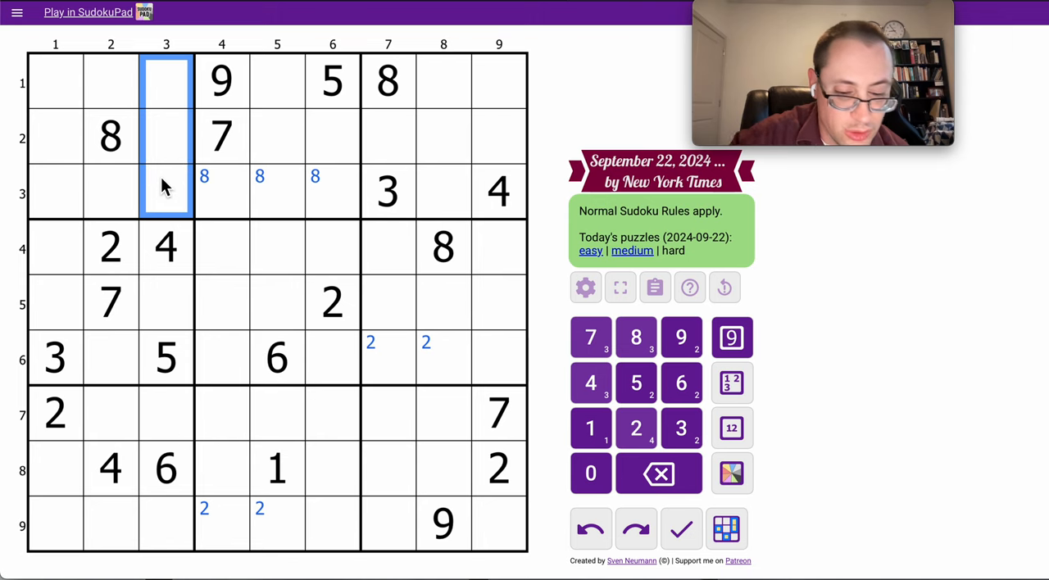
left_click(637, 430)
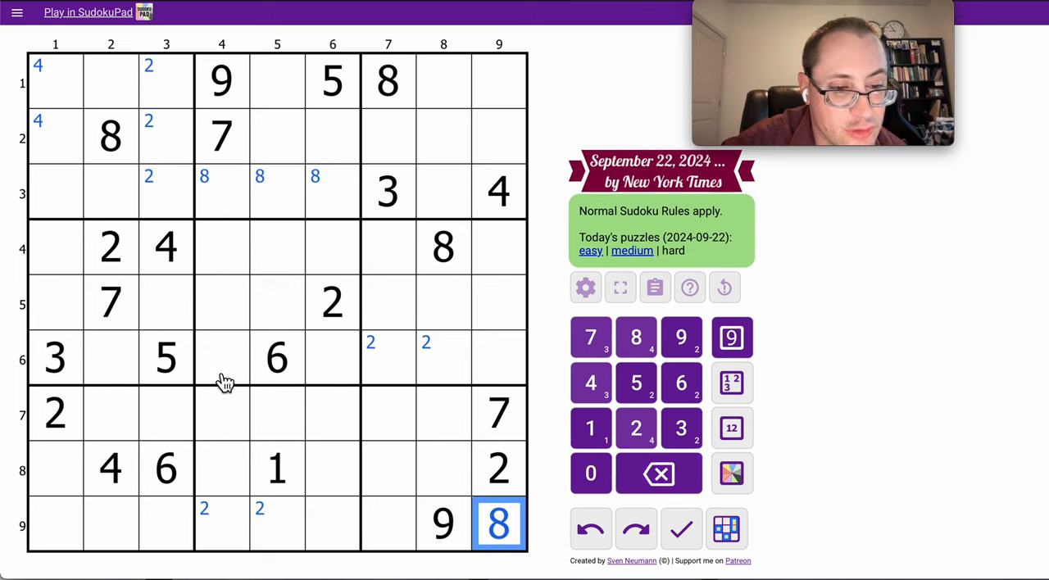
Place 8 in r9c9 and mark corner 6s in the open cells of columns 1 and 2.
left_click(166, 303)
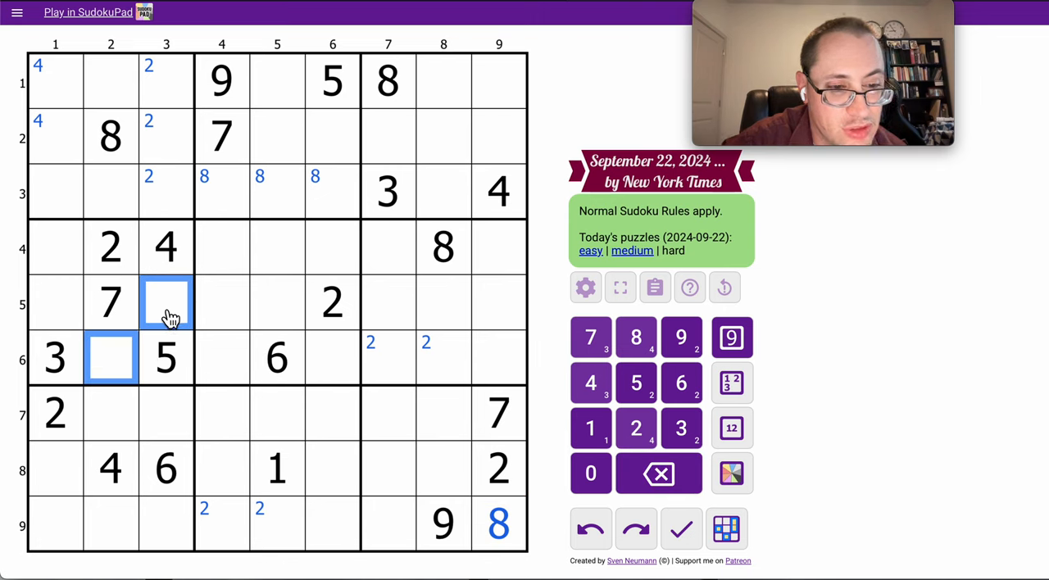
mouse_move(181, 492)
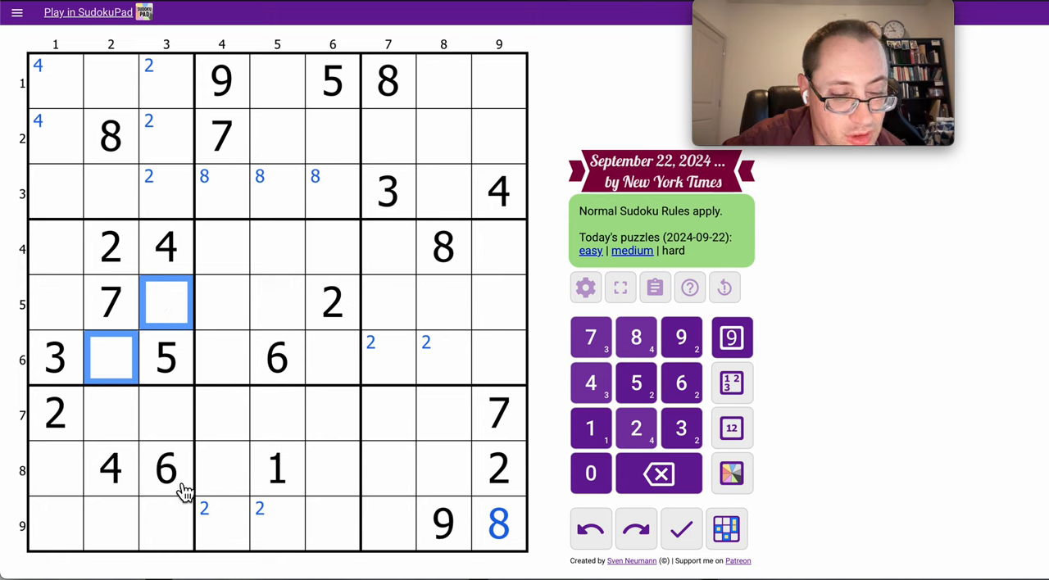
left_click(276, 357)
type("6")
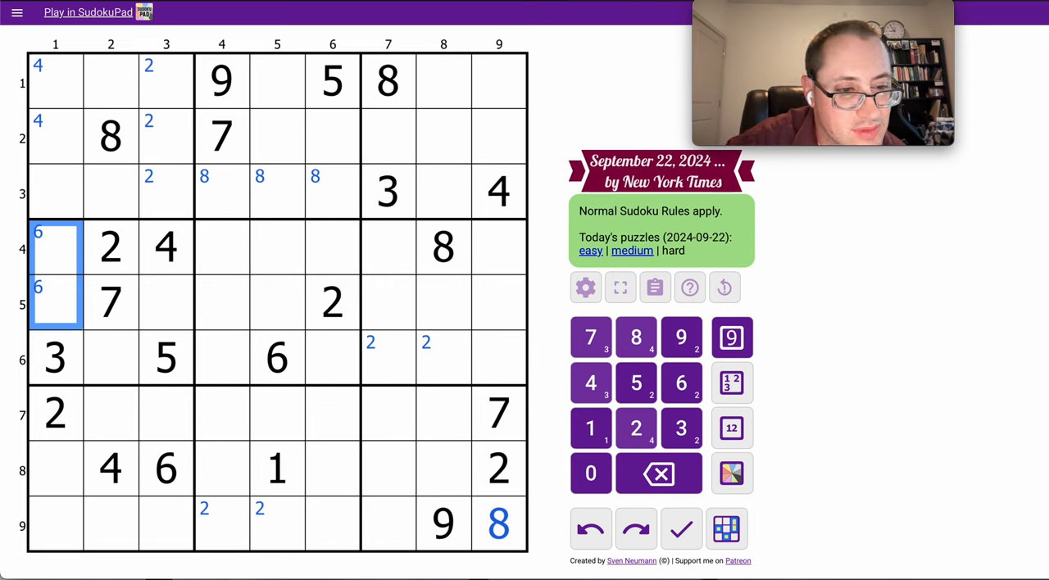
left_click(112, 138)
type("6")
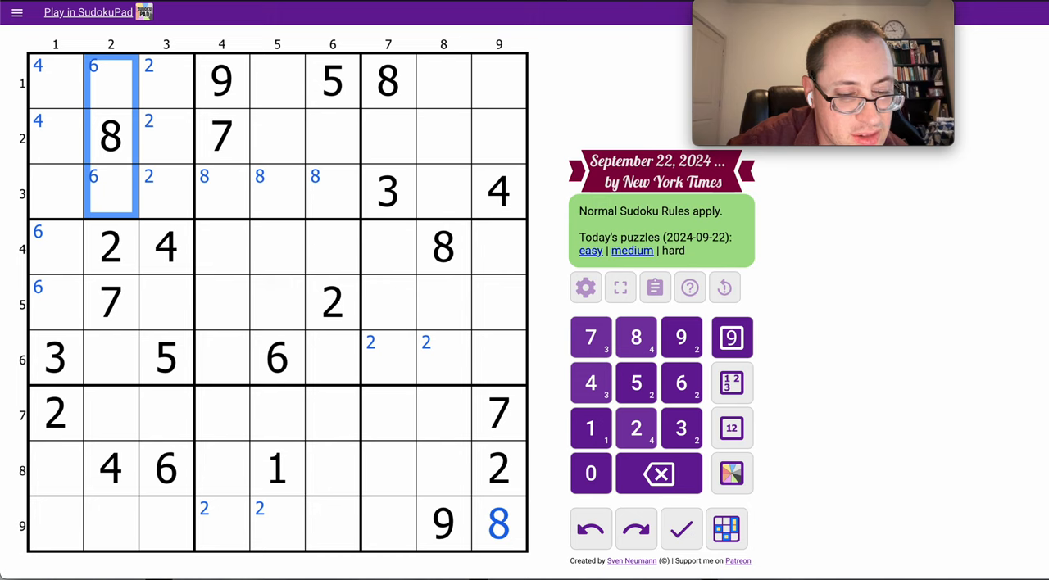
mouse_move(85, 264)
type("169")
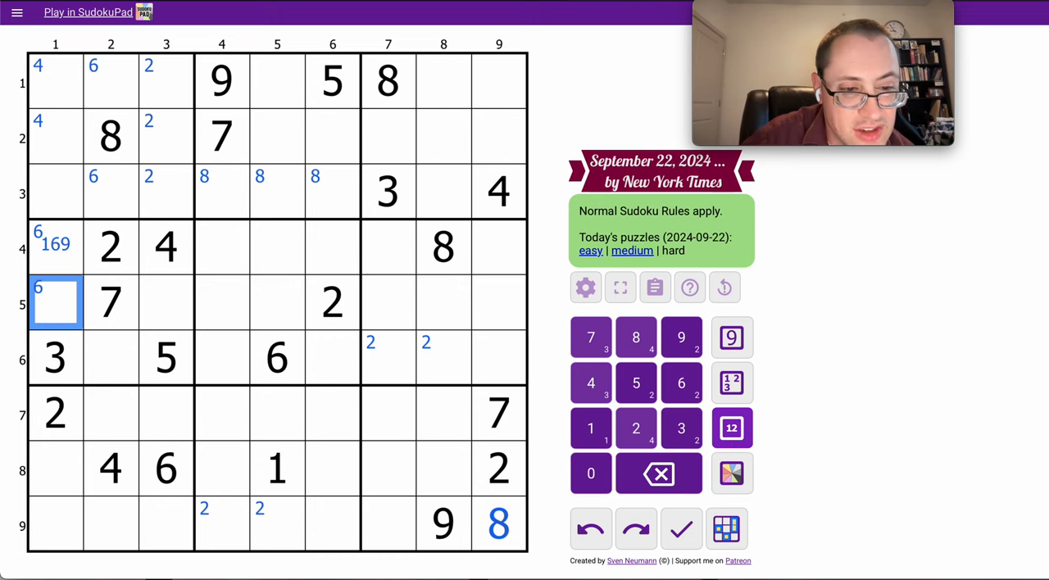
Add centre candidates 169, 1689, 19 and 189 across the middle-left box's lower cells.
left_click(590, 428)
type("19")
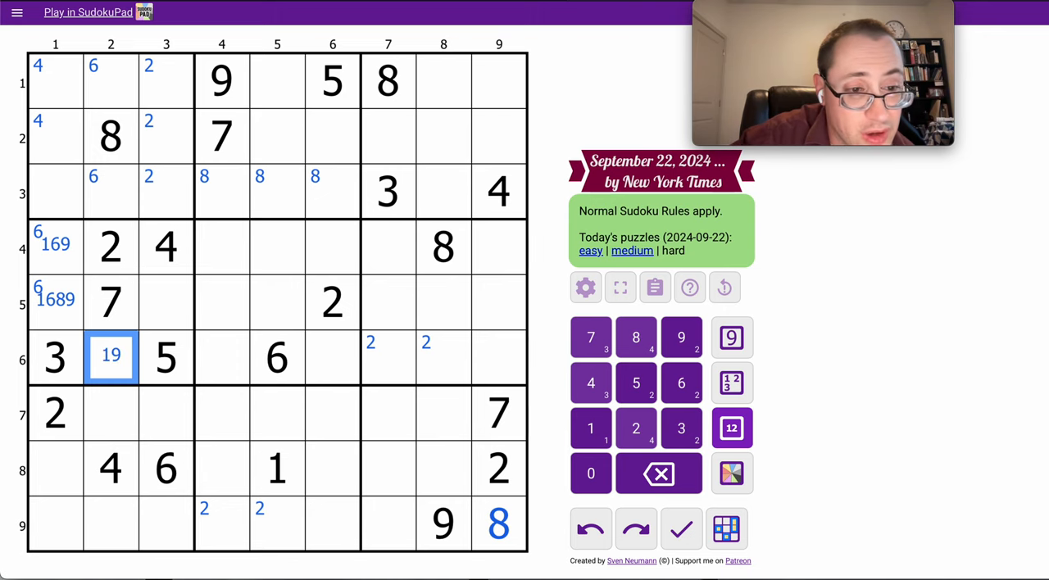
left_click(166, 303)
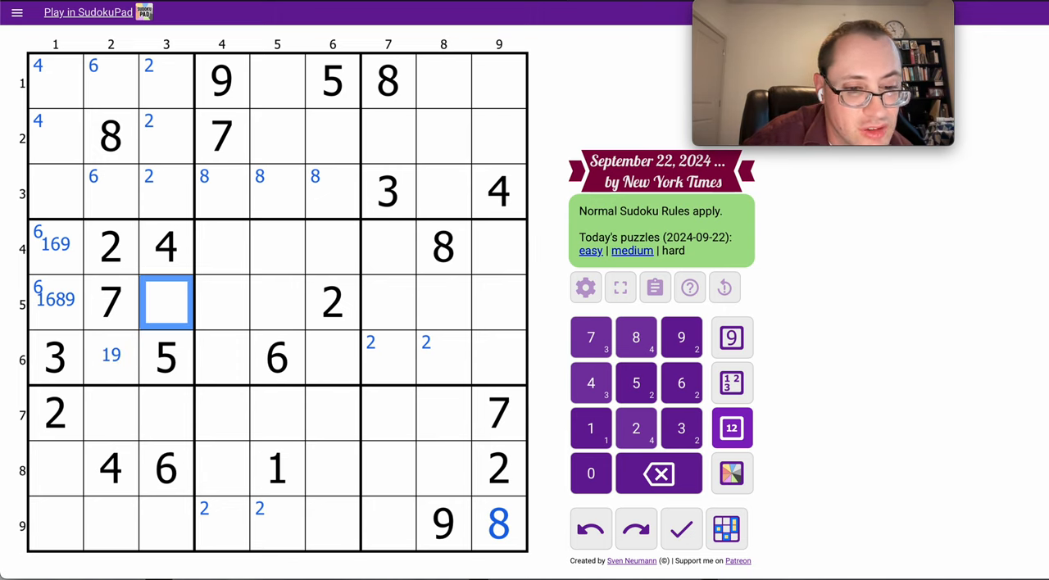
left_click(590, 428)
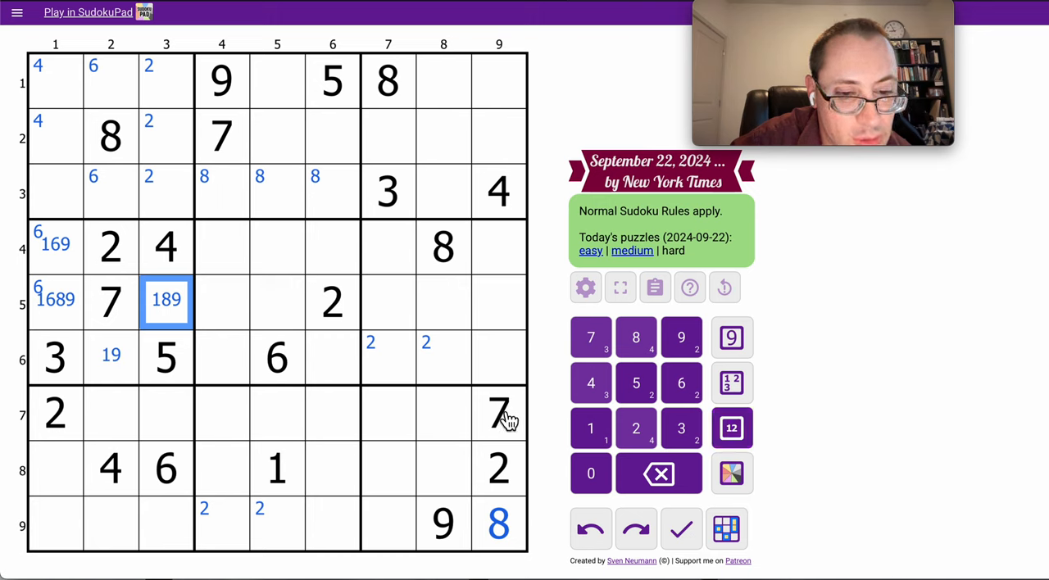
Mark corner 7s in column 8's top-right box cells and column 7's middle-right box cells.
left_click(498, 413)
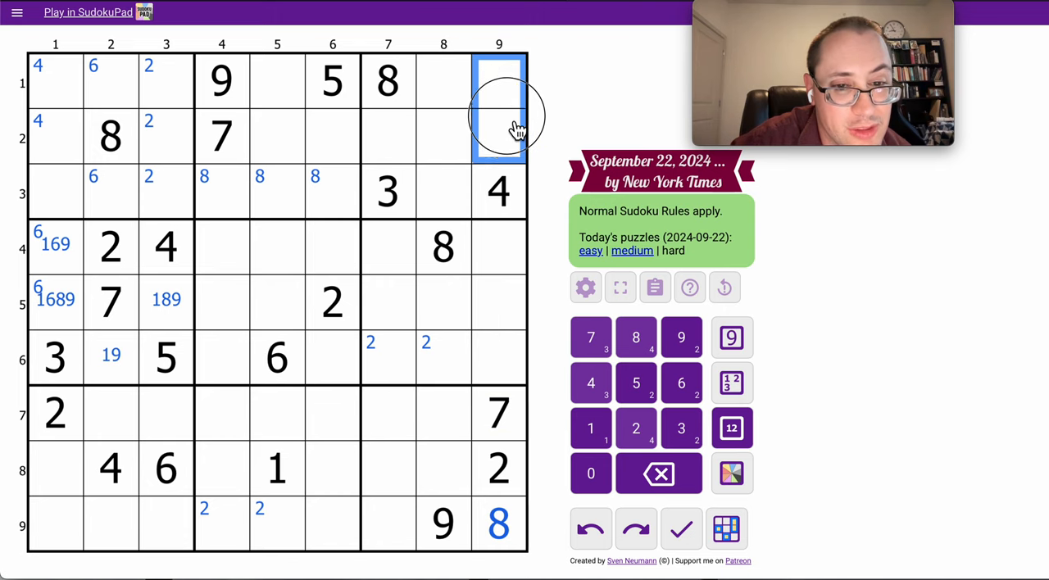
left_click(387, 138)
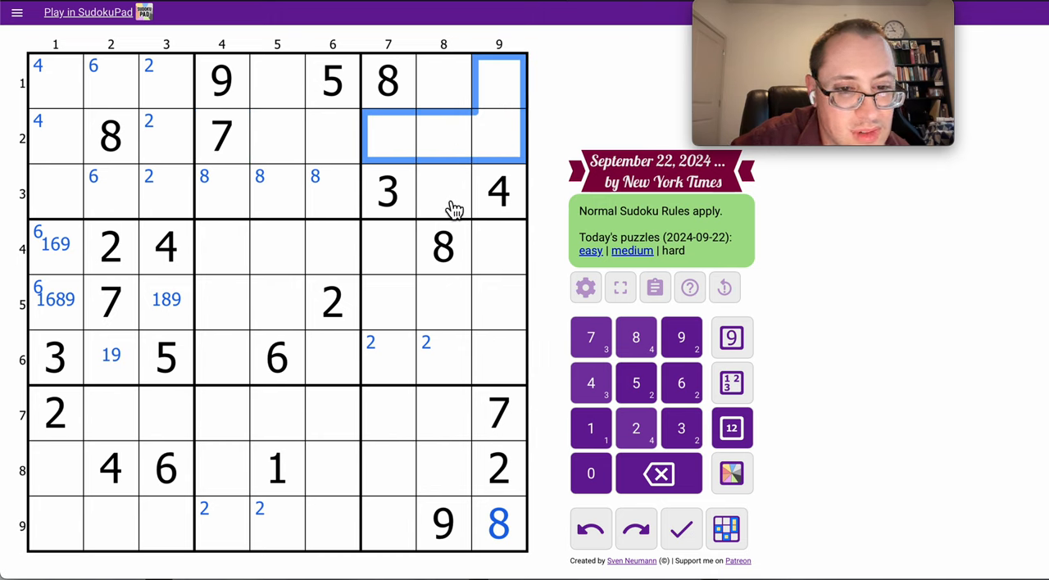
left_click(443, 80)
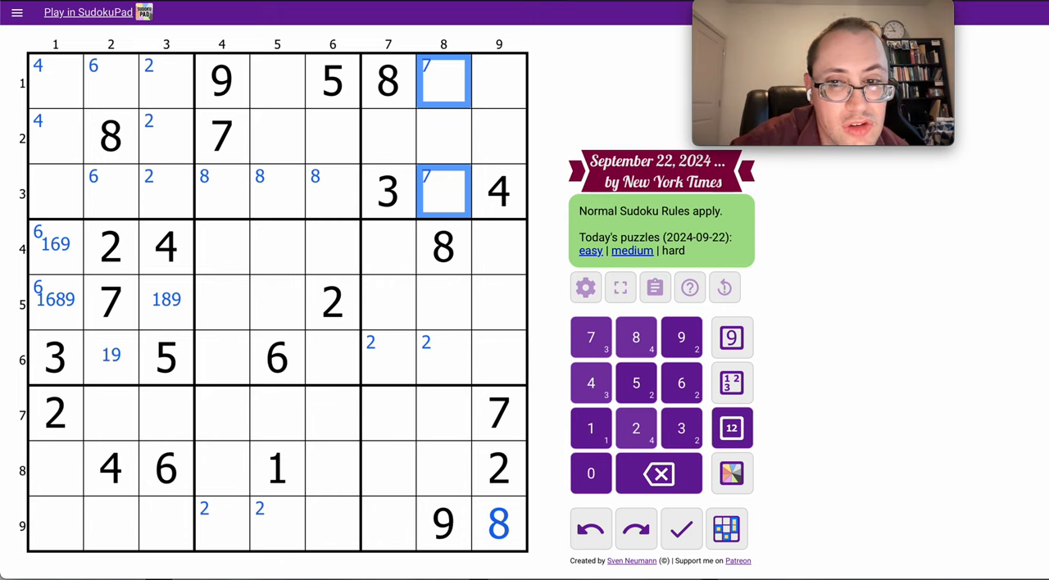
mouse_move(462, 112)
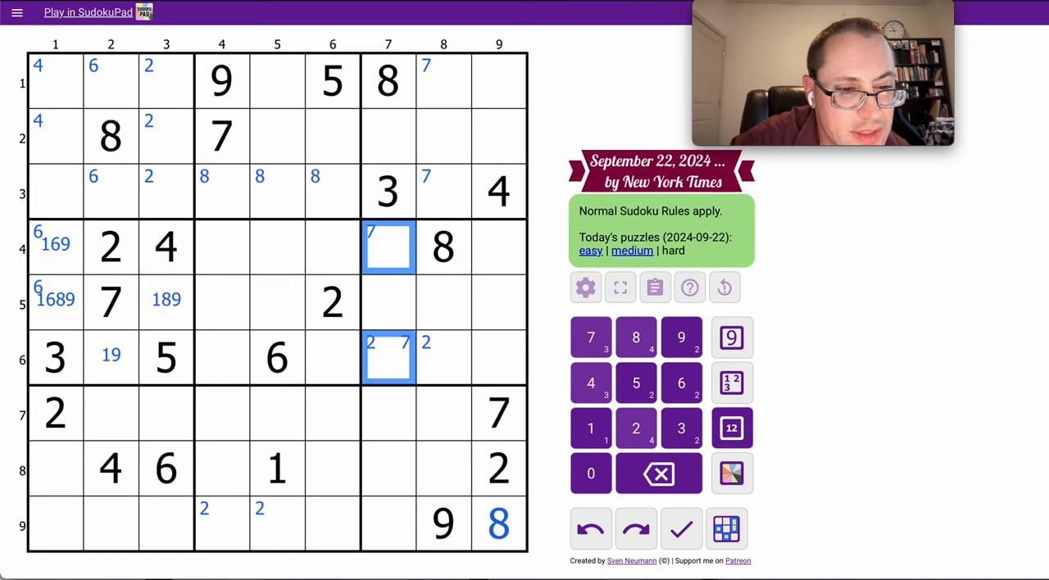
left_click(111, 82)
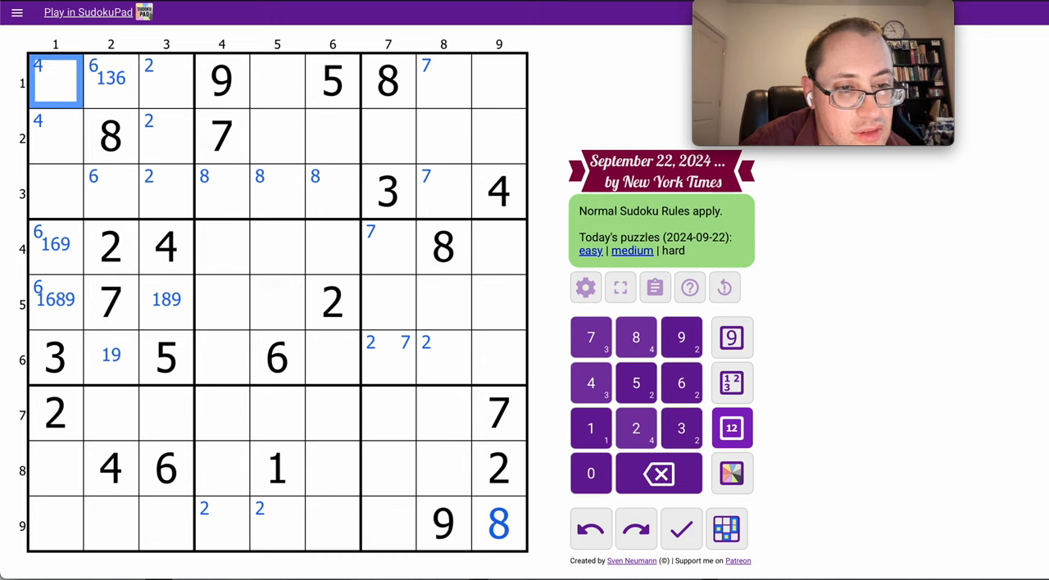
Fill centre candidates 1467, 136, 1237, 14569 into the top-left box's open cells.
type("14569")
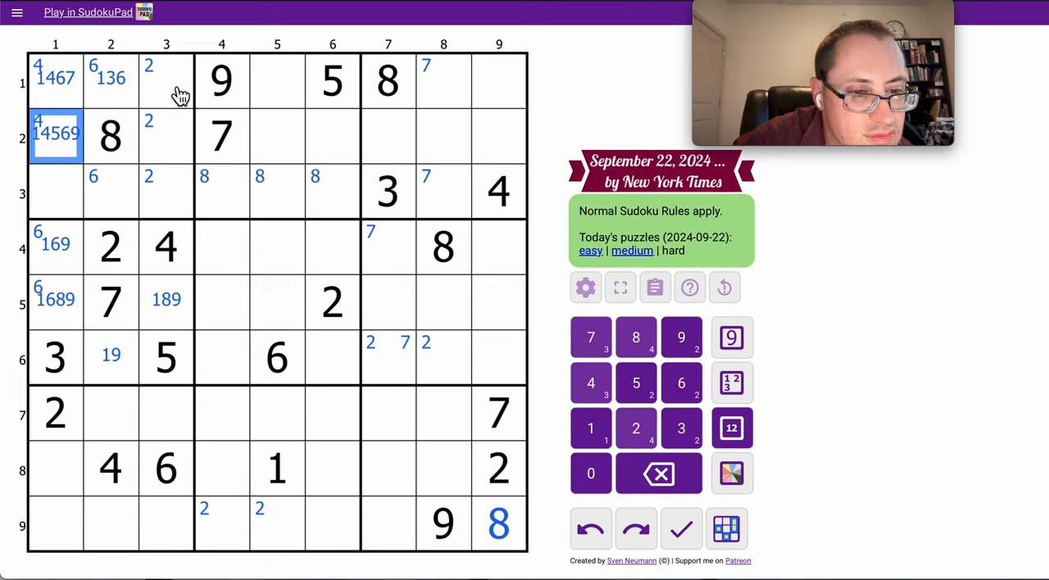
left_click(166, 190)
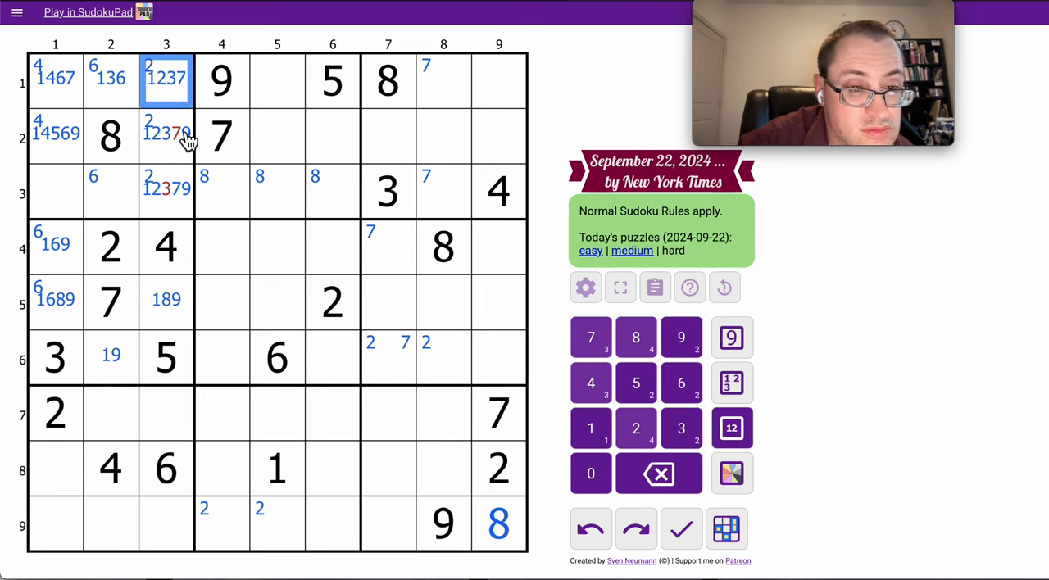
left_click(168, 134)
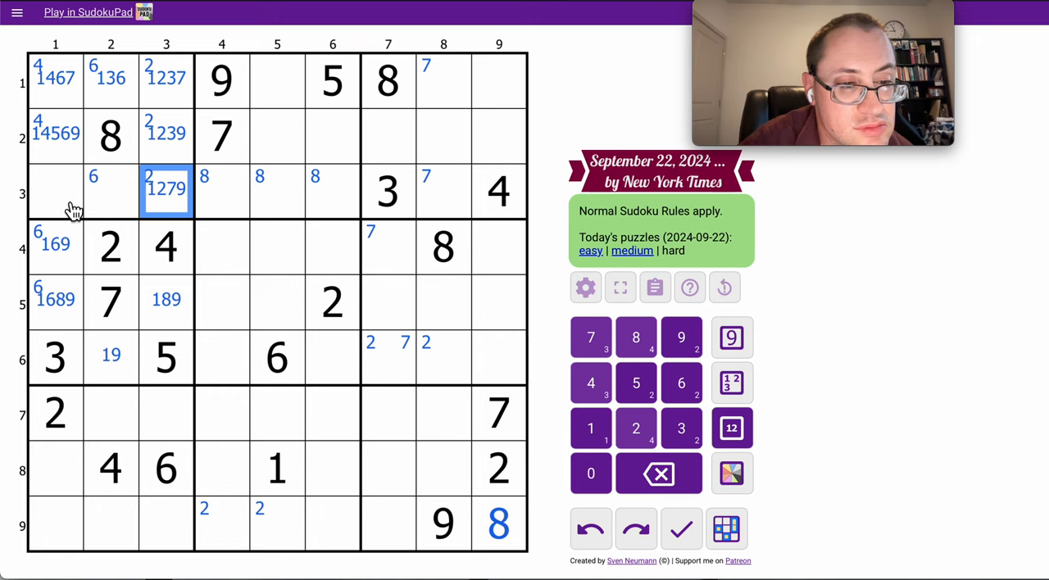
left_click(56, 190)
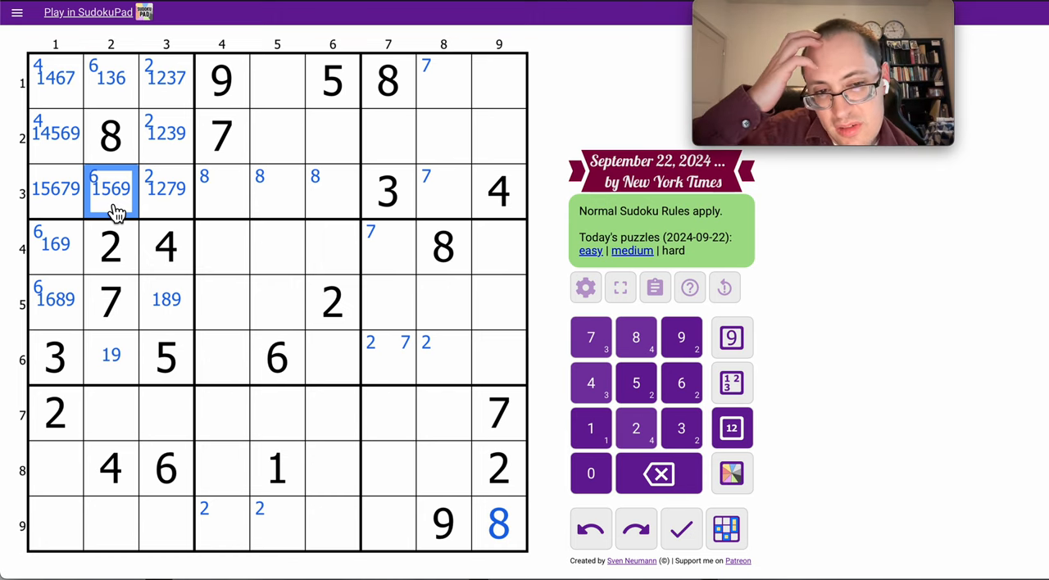
Note centre candidates 1267 and 16 in row 1 columns 8 and 9.
left_click(443, 80)
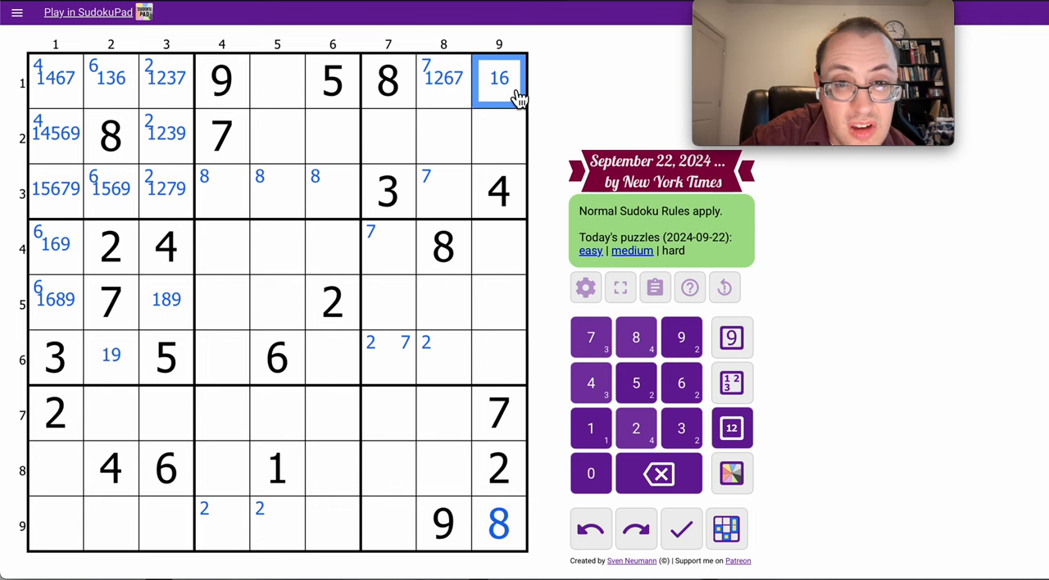
mouse_move(277, 113)
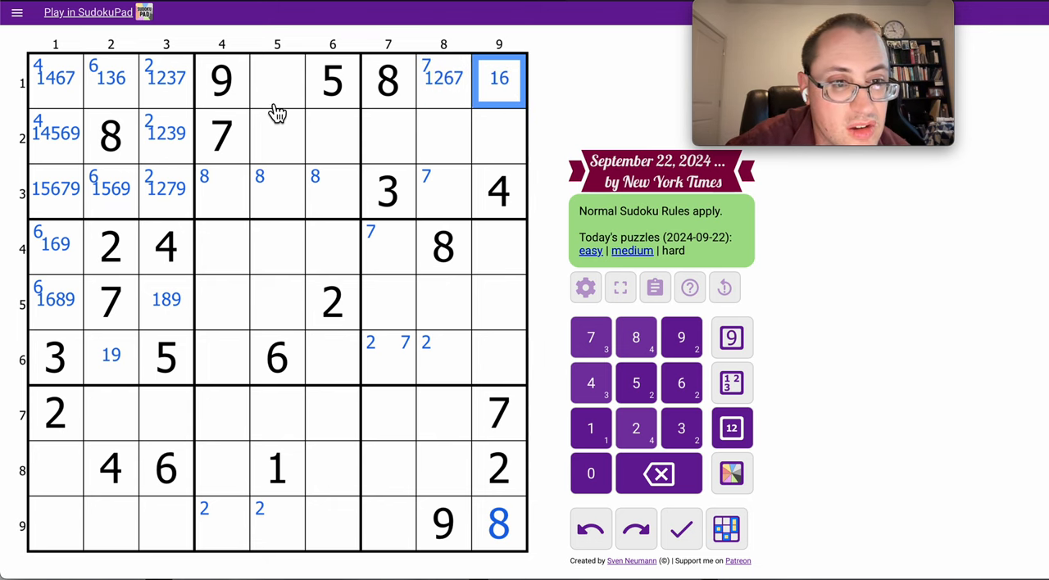
Note 234 in r1c5 and 1569, 13569, 19 down column 9's empty cells.
left_click(277, 78)
type("234")
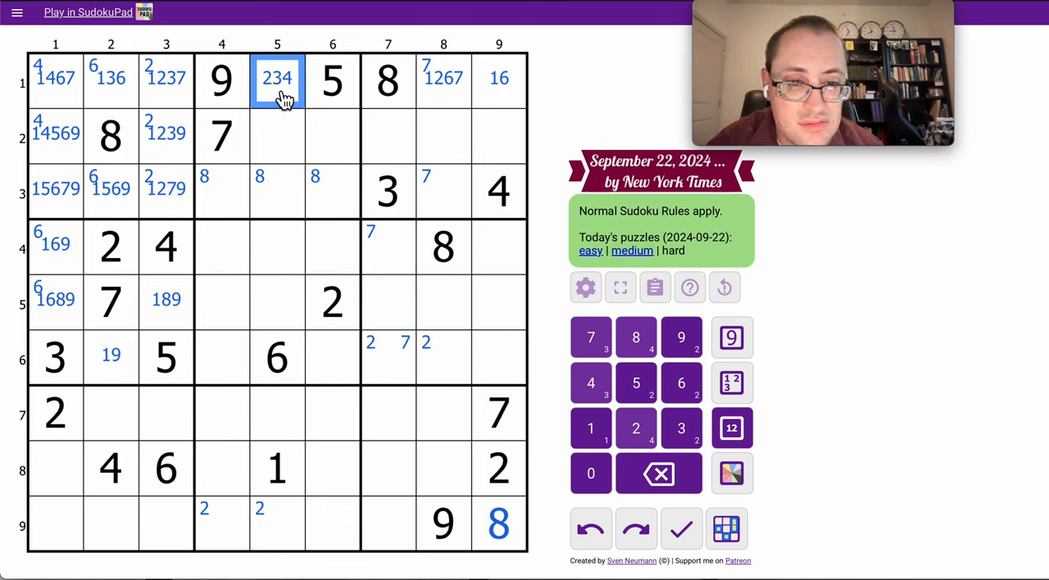
left_click(499, 138)
type("1")
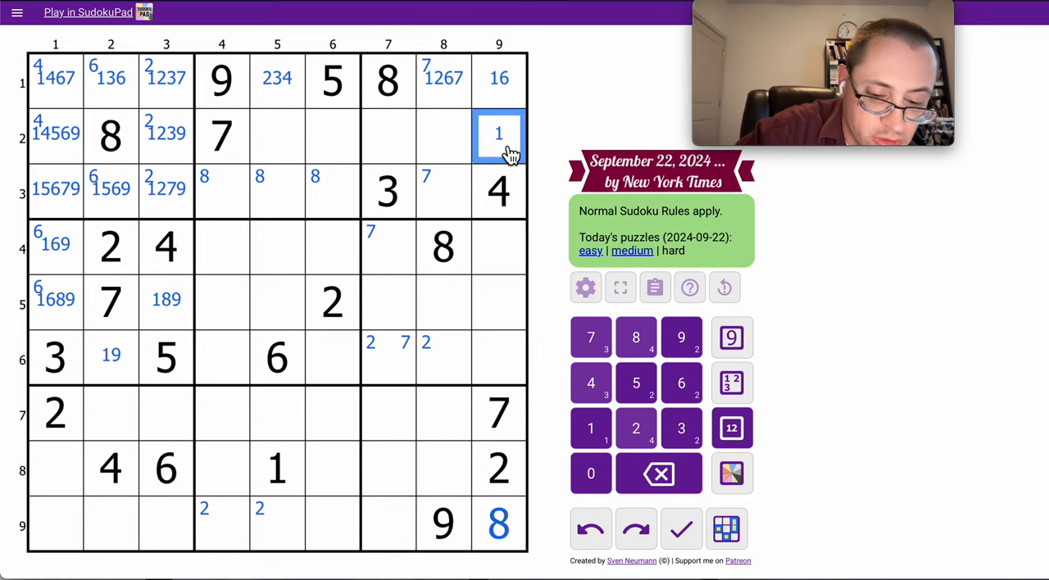
left_click(499, 246)
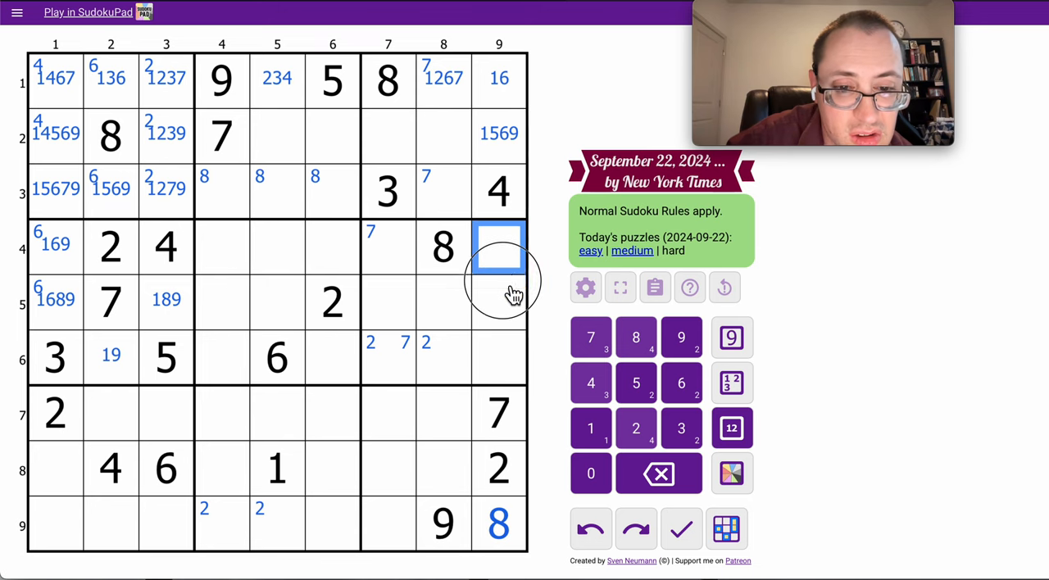
left_click_drag(498, 246, 498, 357)
type("19")
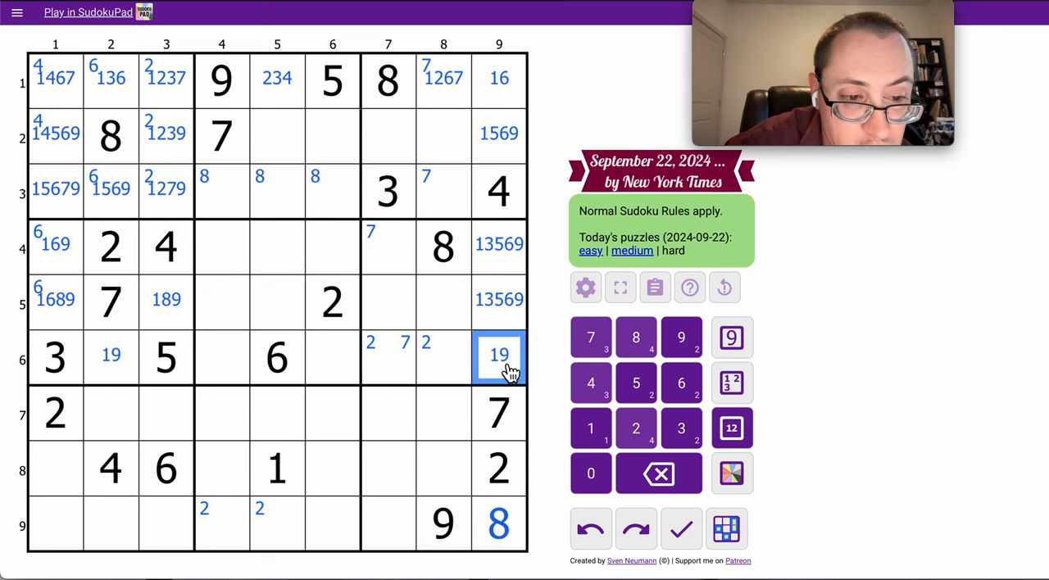
mouse_move(131, 361)
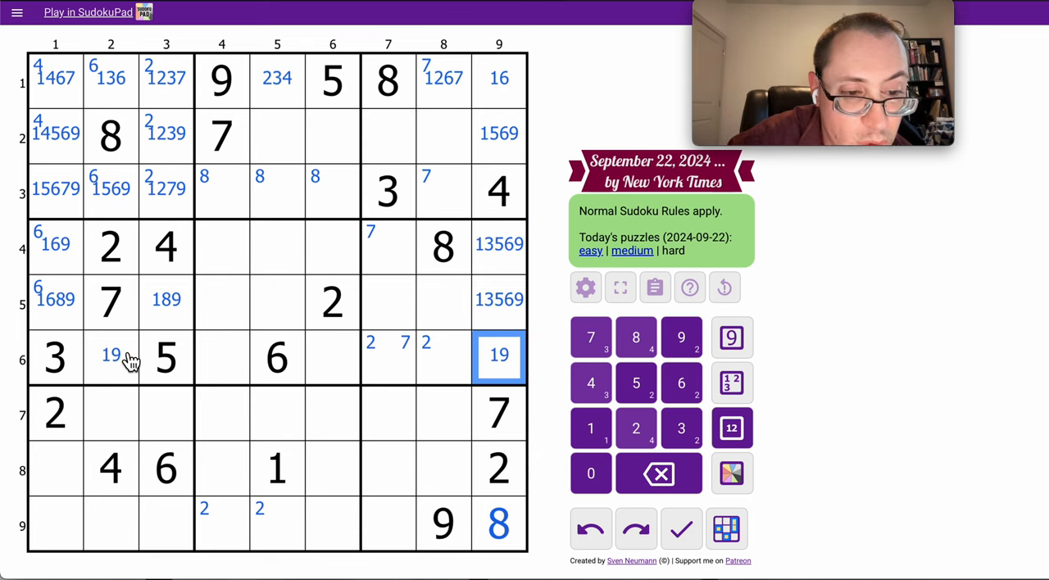
Note centre candidates 48, 478 and 247 across row 6's empty cells.
left_click(112, 357)
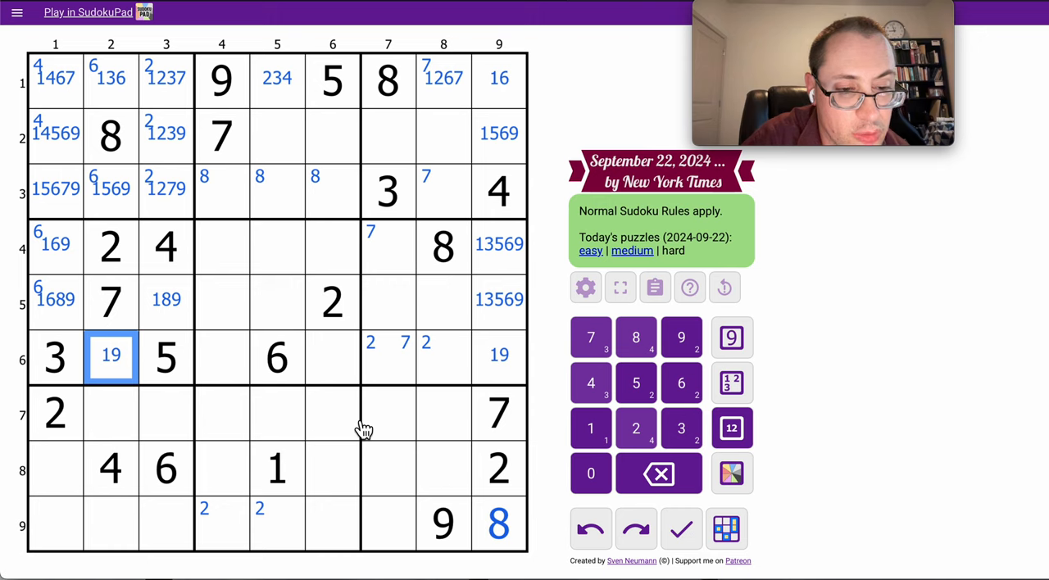
left_click(221, 358)
type("48")
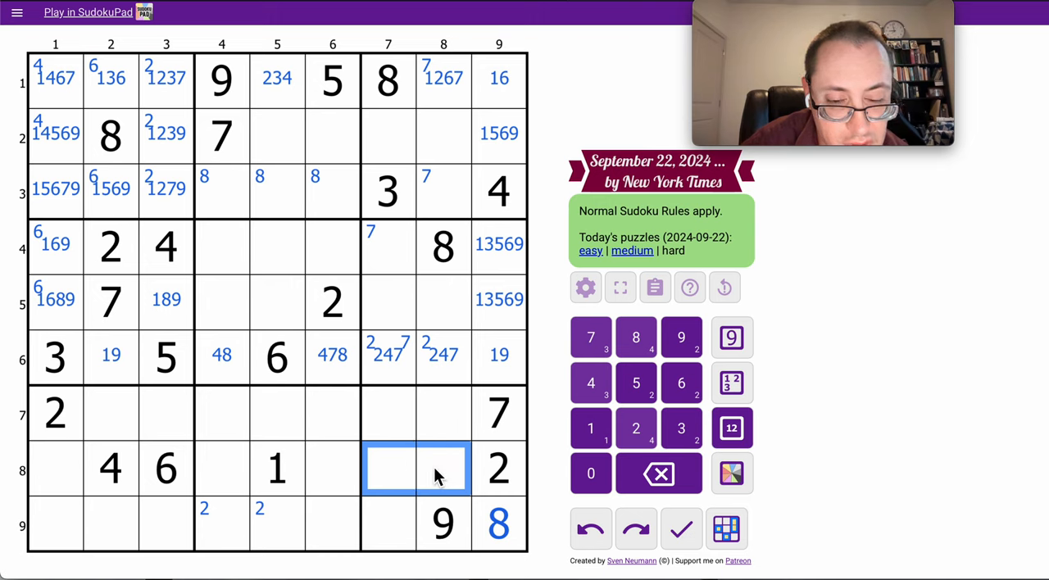
Place 5 and 3 in row 8 and 8 and 4 in column 4, clearing stray 4s from row 6.
type("35")
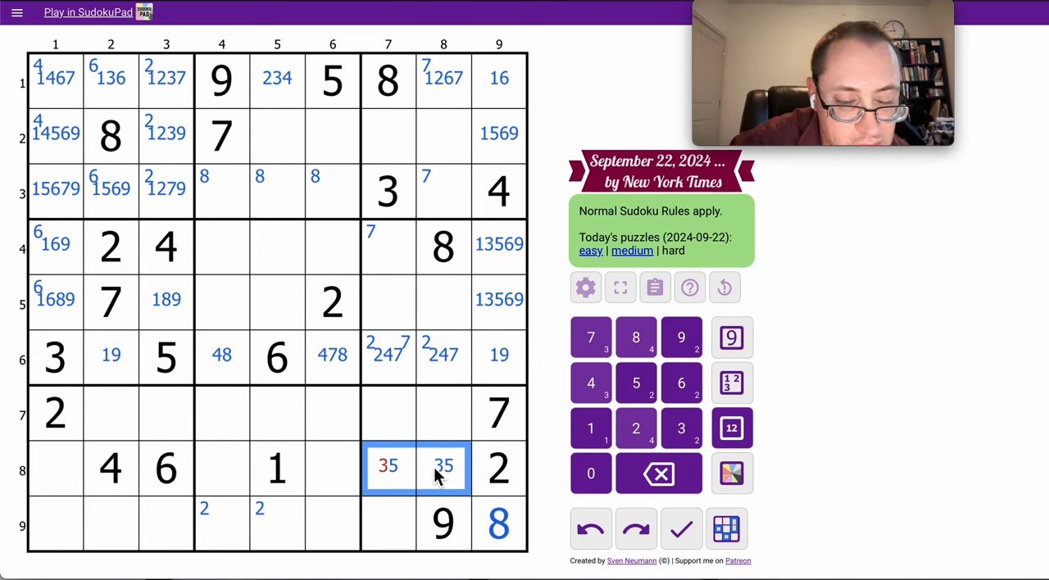
mouse_move(426, 482)
type("3")
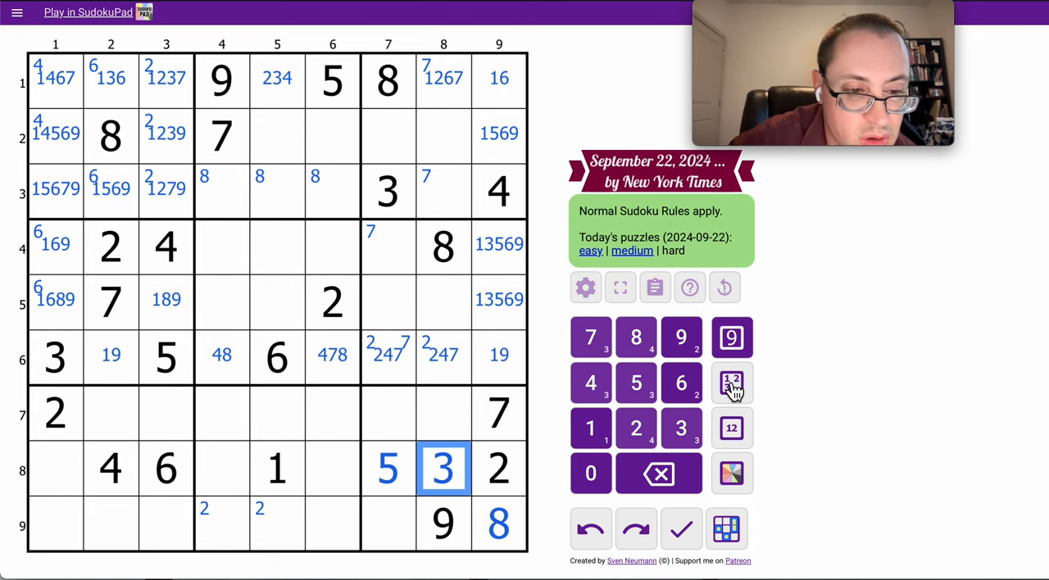
mouse_move(549, 434)
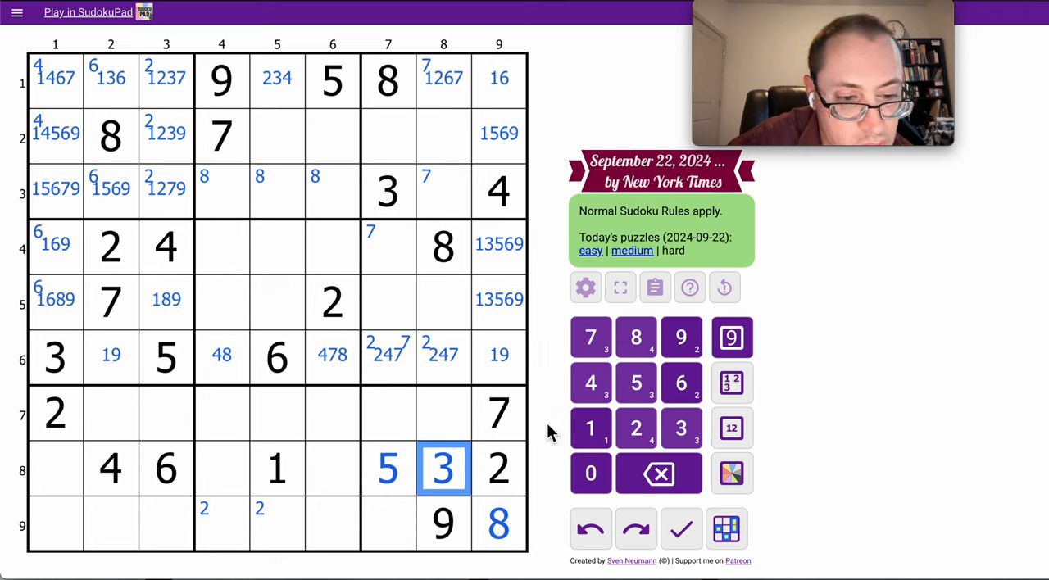
left_click(387, 190)
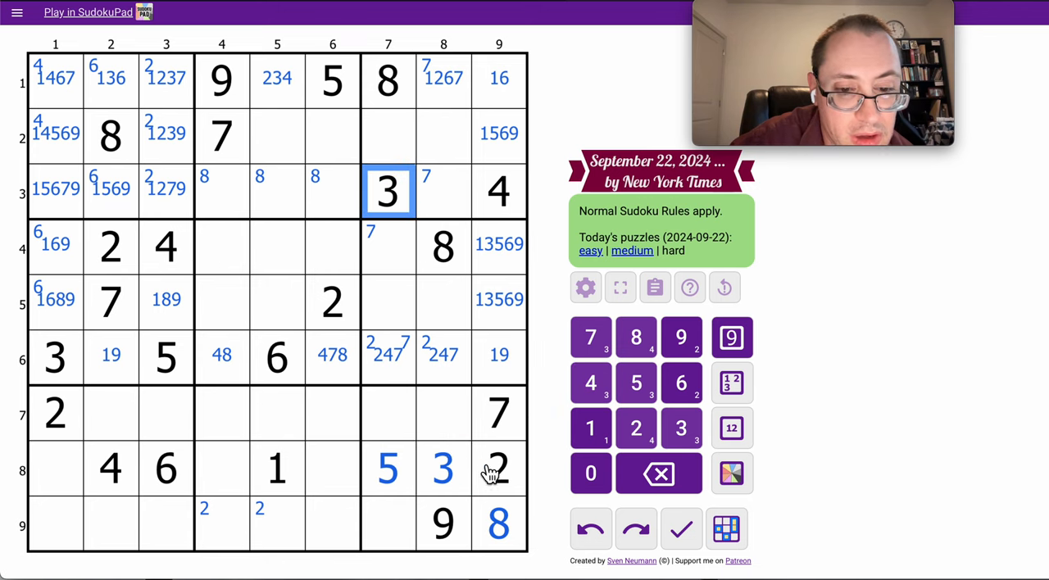
left_click(498, 244)
type("3 ")
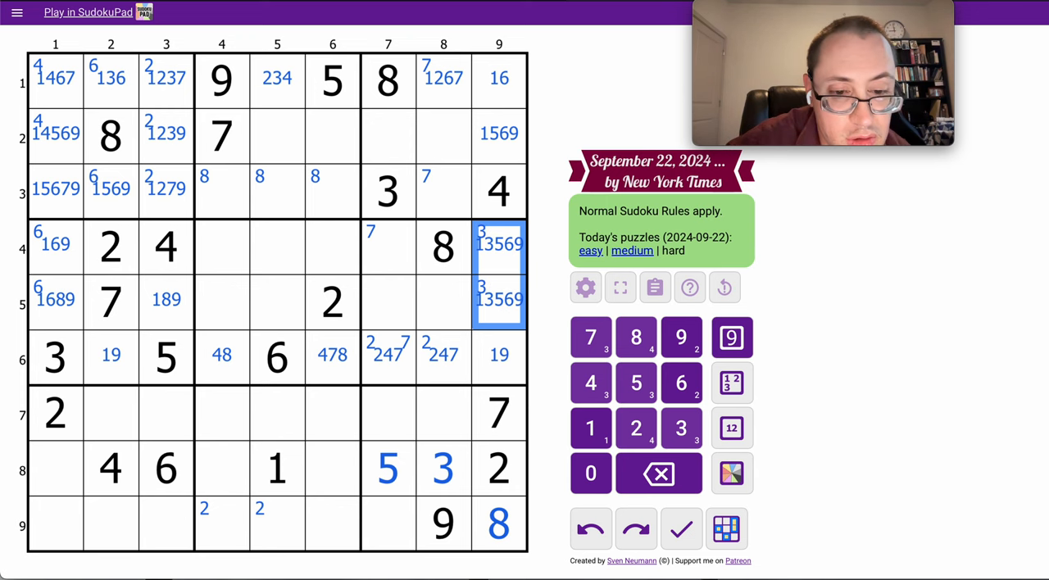
left_click(387, 468)
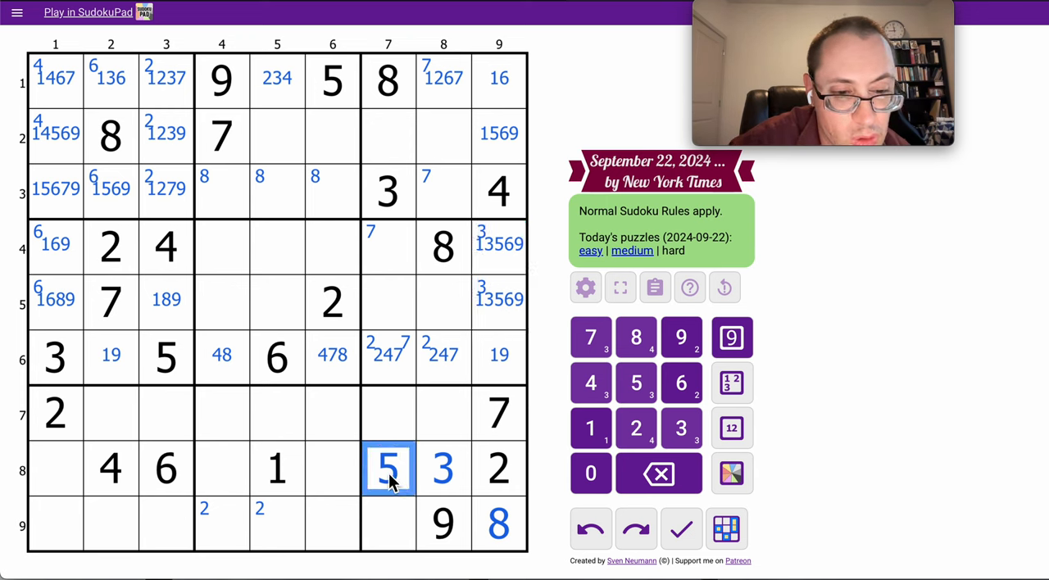
mouse_move(13, 482)
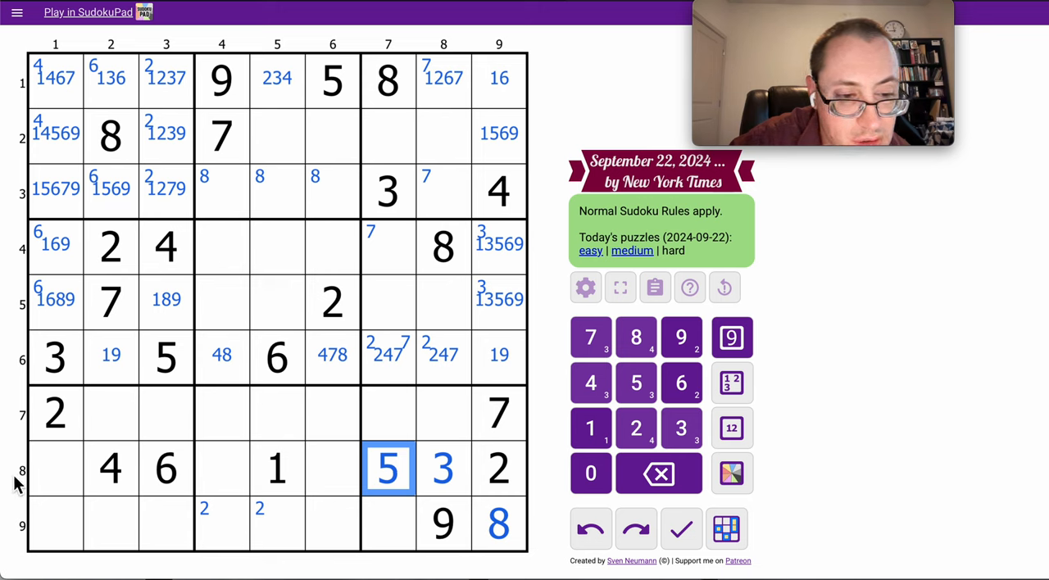
left_click(222, 469)
type("8")
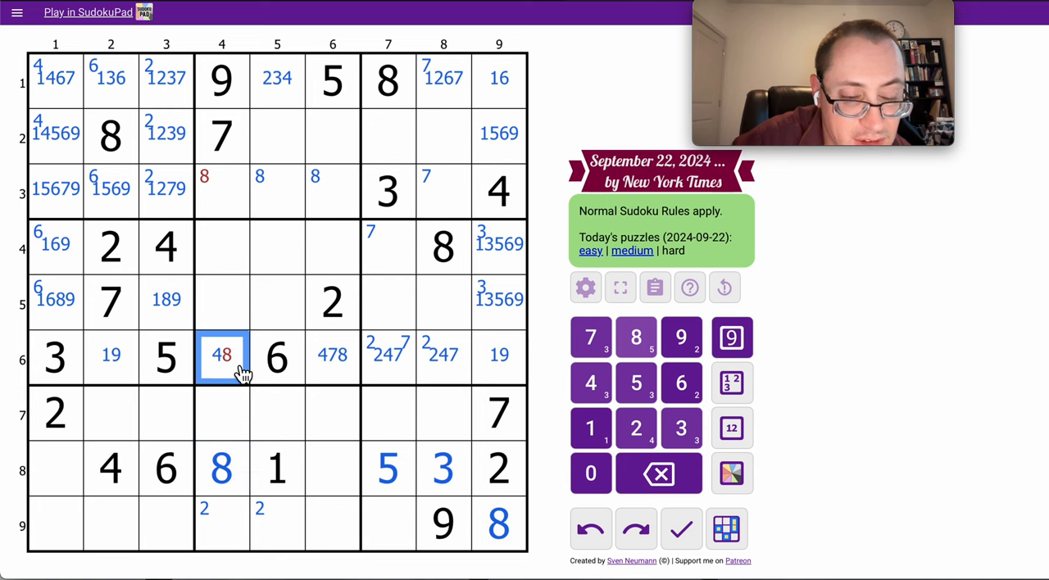
left_click(590, 382)
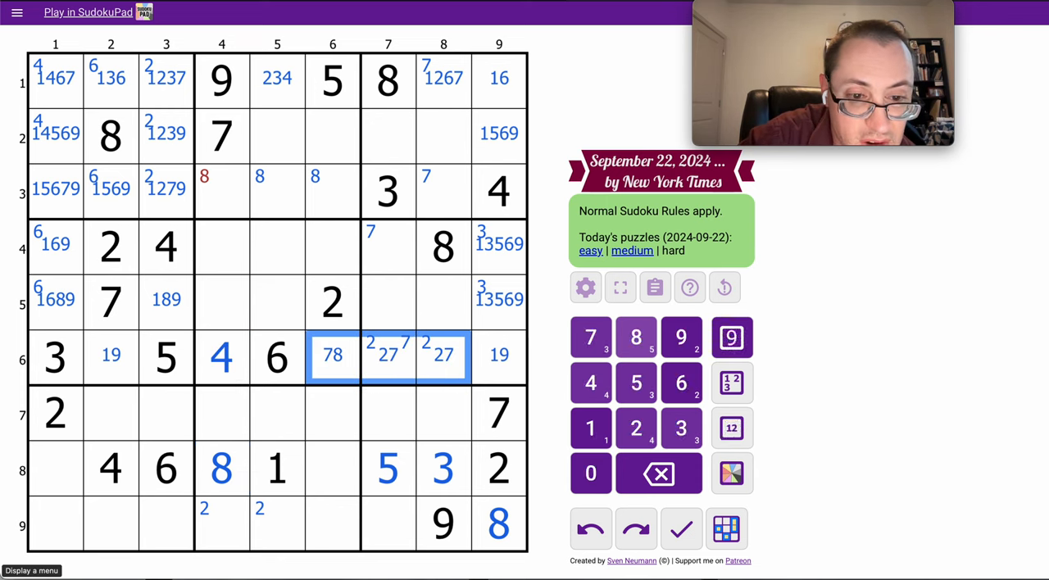
mouse_move(515, 364)
type("8")
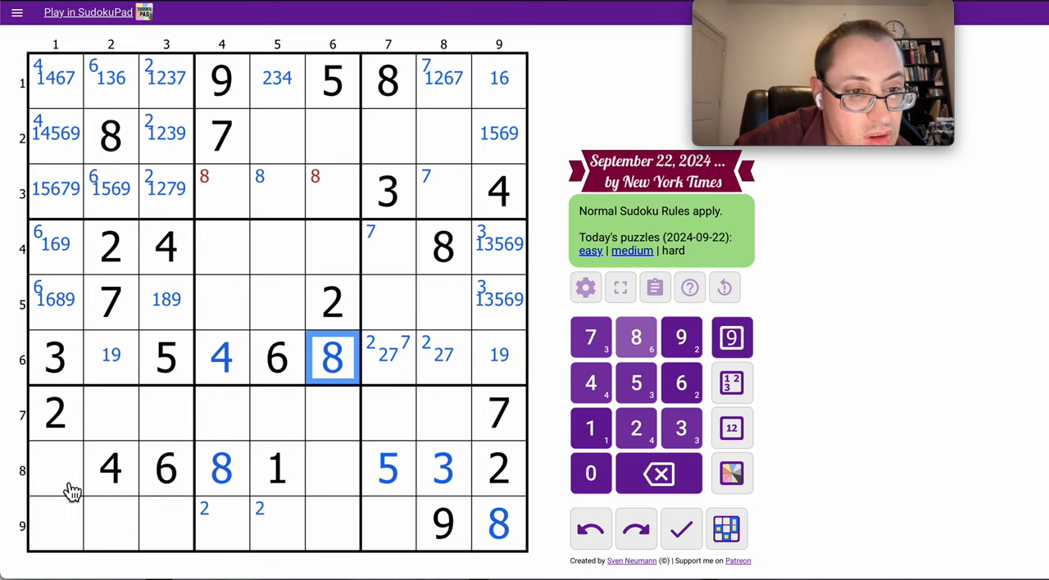
Pencil 79 into r8c1 and r8c6, then place 8s in r6c6, r3c5, r7c3 and r5c1.
left_click(56, 469)
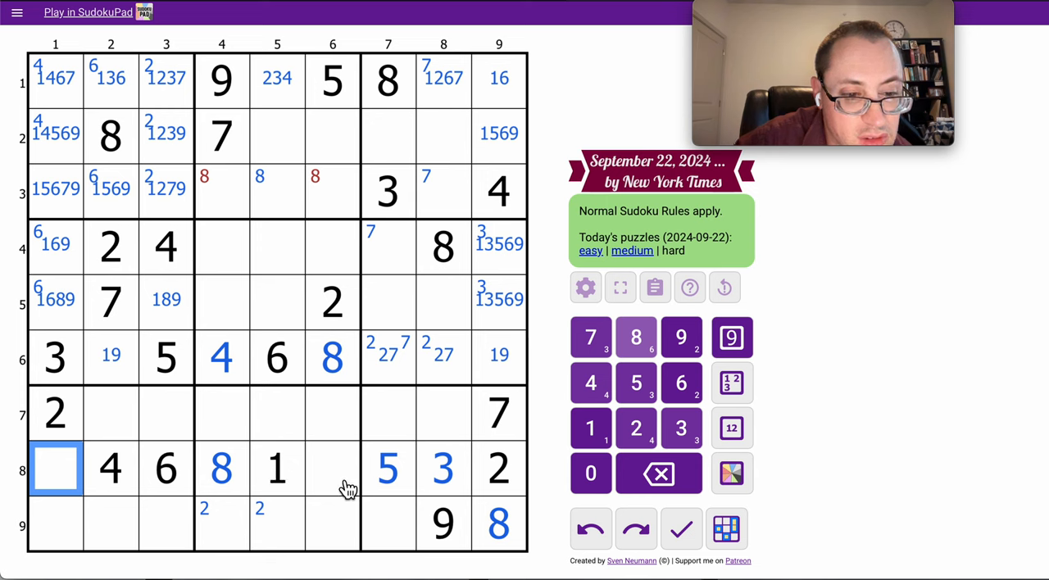
left_click(331, 469)
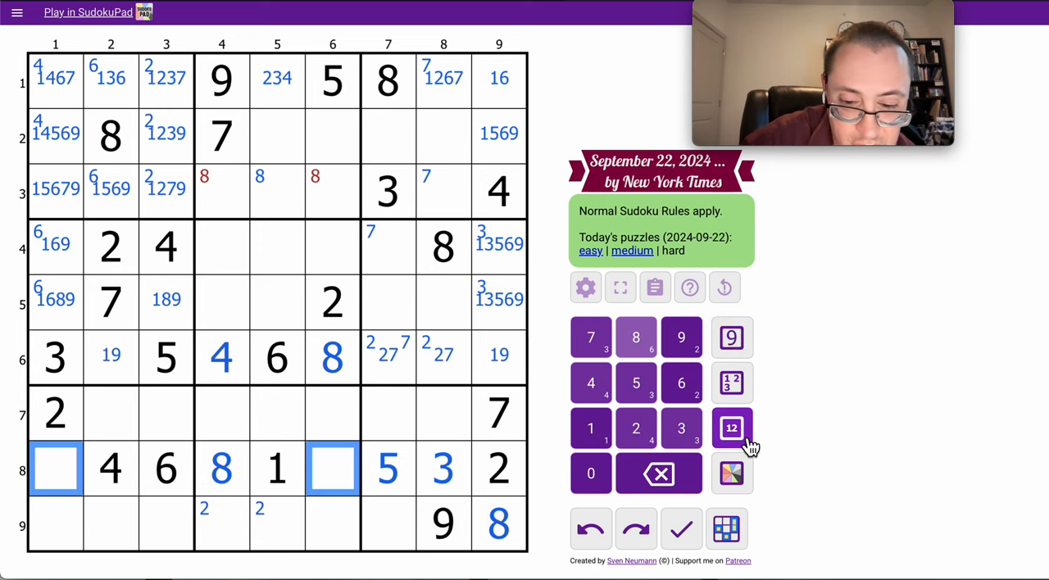
left_click(277, 191)
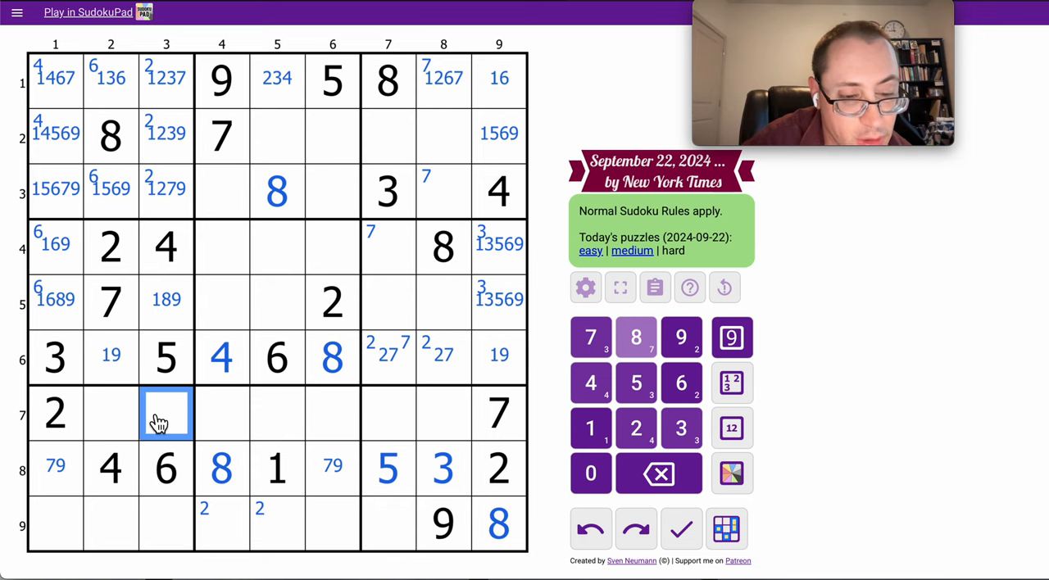
left_click(636, 337)
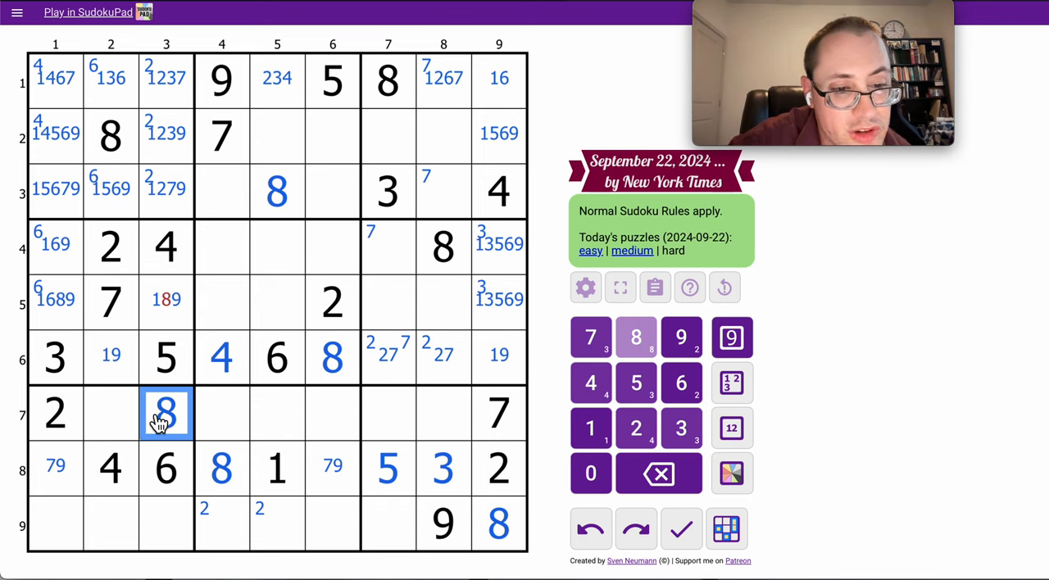
left_click(166, 413)
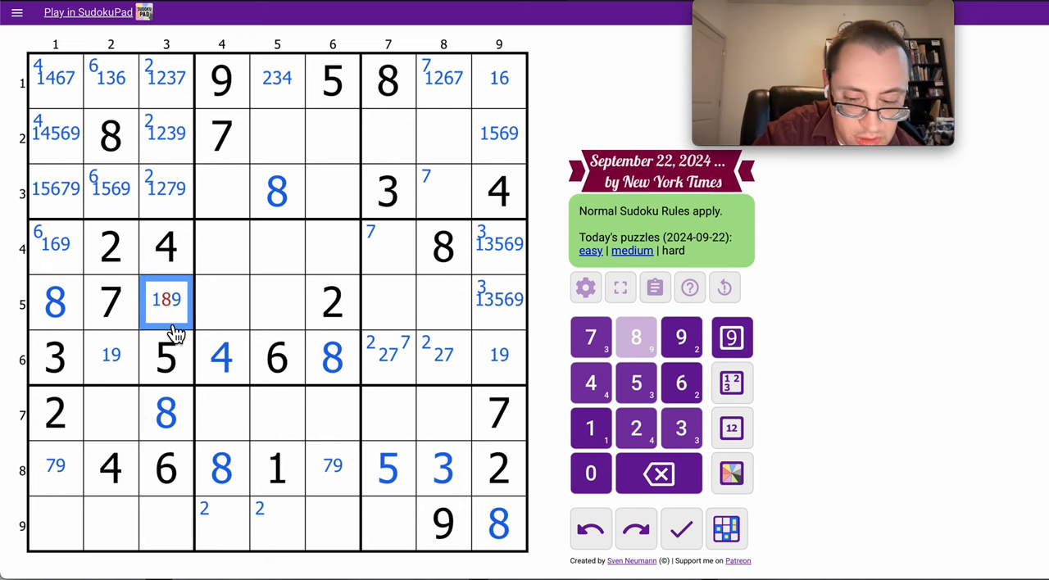
left_click(636, 338)
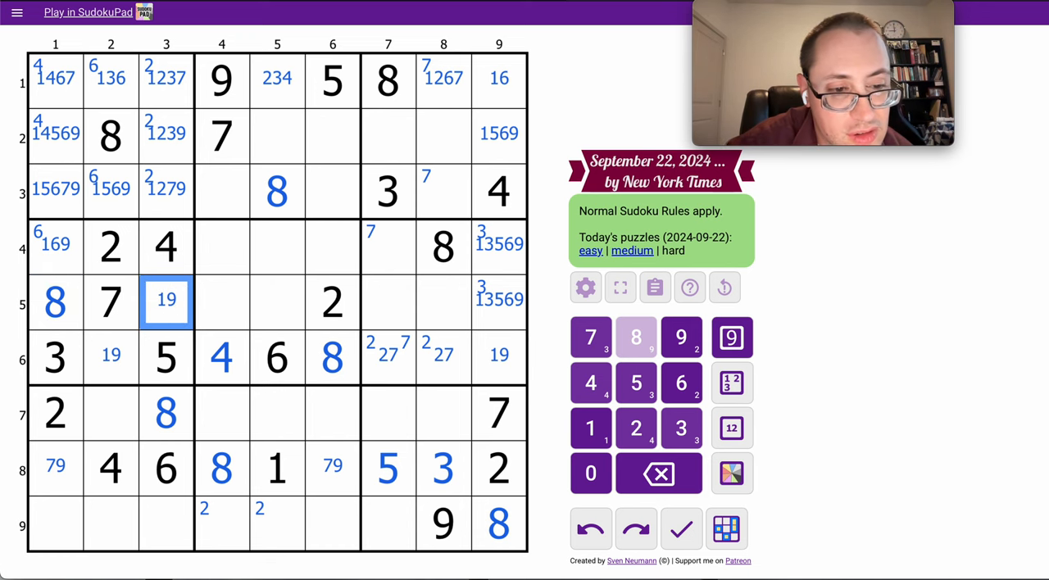
left_click(55, 246)
type("6")
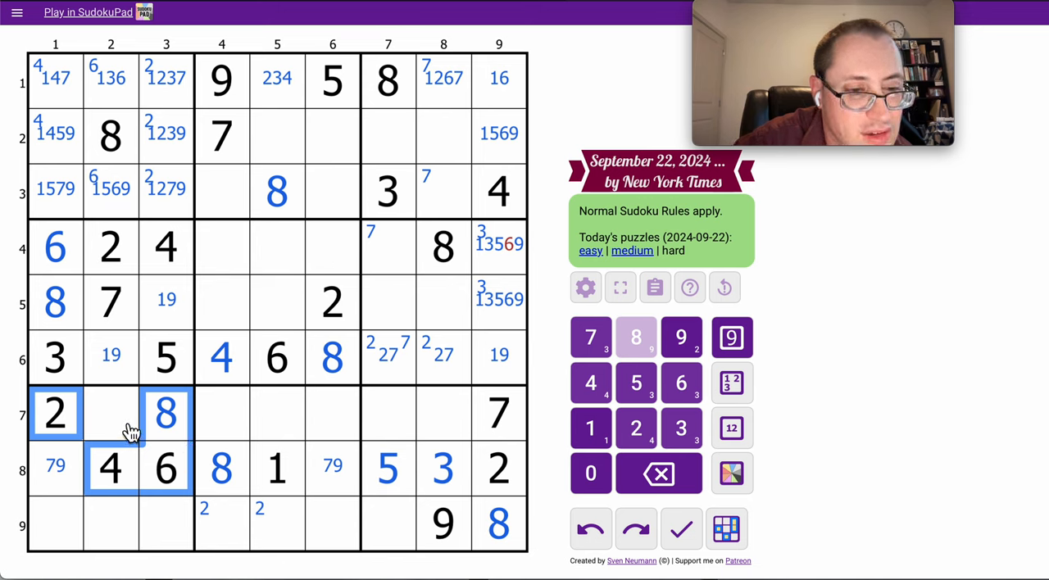
Place 6 in r4c1 and note 1359 in r7c2 and 157, 135, 137 across row 9's first three cells.
left_click(731, 428)
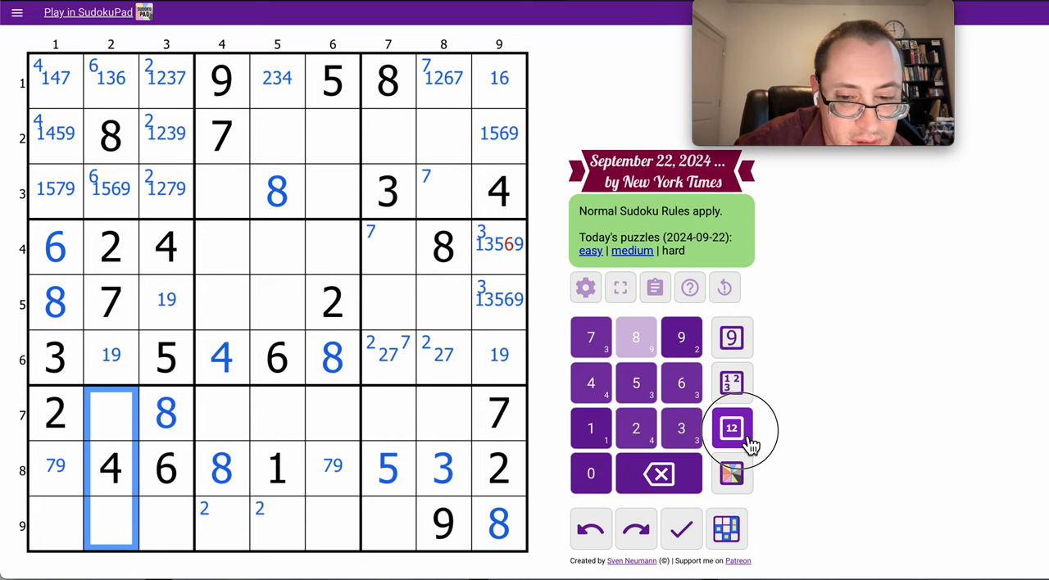
left_click(731, 428)
type("135")
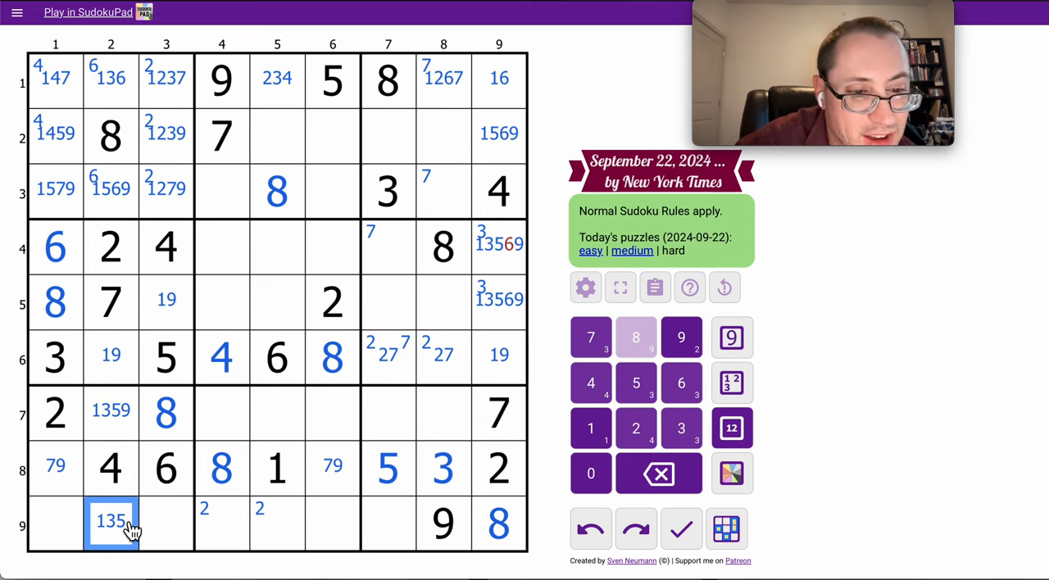
left_click(165, 525)
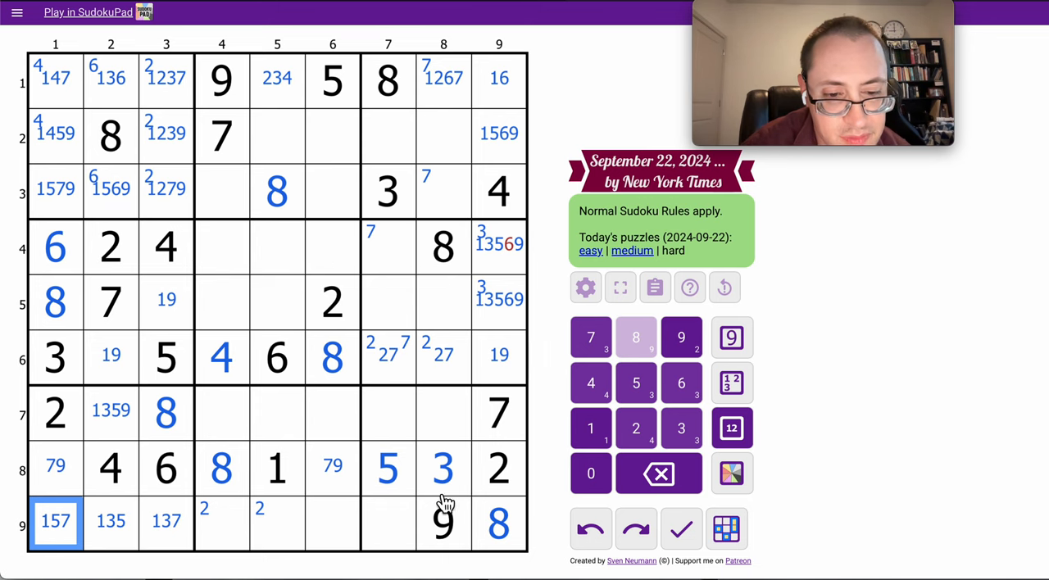
left_click(443, 413)
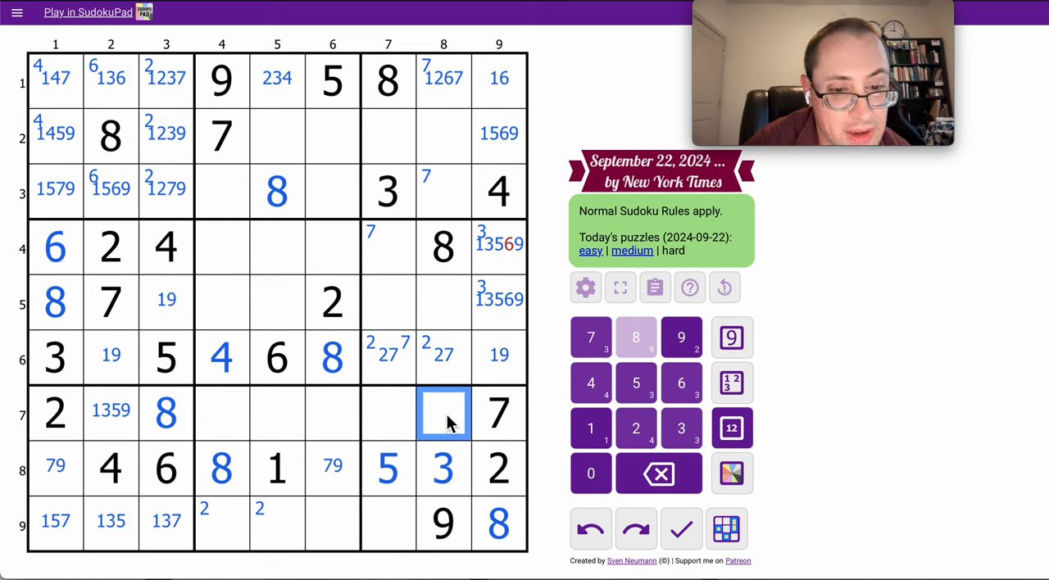
Note 146 in the bottom-right box's three open cells, shade them green and tidy row 6 to 27.
left_click(387, 413)
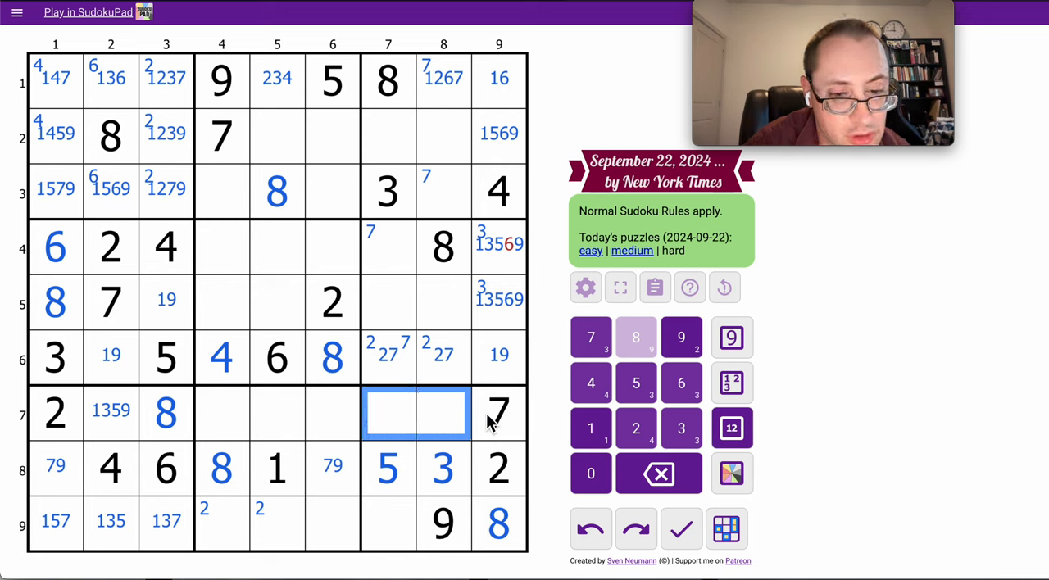
left_click(731, 473)
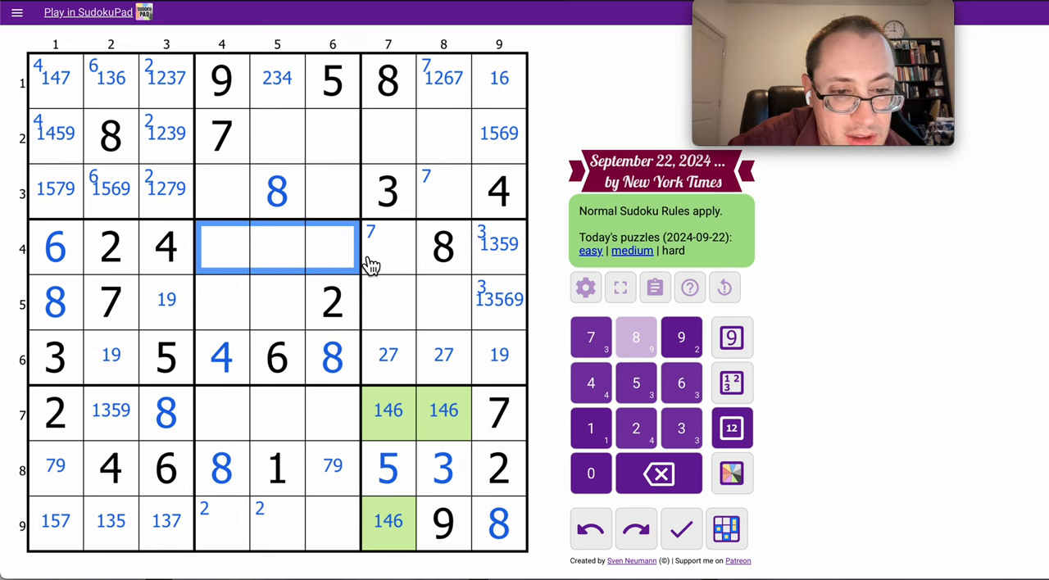
mouse_move(249, 302)
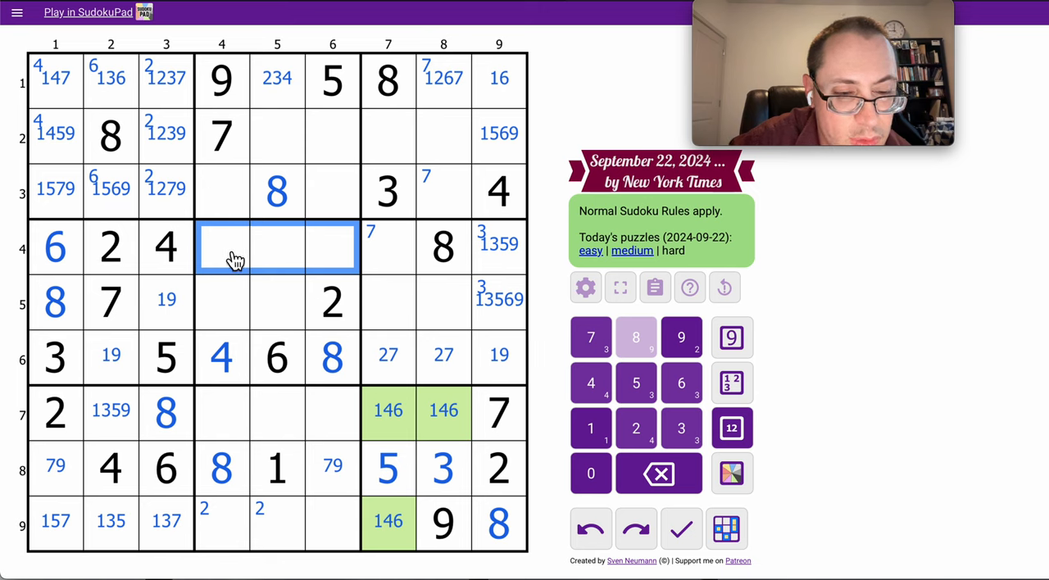
mouse_move(246, 272)
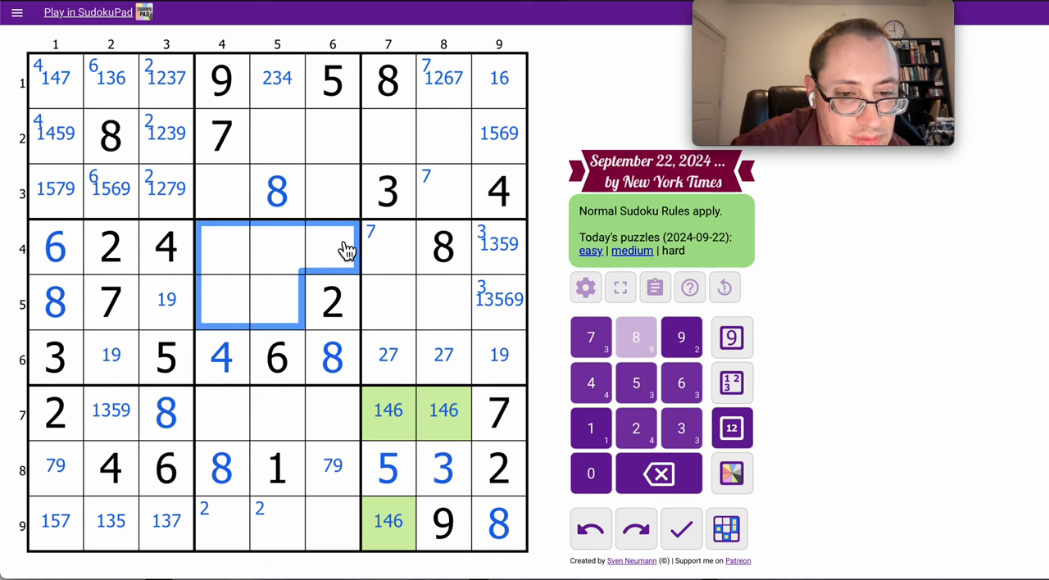
mouse_move(374, 260)
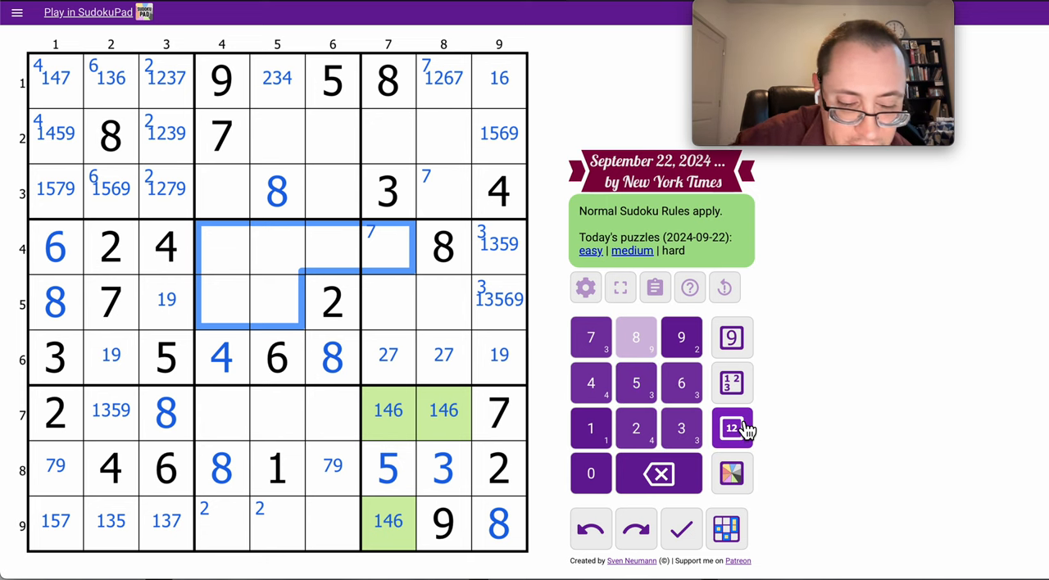
Narrow the central box to 135, 3579, 1379, 135, 359 and corner-mark 7 in r4c5 and r4c6.
left_click(731, 428)
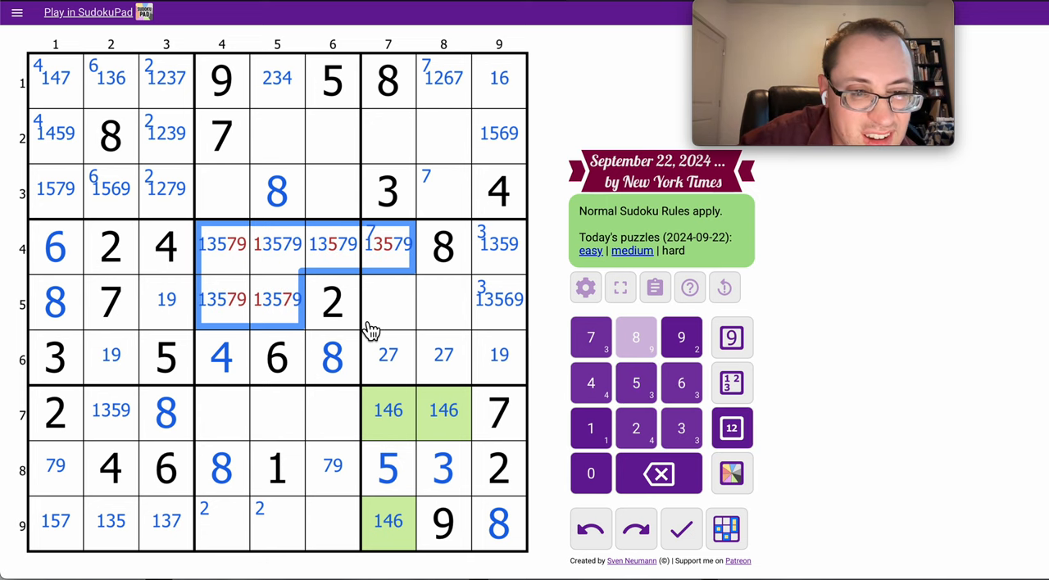
left_click(221, 298)
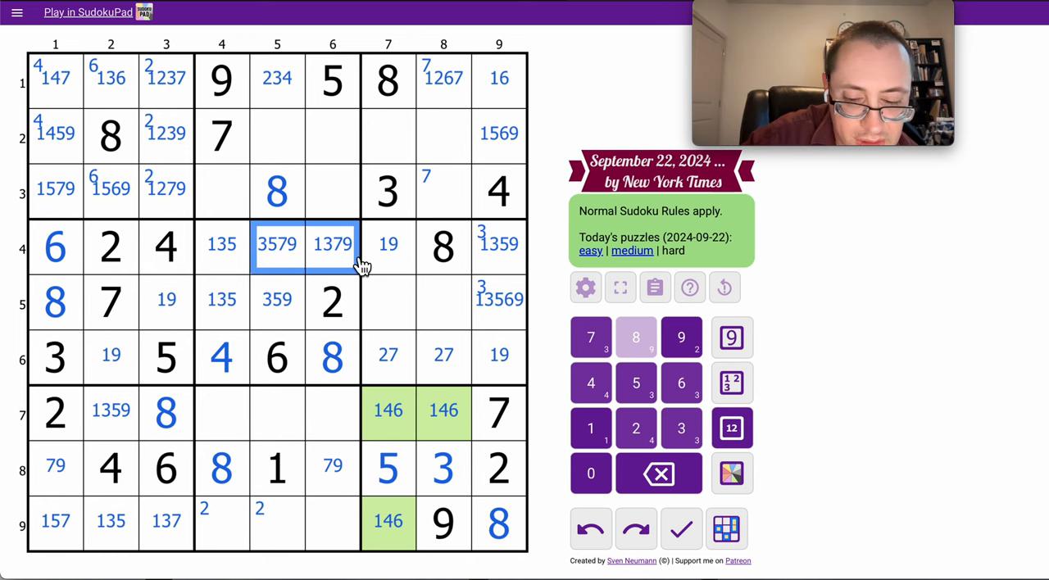
left_click(590, 338)
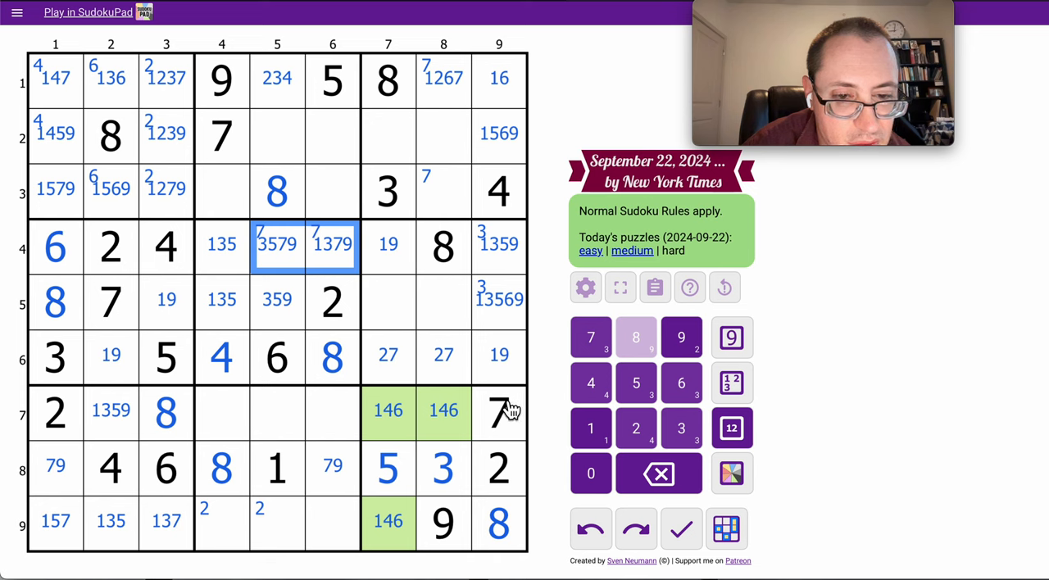
left_click(499, 354)
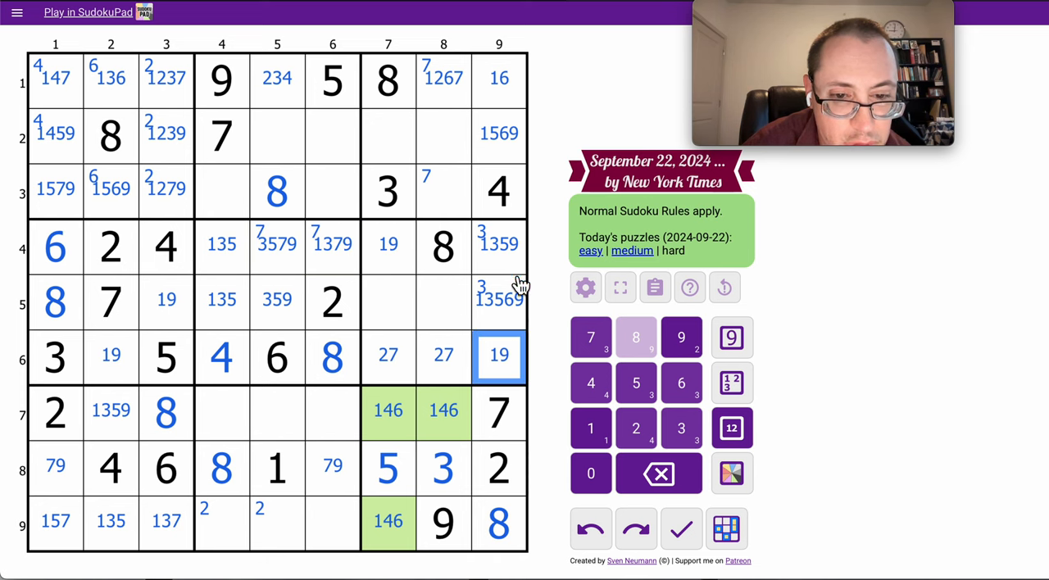
left_click(731, 428)
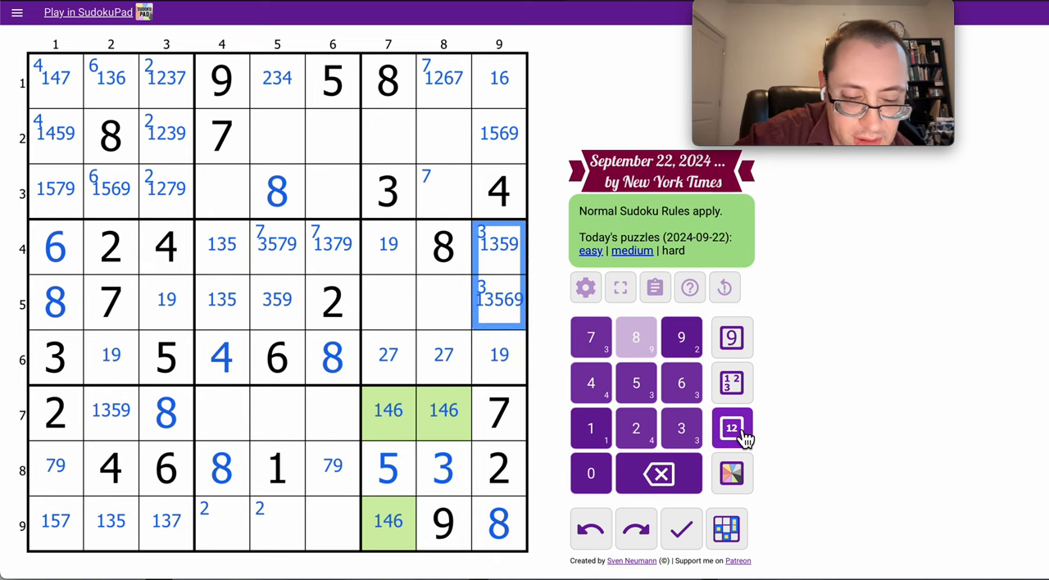
left_click(731, 428)
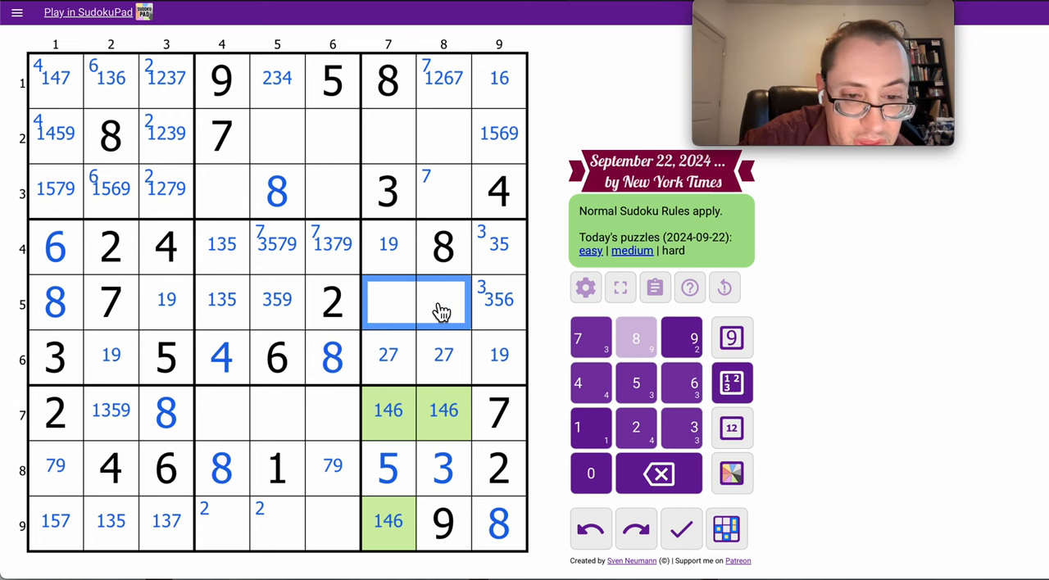
left_click(731, 428)
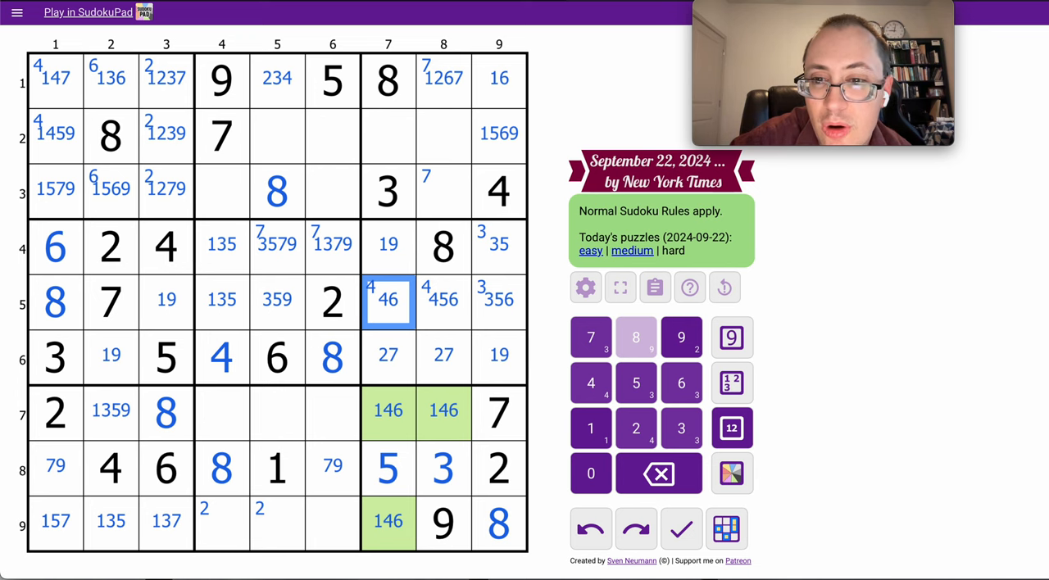
mouse_move(872, 321)
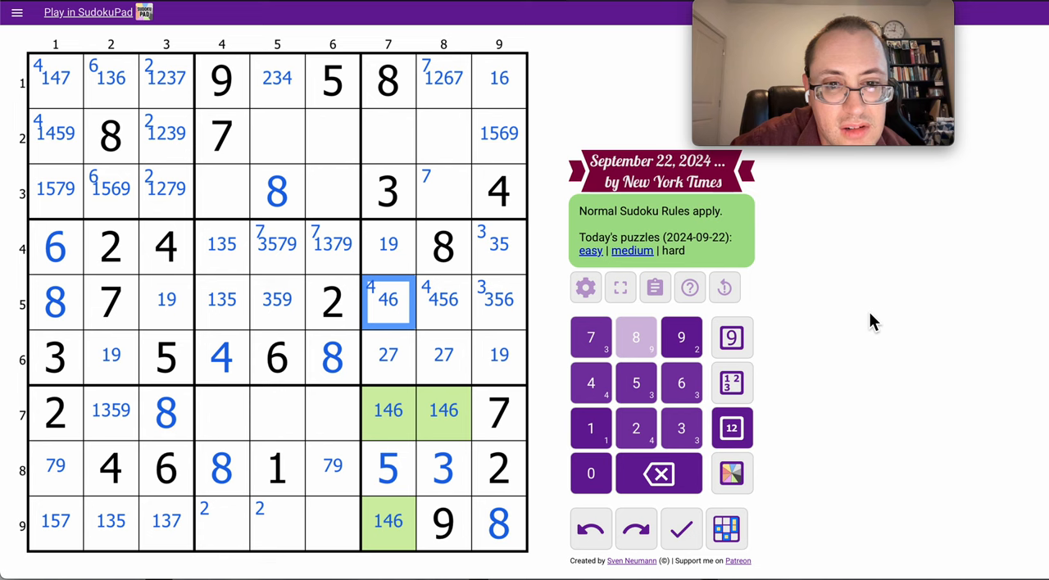
mouse_move(555, 489)
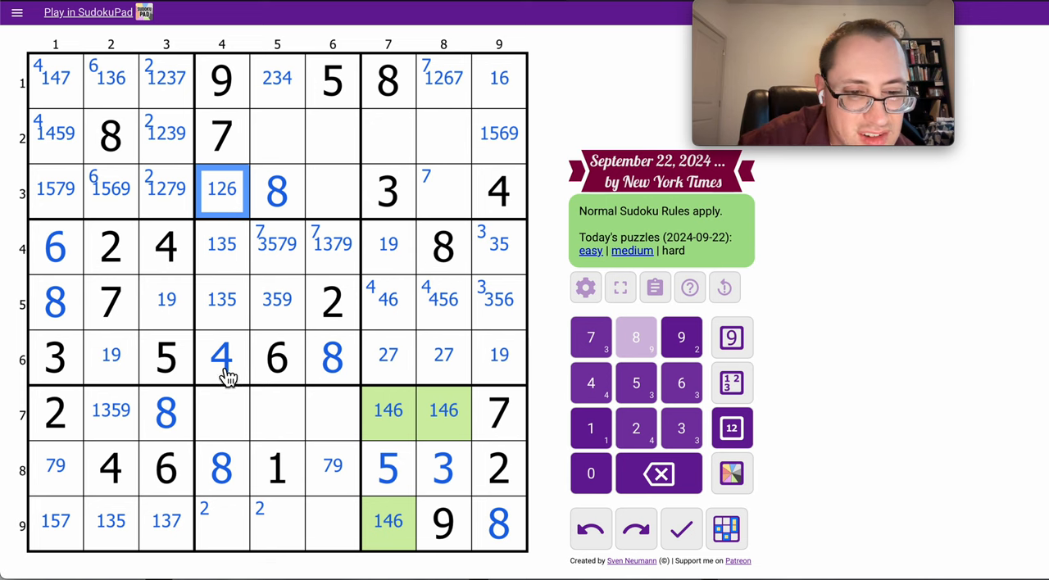
Note 126, 356, 2356 down column 4 and 234, 1346 in row 2 columns 5–6, trimming eliminated digits.
left_click(221, 413)
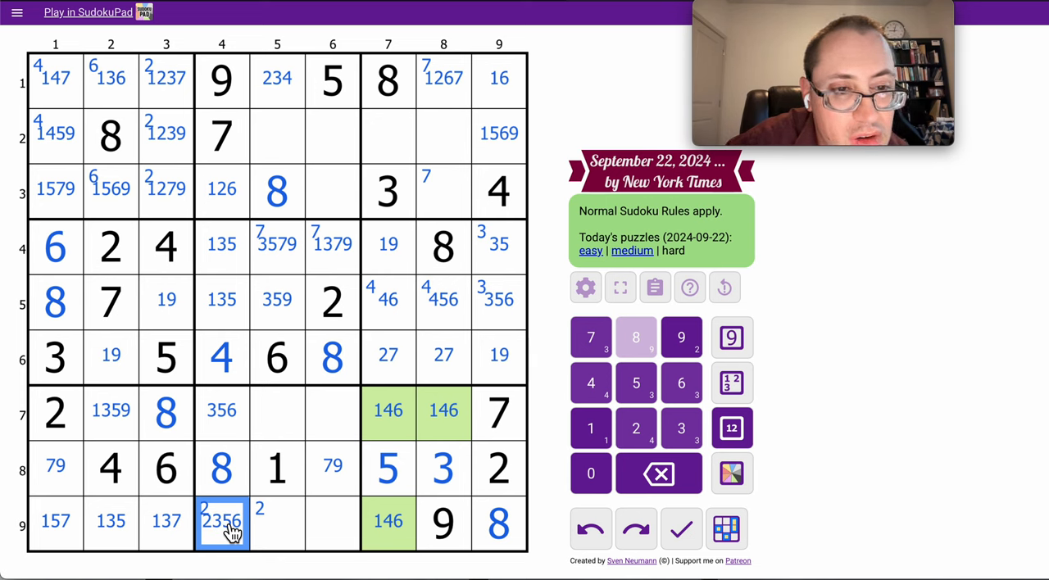
left_click(277, 136)
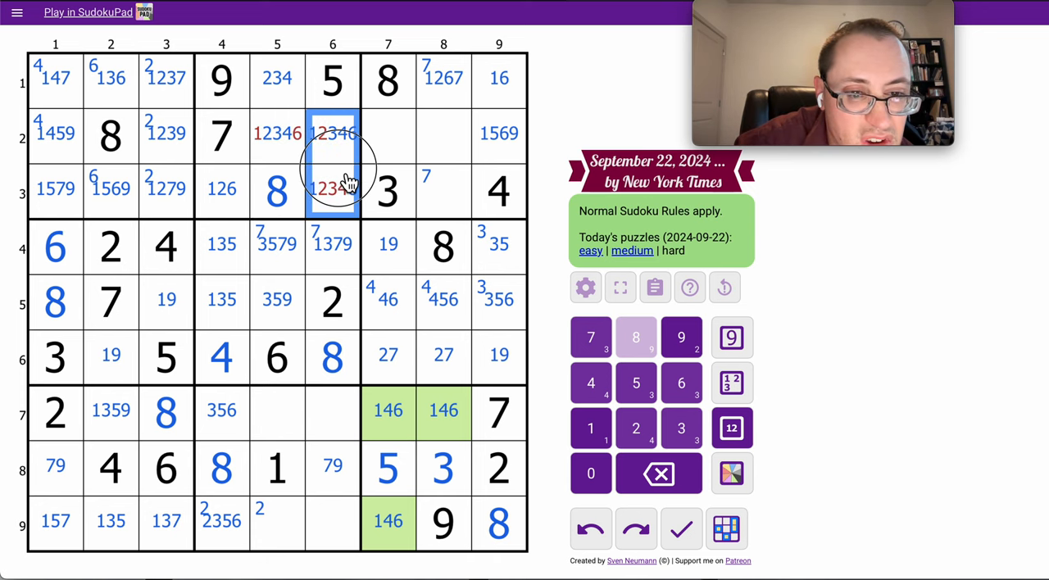
left_click(331, 189)
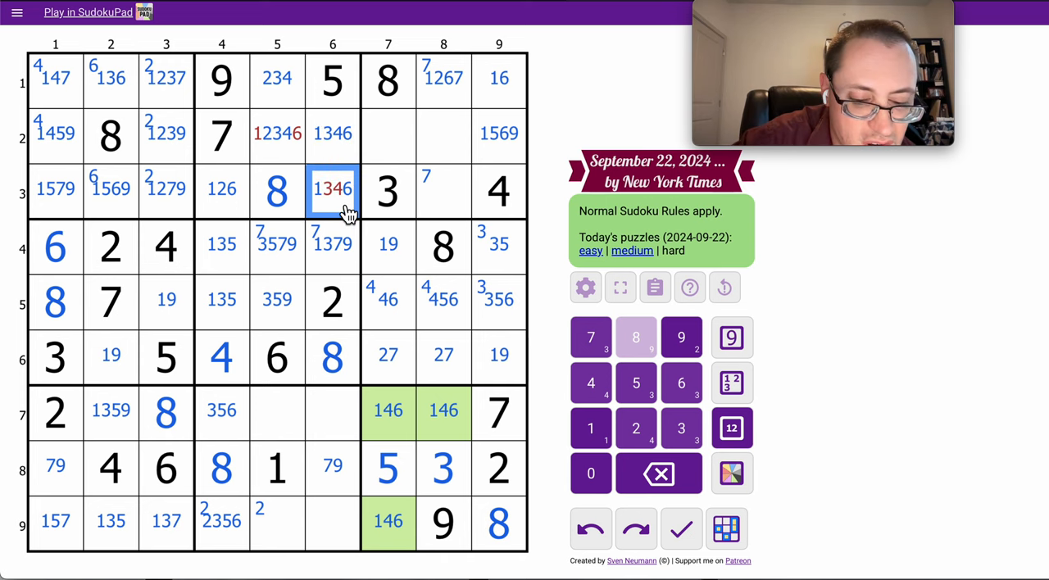
left_click(275, 133)
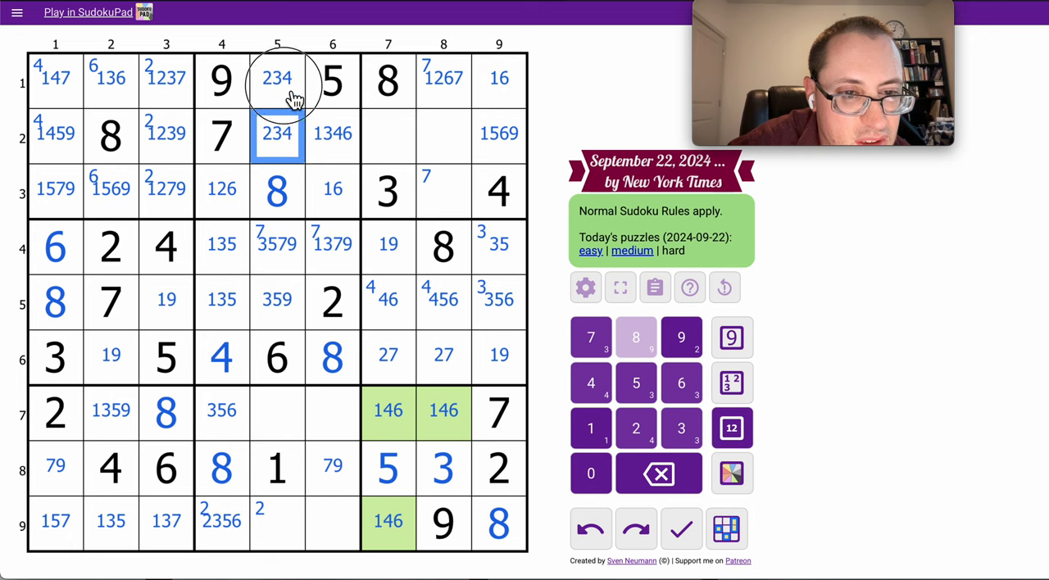
left_click(331, 133)
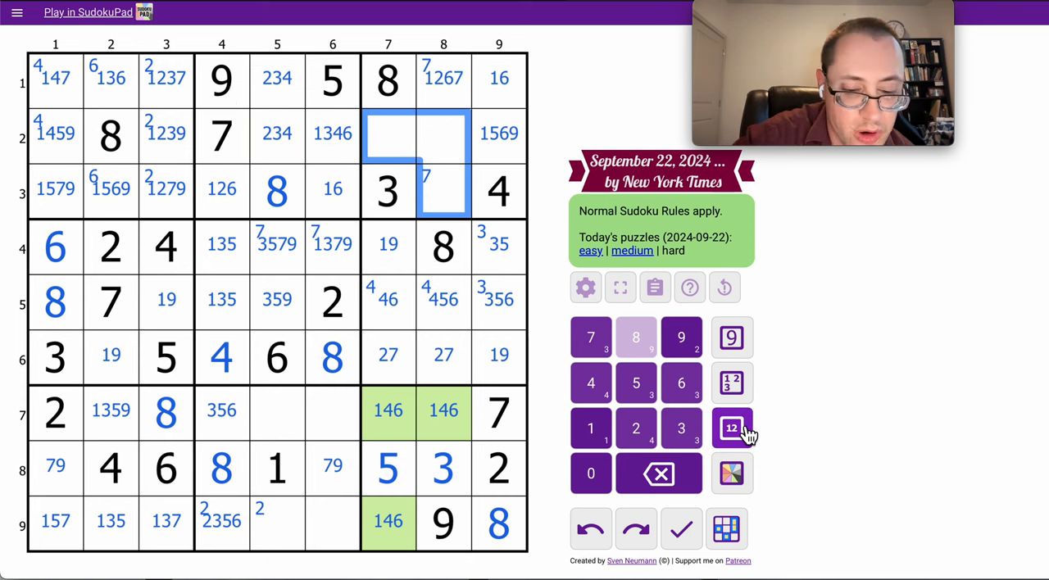
Centre-mark candidates 1269 and 1256 in r2c7–r2c8, 3459 and 3469 in r7c5–r7c6, and r9c5.
left_click(731, 429)
type("125679")
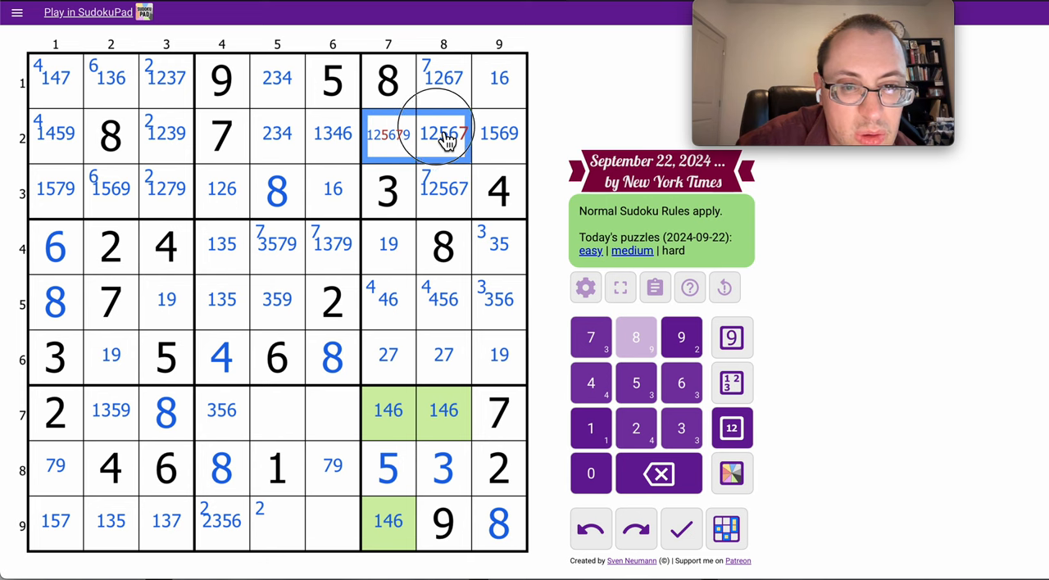
left_click(387, 132)
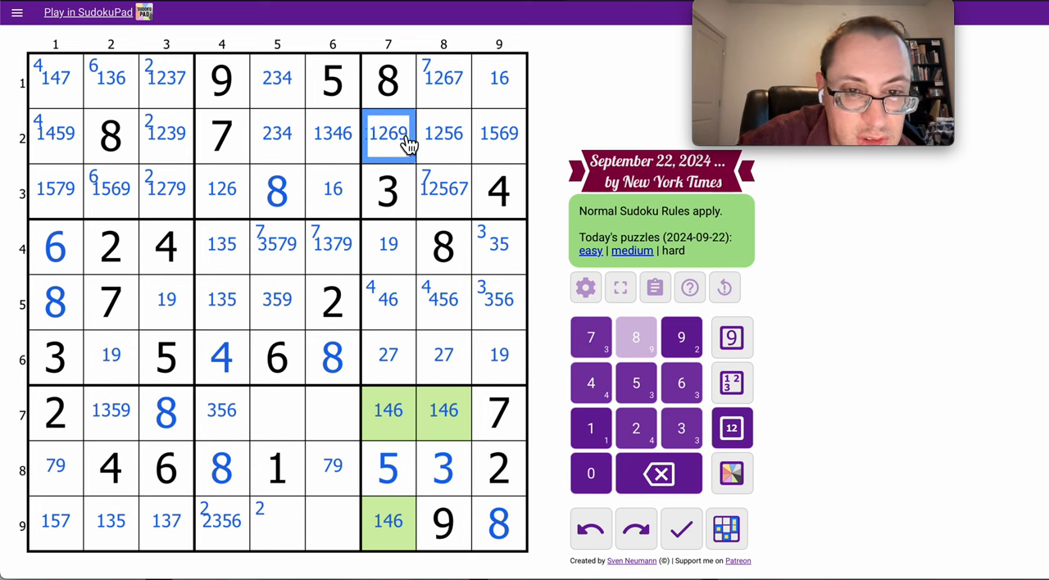
mouse_move(424, 236)
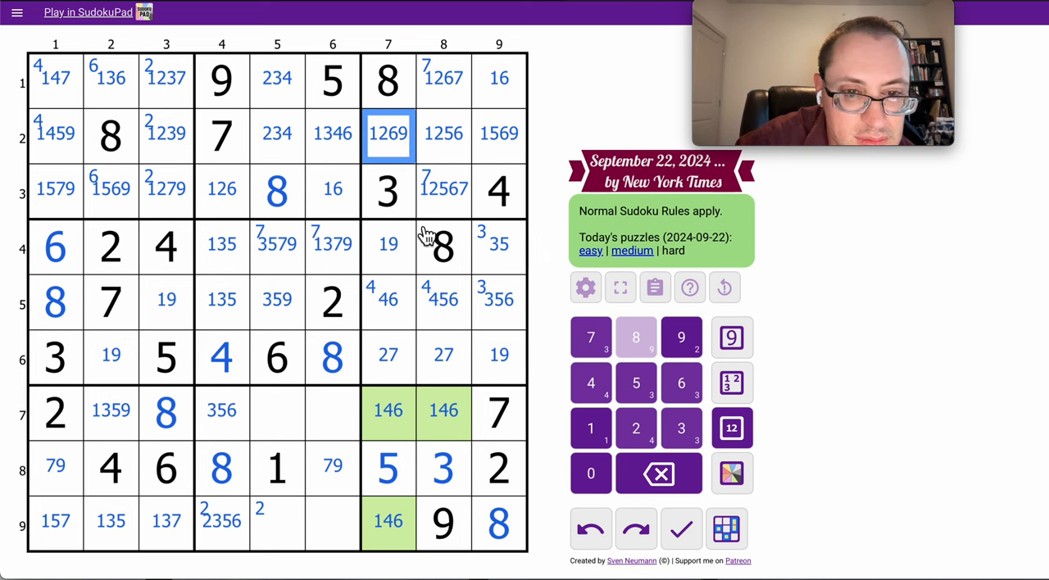
left_click(277, 410)
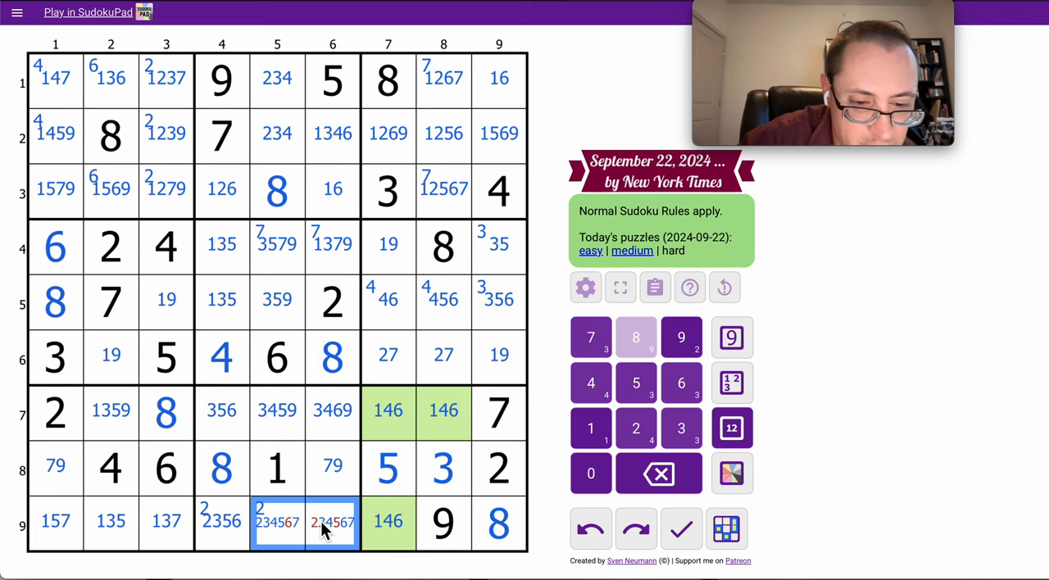
mouse_move(328, 548)
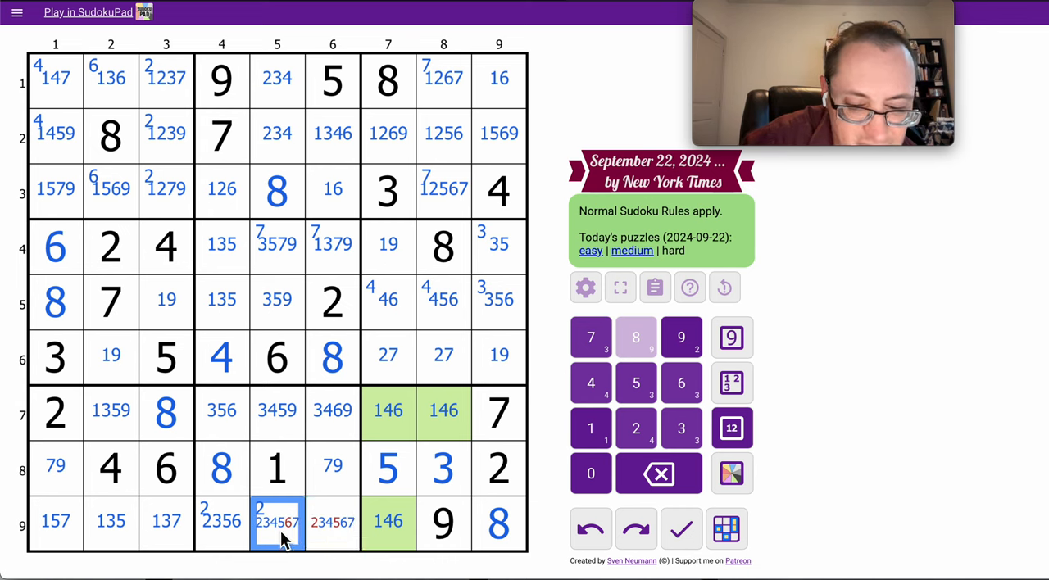
left_click(331, 521)
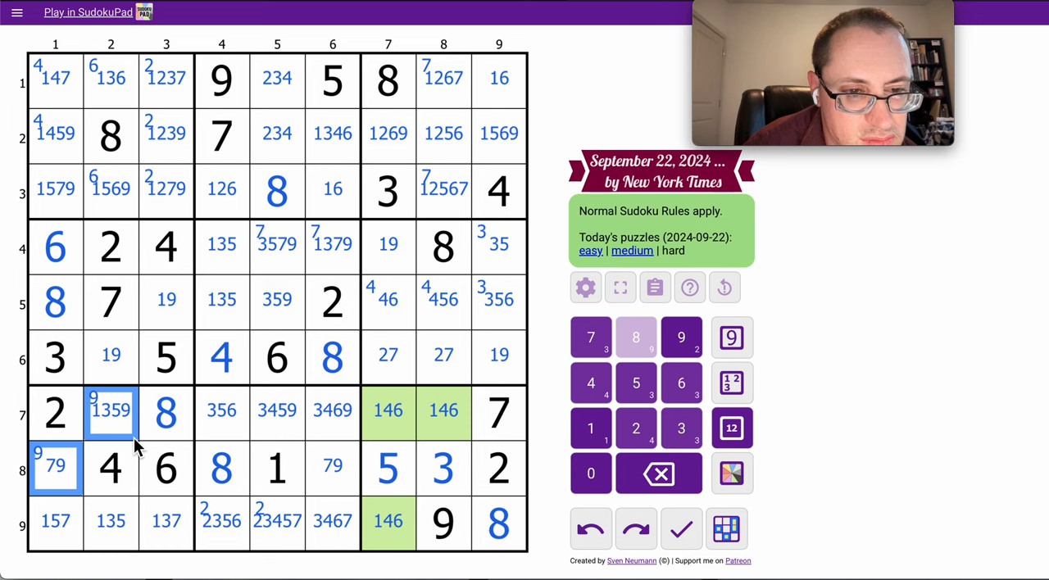
mouse_move(364, 567)
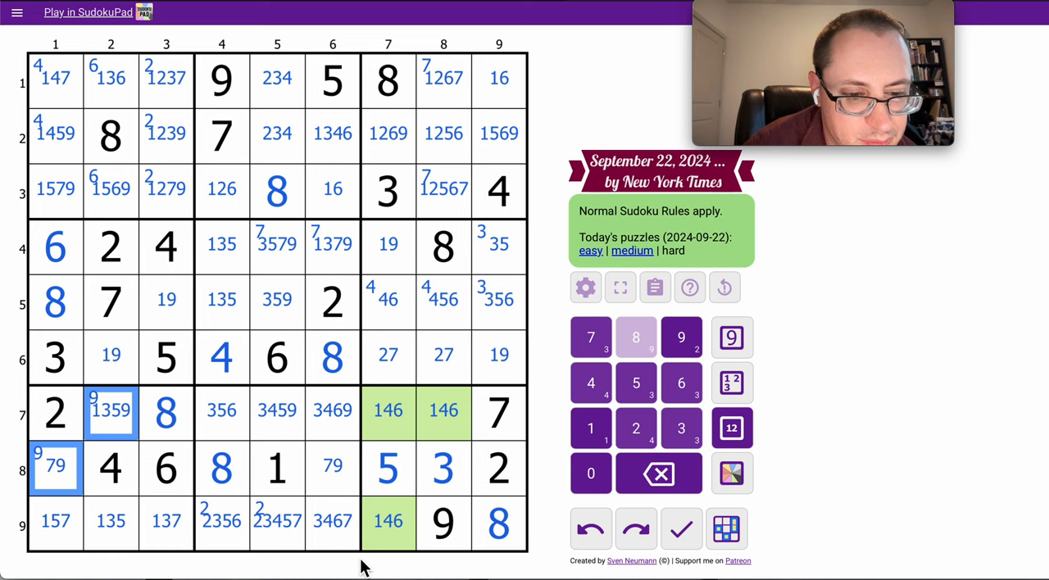
Add corner 9s at r7c2 and r8c1 and trim r9c5–r9c6 to 23457 and 3467.
left_click(331, 467)
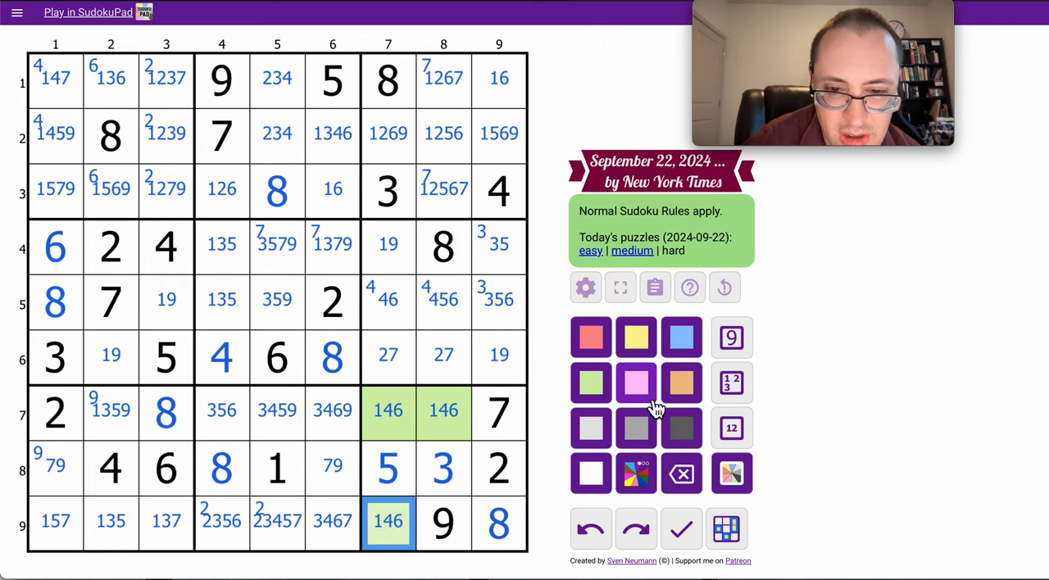
Shade the 146 cells r7c7 and r9c7 and the cell r5c7 pink.
left_click(636, 382)
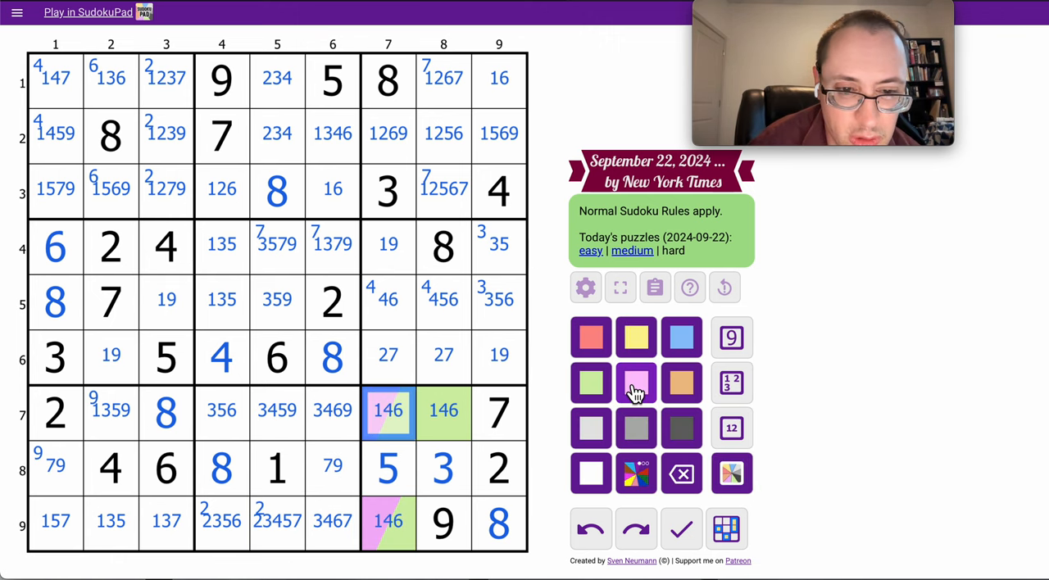
left_click(387, 302)
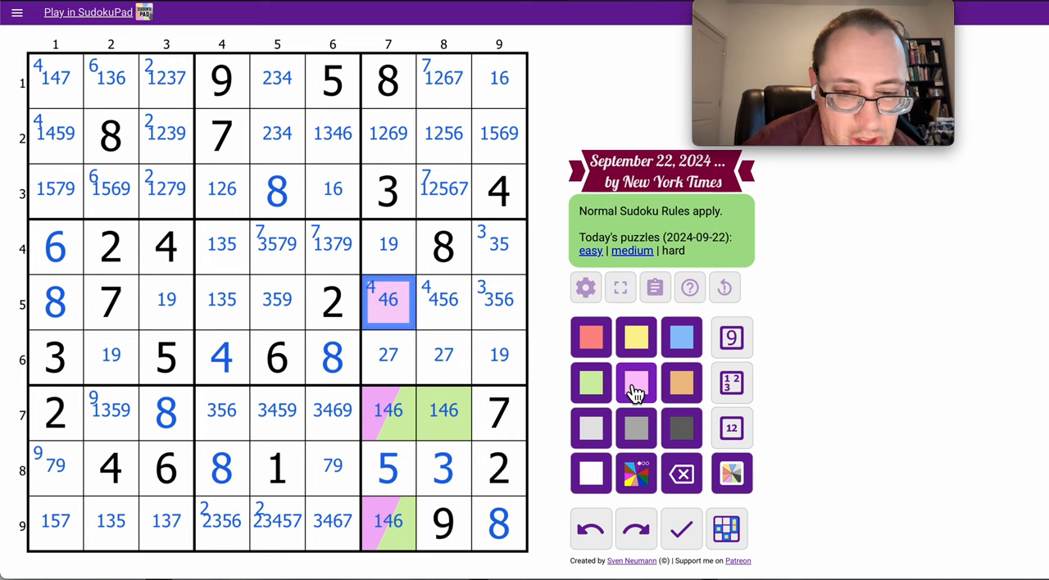
mouse_move(418, 490)
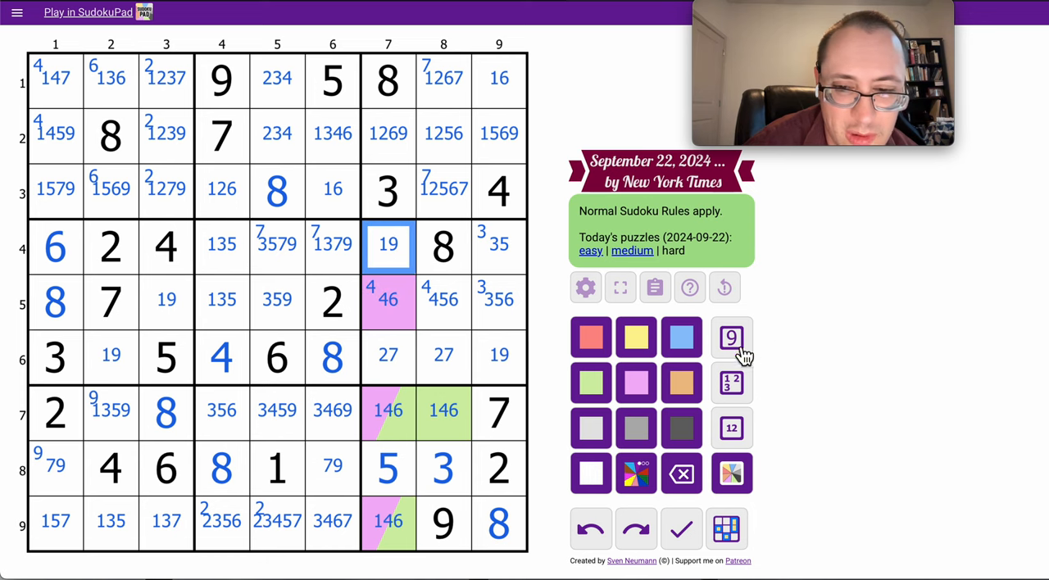
Place 9 at r4c7, 6, 9 and 1 in column 9 and 2 at r3c4, trimming r2c9.
left_click(731, 338)
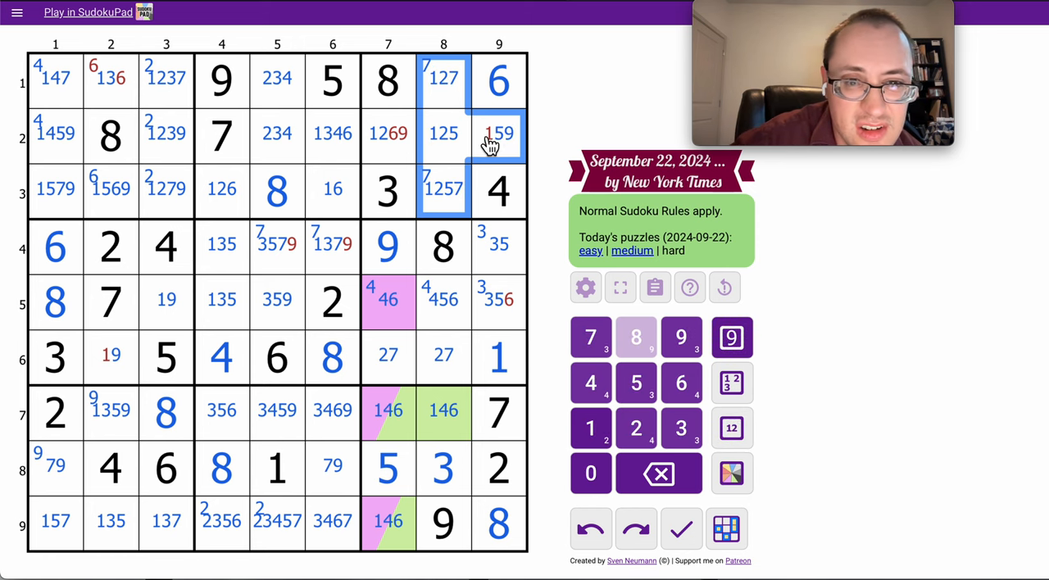
left_click(731, 428)
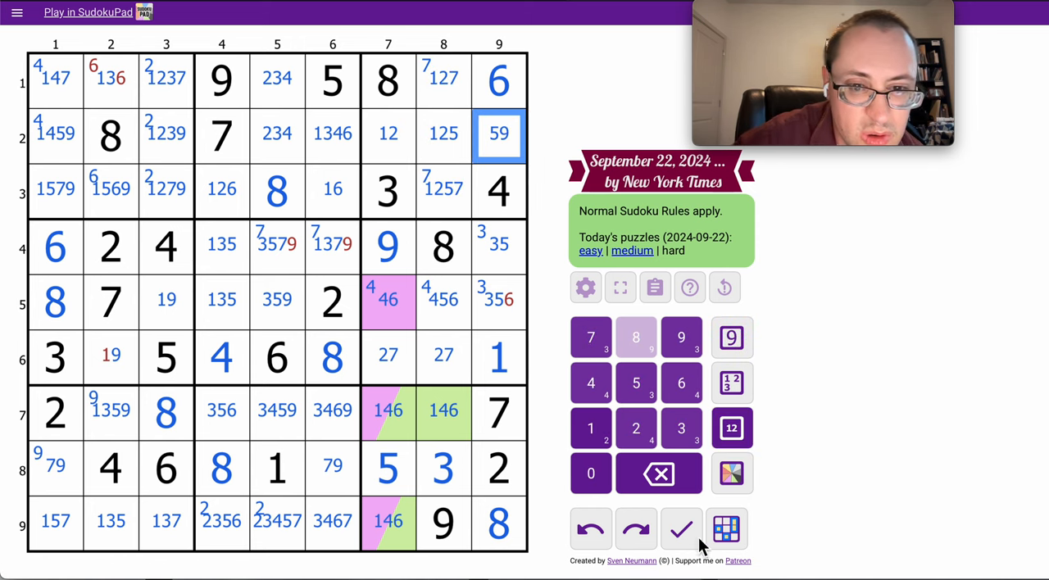
left_click(498, 302)
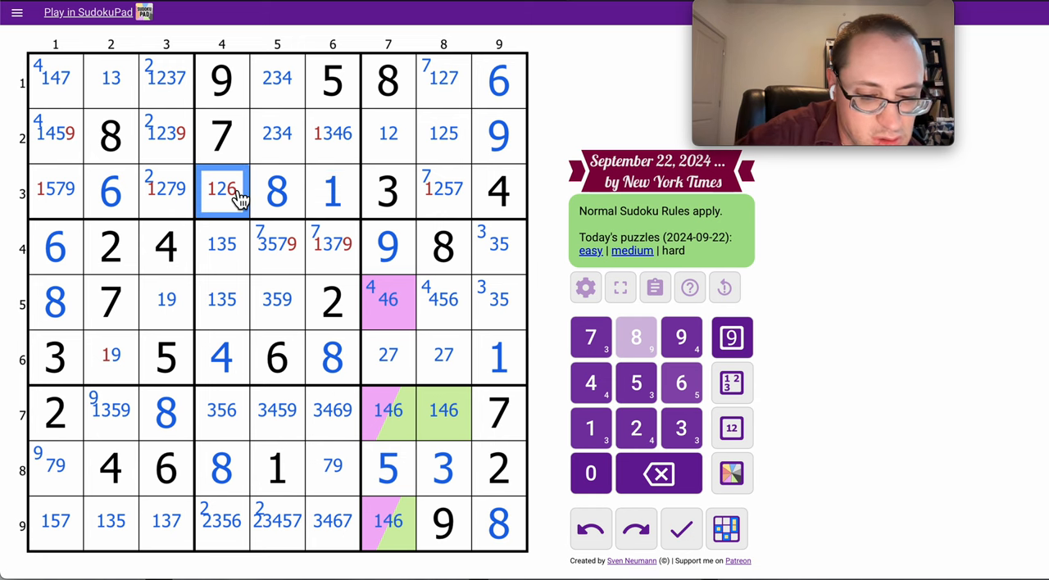
left_click(636, 430)
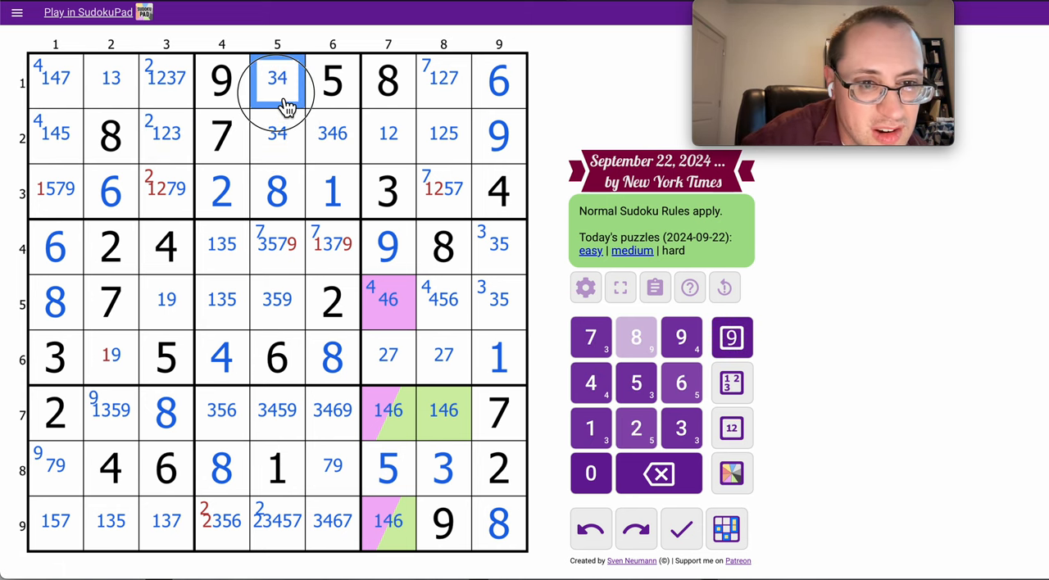
Prune eliminated candidates from r1c5, r4c6 and r3c3.
left_click(331, 134)
type("6")
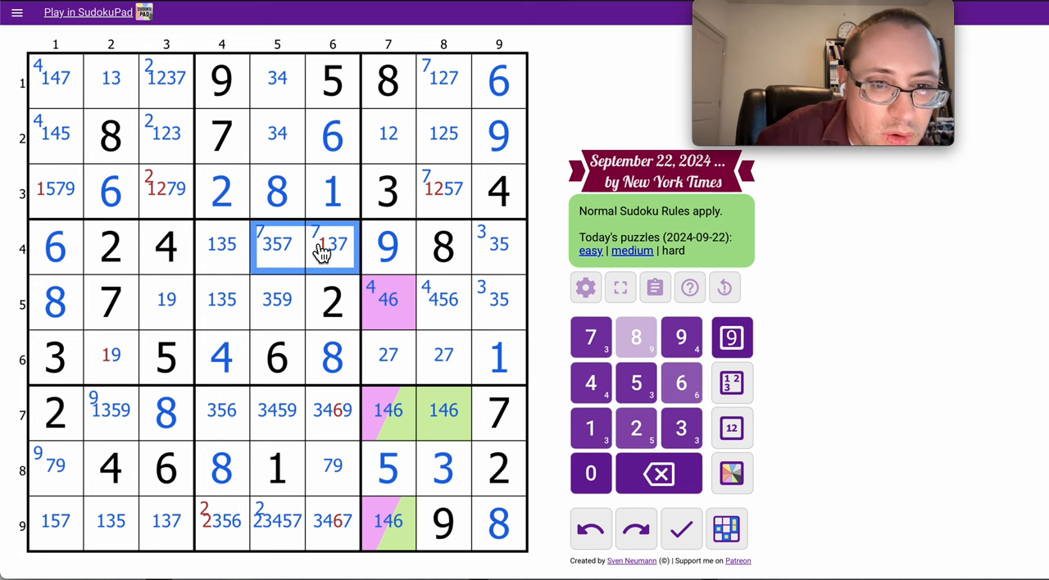
left_click(331, 244)
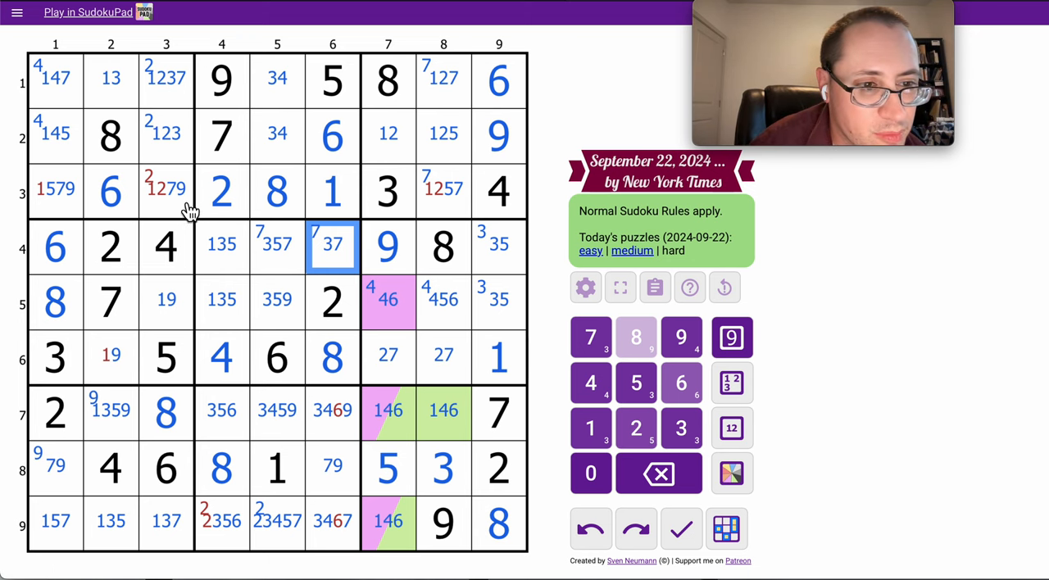
left_click(167, 190)
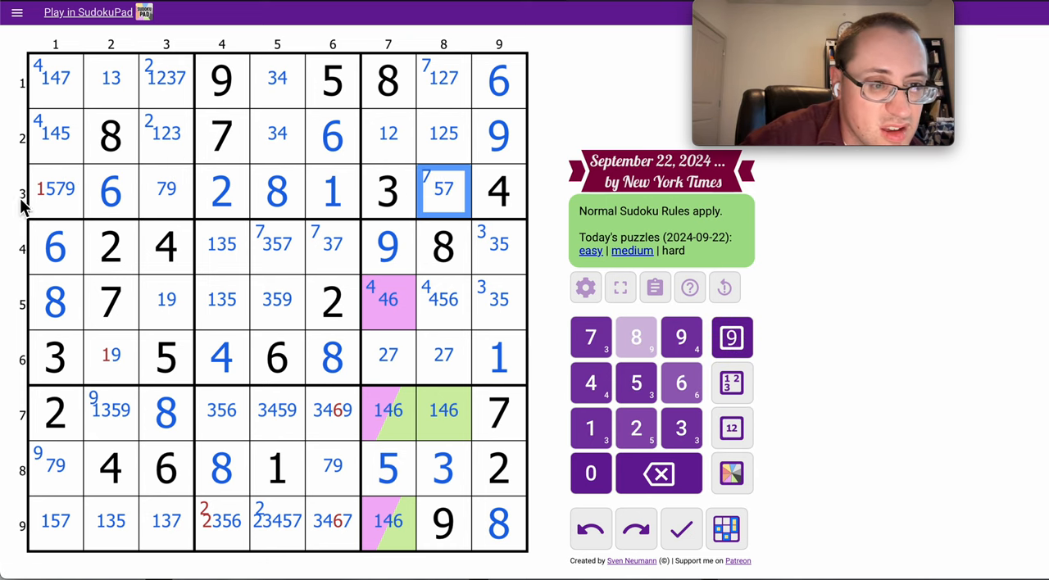
Shade row 3's 579, 79 and 57 cells orange, then place 9 in r6c2 and 1 in r5c3.
left_click(56, 190)
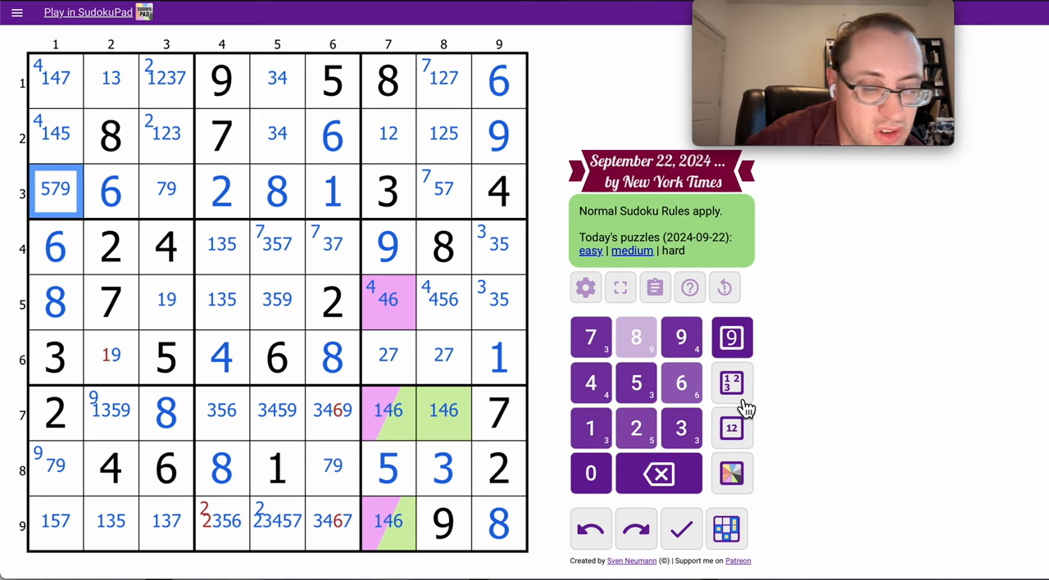
left_click(731, 473)
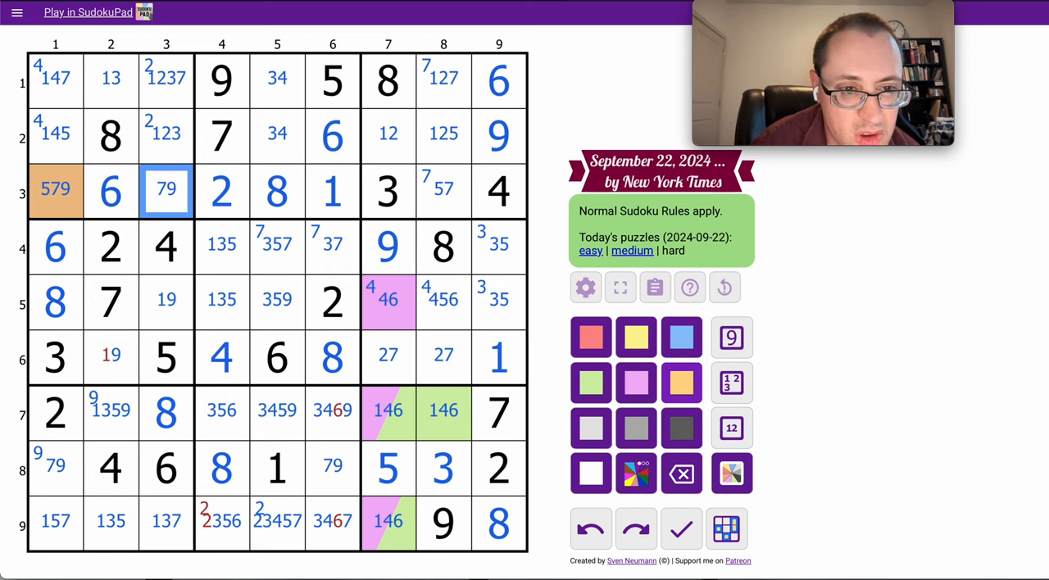
left_click(442, 191)
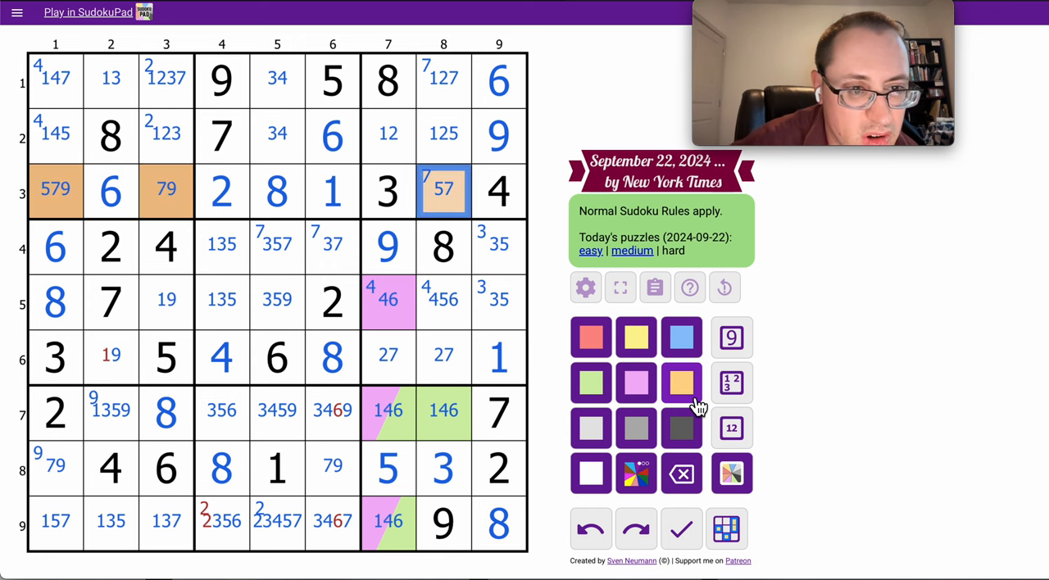
left_click(111, 357)
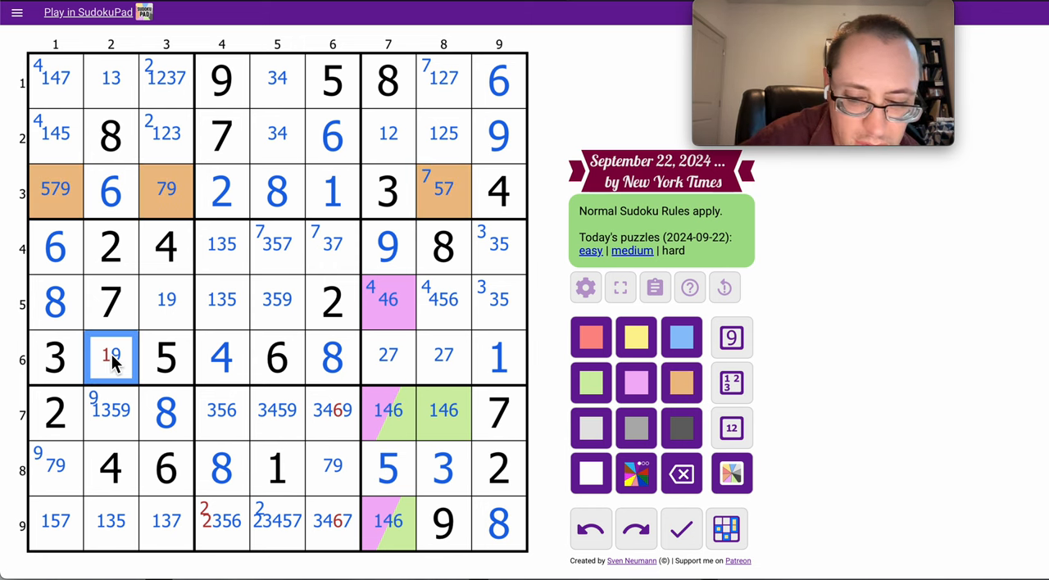
mouse_move(823, 308)
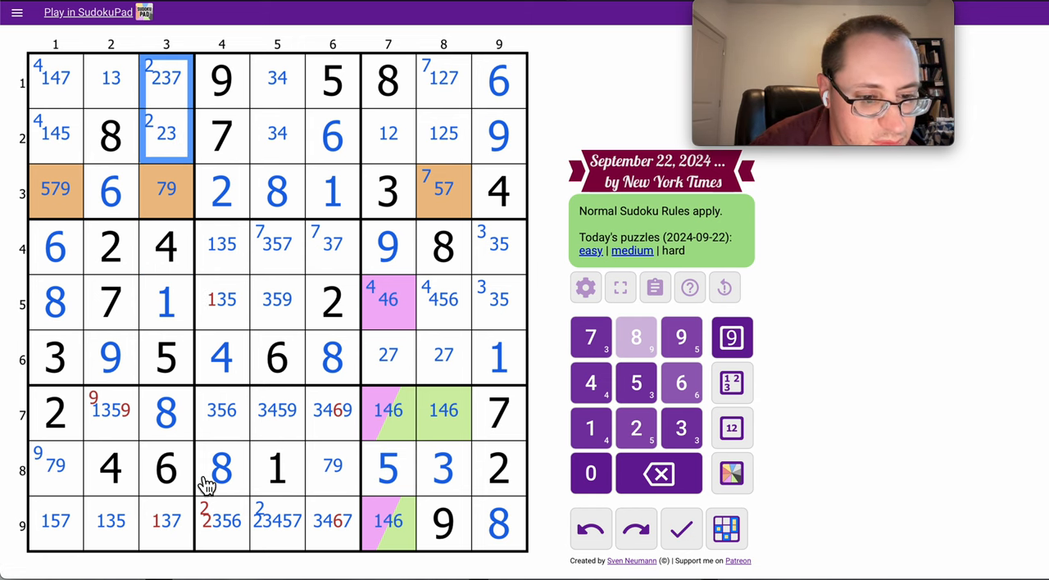
Place 9s at r8c1 and r3c3, filling row 7 and trimming r9c3 and r7c2 candidates.
left_click(166, 521)
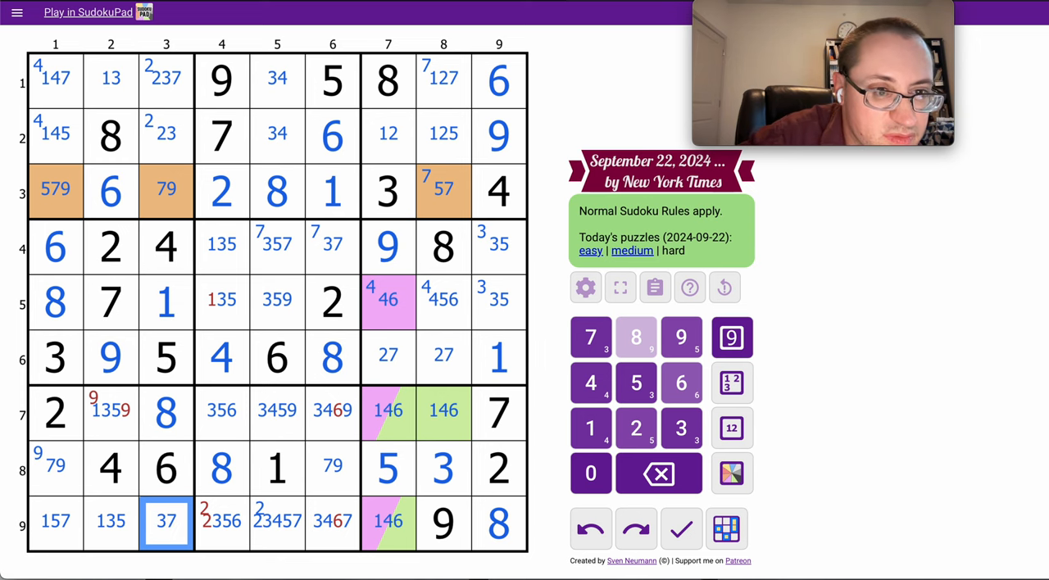
left_click(56, 469)
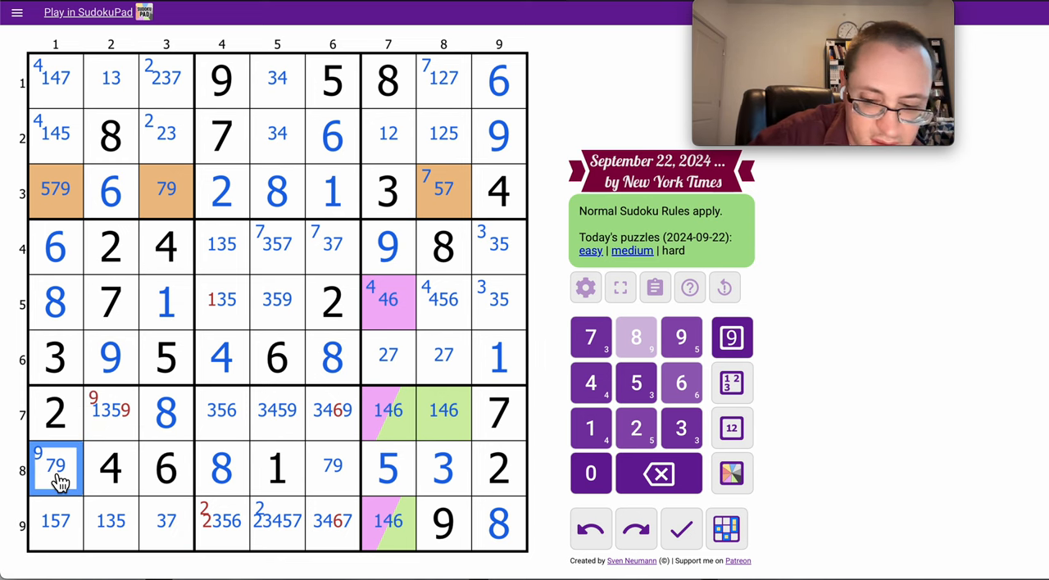
left_click(111, 413)
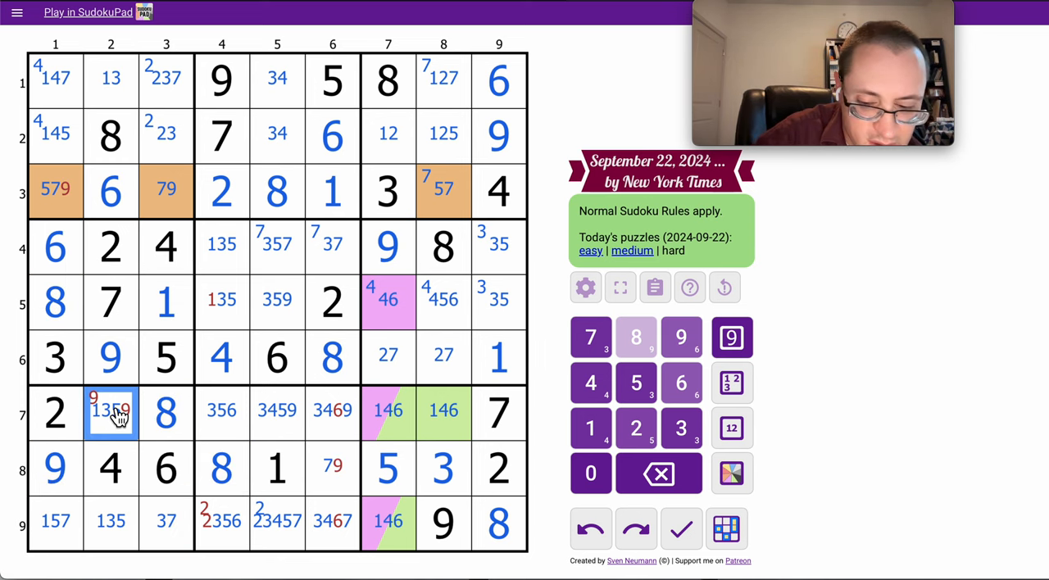
left_click(331, 467)
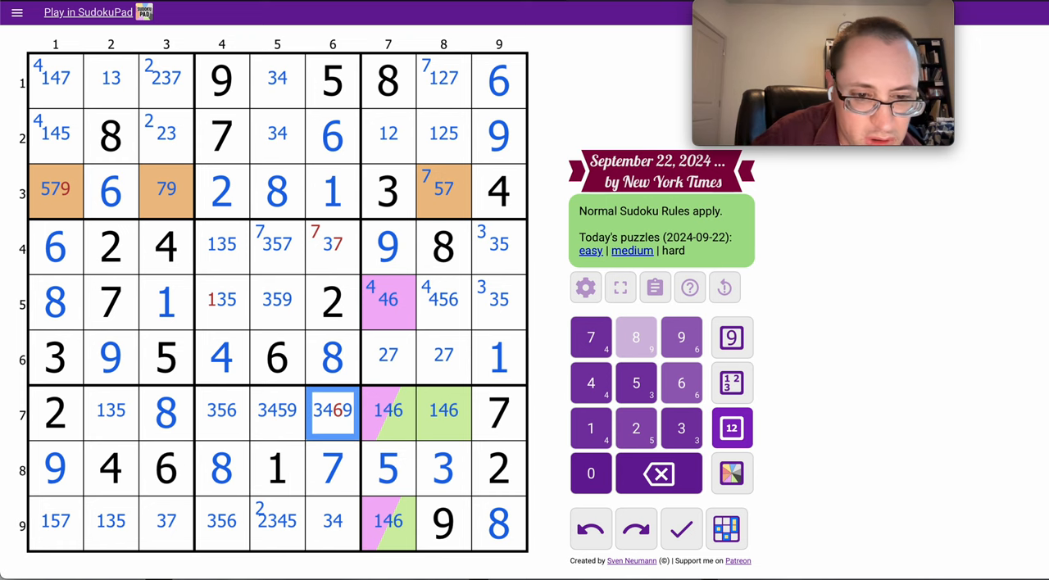
Complete row 4, fill row 5 apart from its 4-or-6 pair, and put 4 at r9c6.
left_click(55, 190)
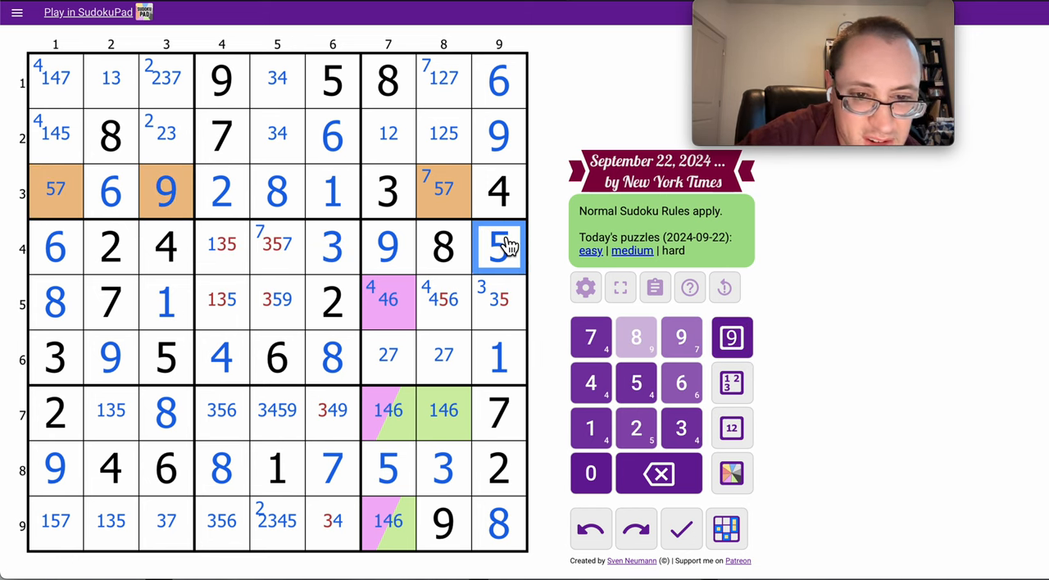
left_click(442, 299)
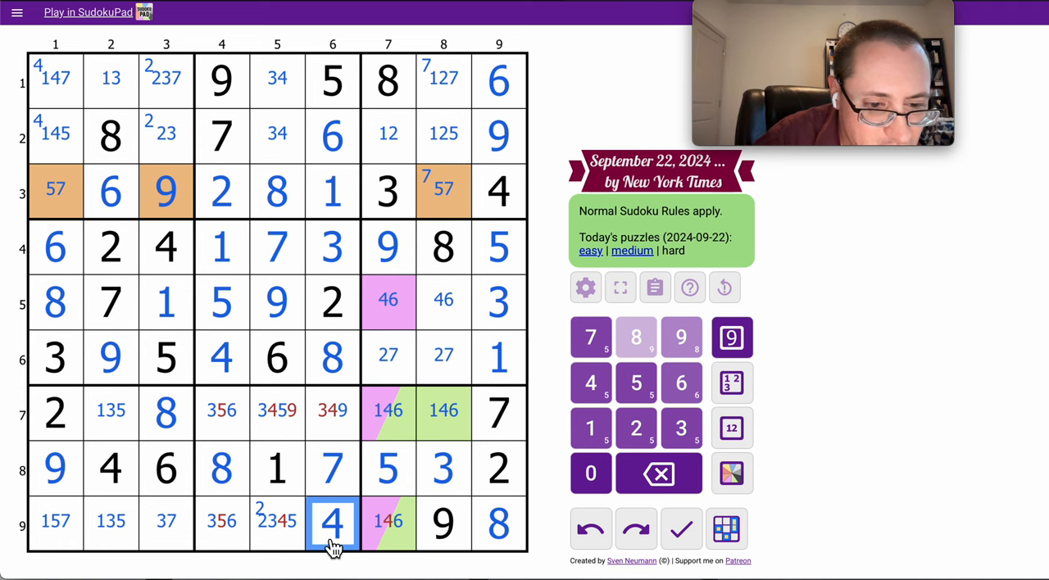
mouse_move(297, 434)
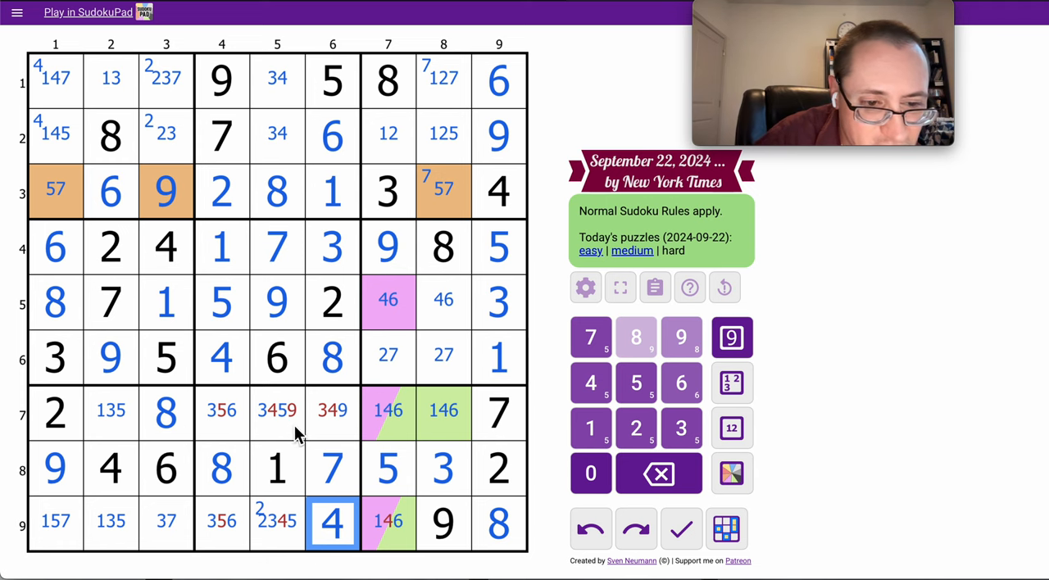
Narrow r7c4 and r9c4 to 36, place 5 and 9 at r7c5–r7c6 and 2 at r9c5, trimming r7c2.
left_click(223, 410)
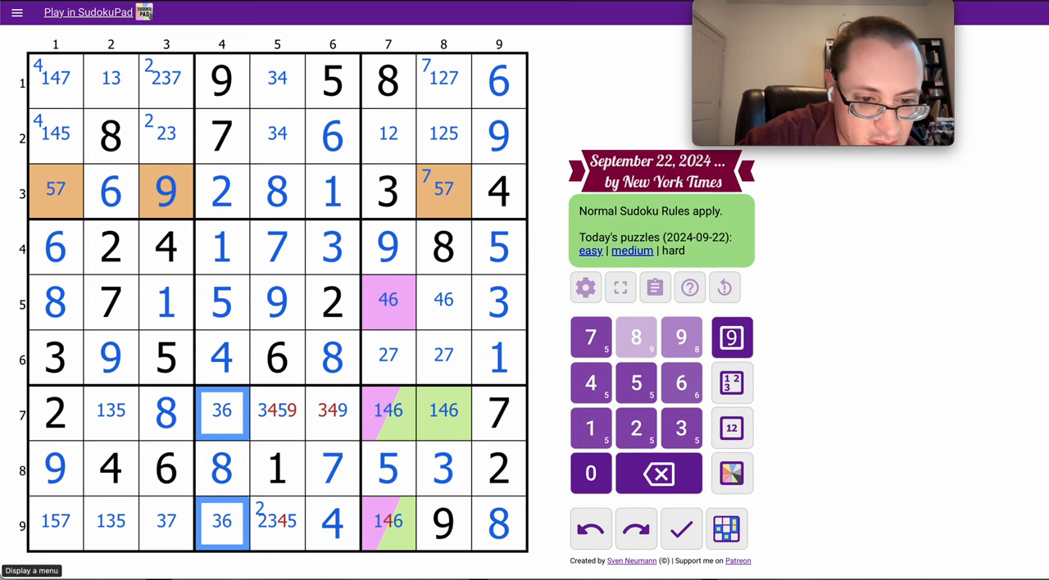
left_click(277, 410)
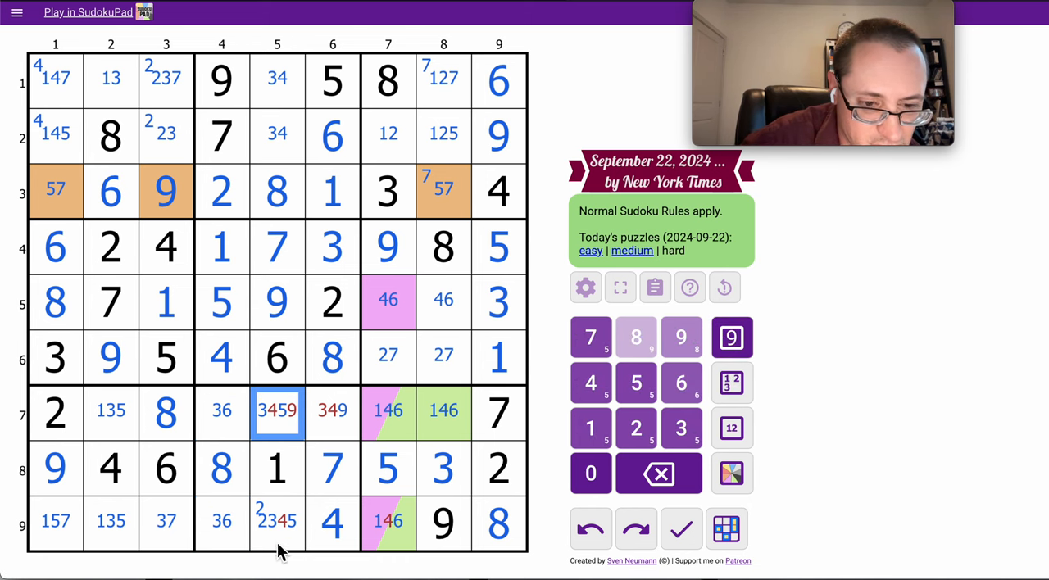
left_click(332, 410)
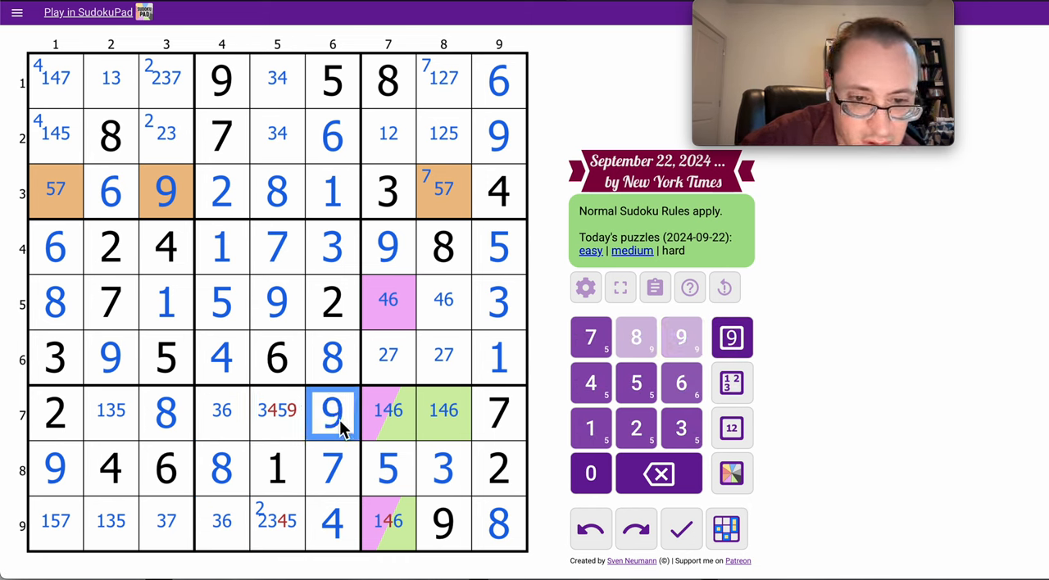
left_click(277, 410)
type("5")
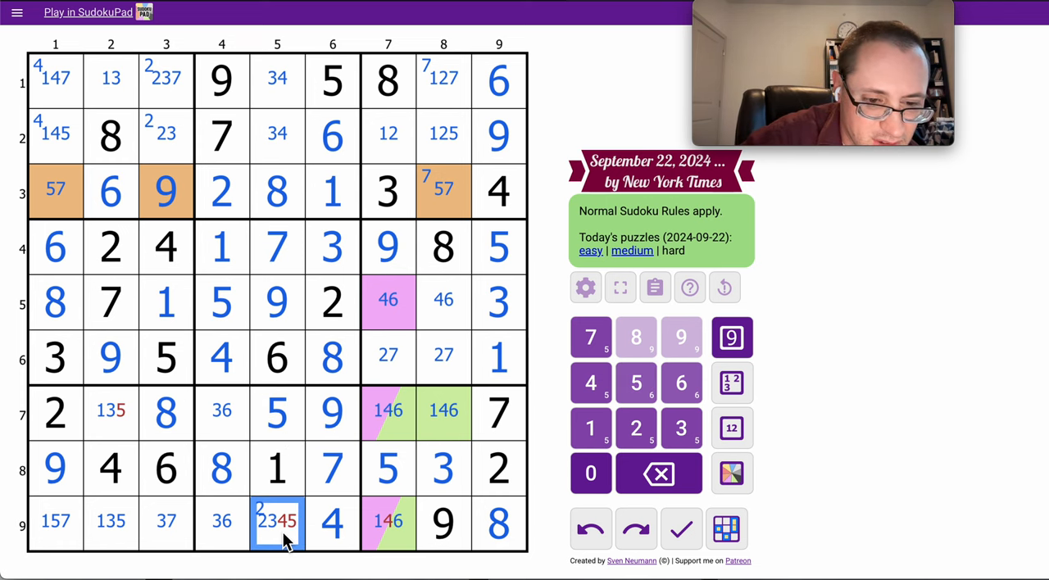
left_click(637, 429)
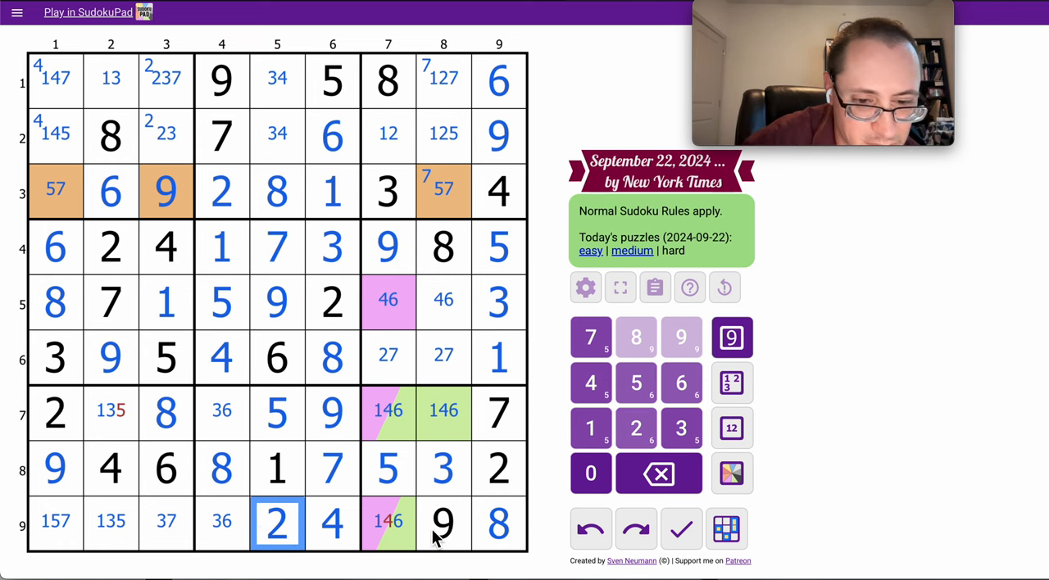
left_click(111, 409)
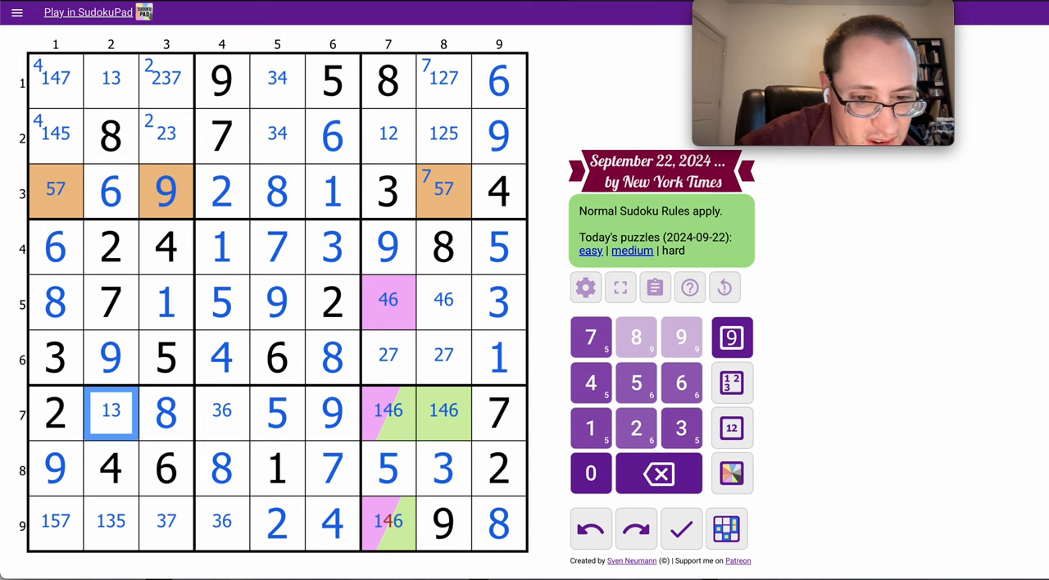
mouse_move(172, 439)
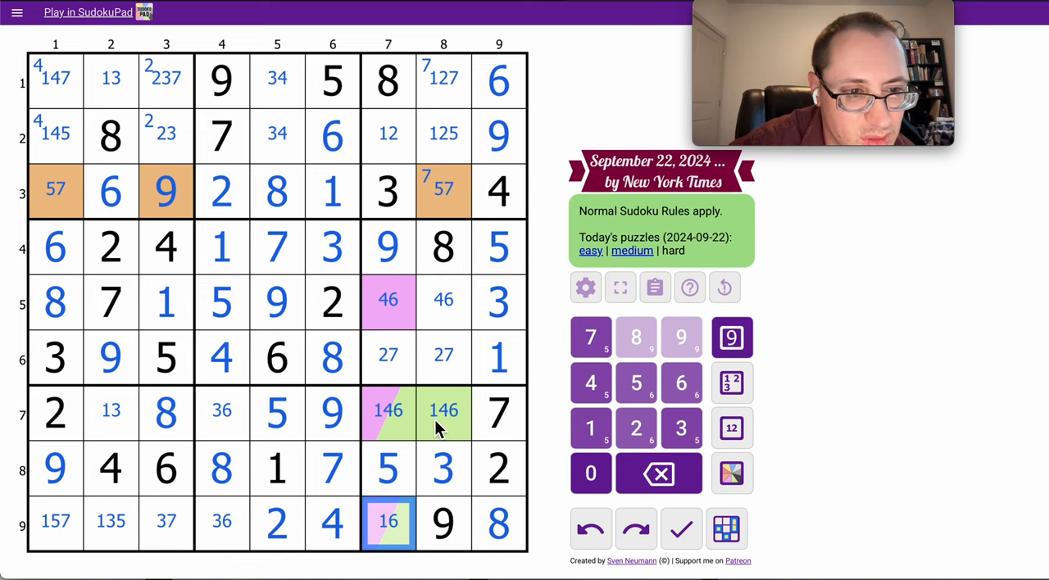
mouse_move(410, 433)
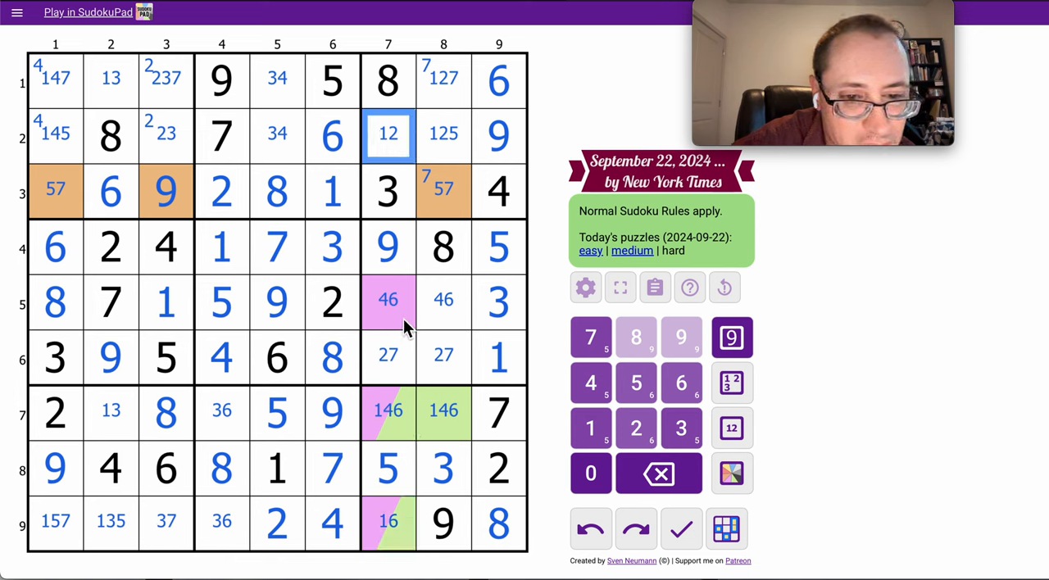
Place 7 at r6c7 coloured green, 2s at r6c8 and r2c7, narrowing r9c7 to 16 and r7c8 to 46.
left_click(387, 521)
type("7")
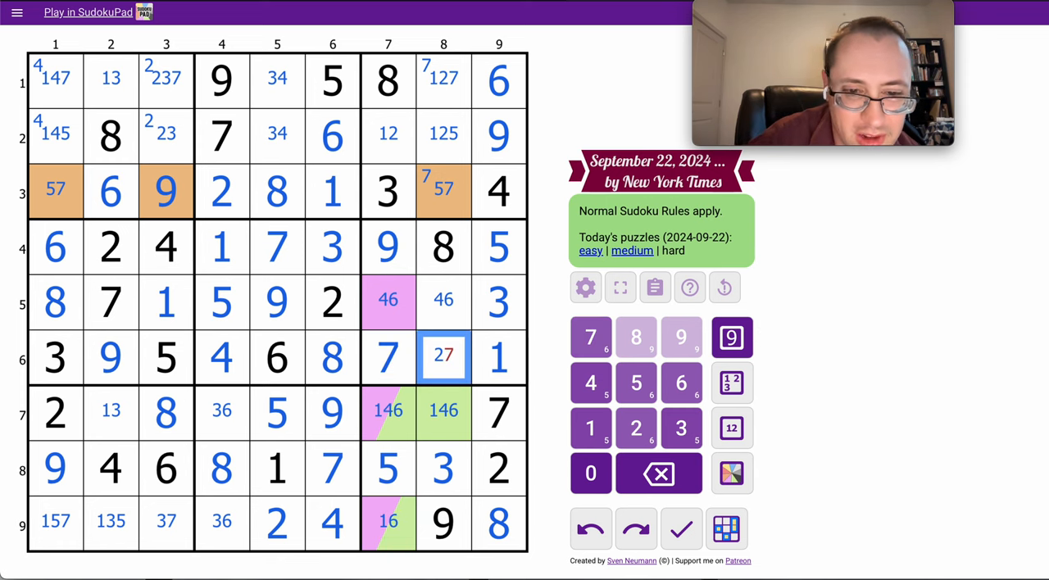
left_click(636, 429)
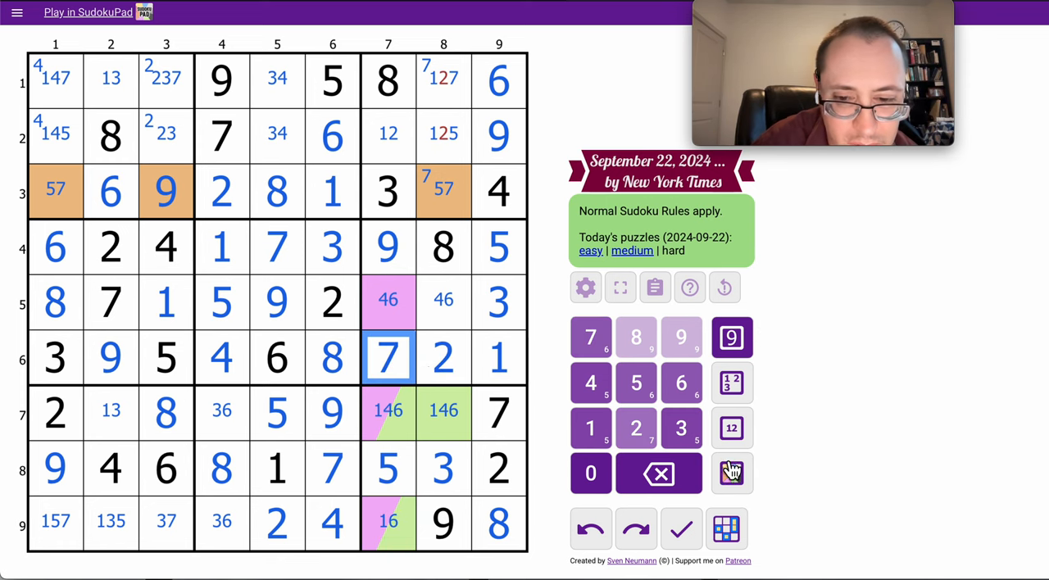
left_click(731, 473)
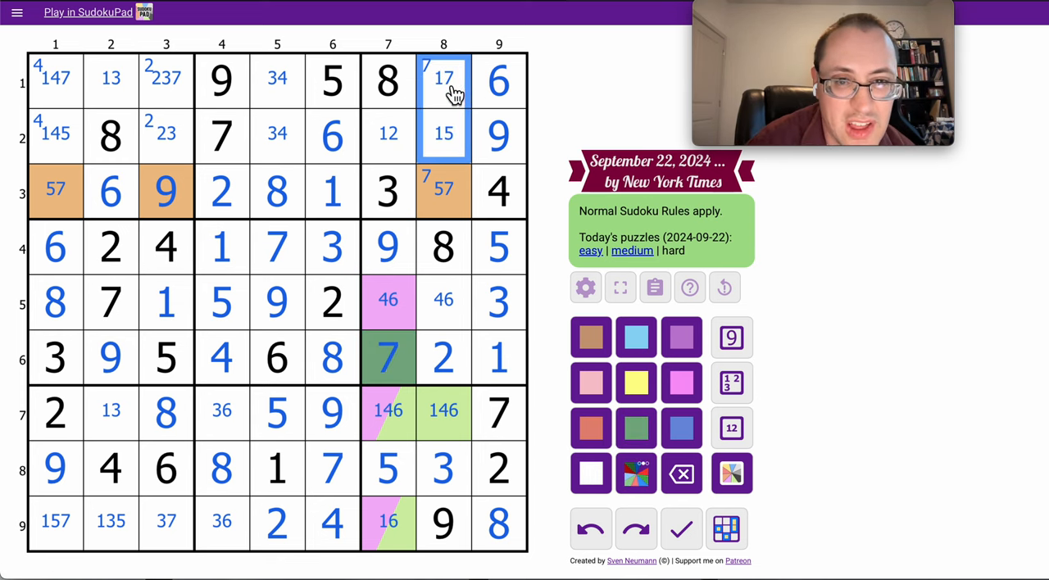
left_click(387, 134)
type("2")
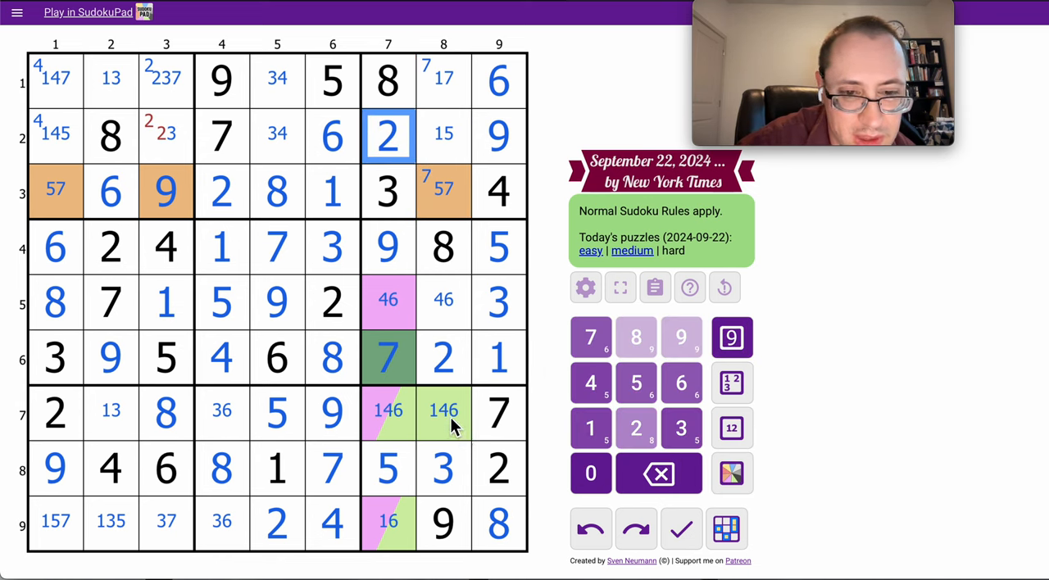
left_click(442, 410)
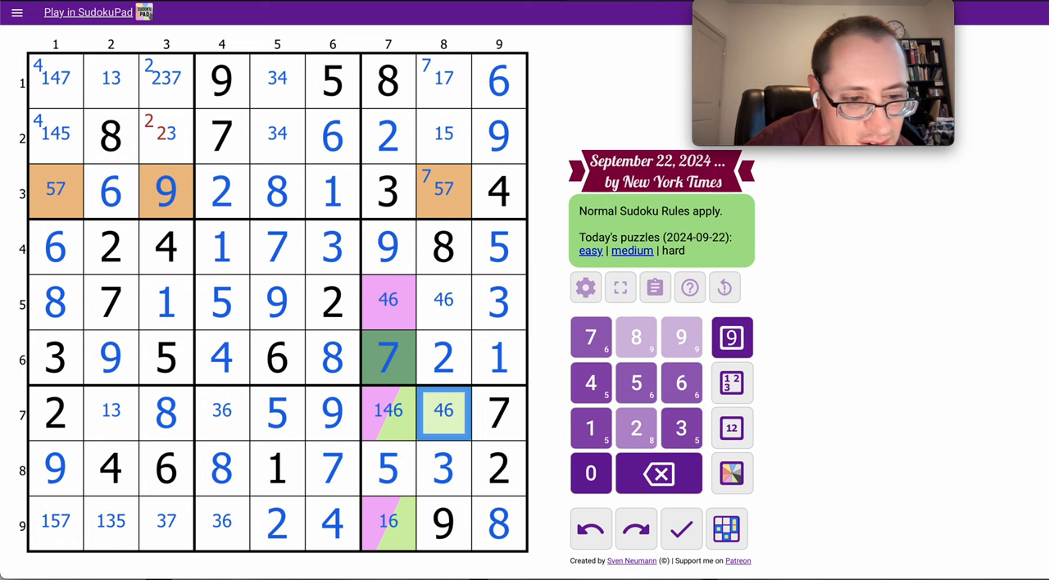
mouse_move(367, 488)
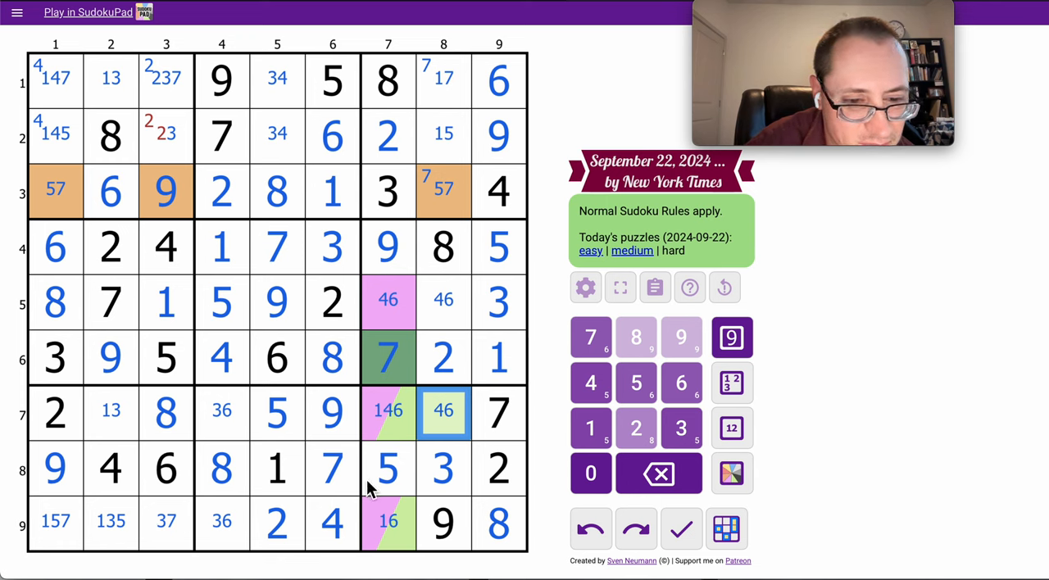
mouse_move(184, 141)
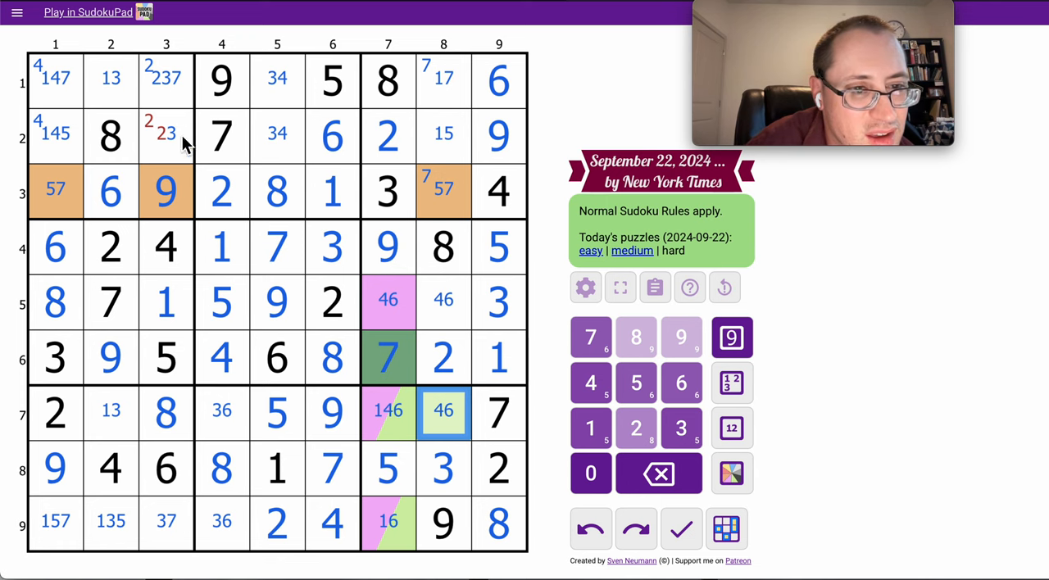
Fill the last digits in rows 1–3, 7 and 9 until the puzzle completes at 15:41.
left_click(166, 134)
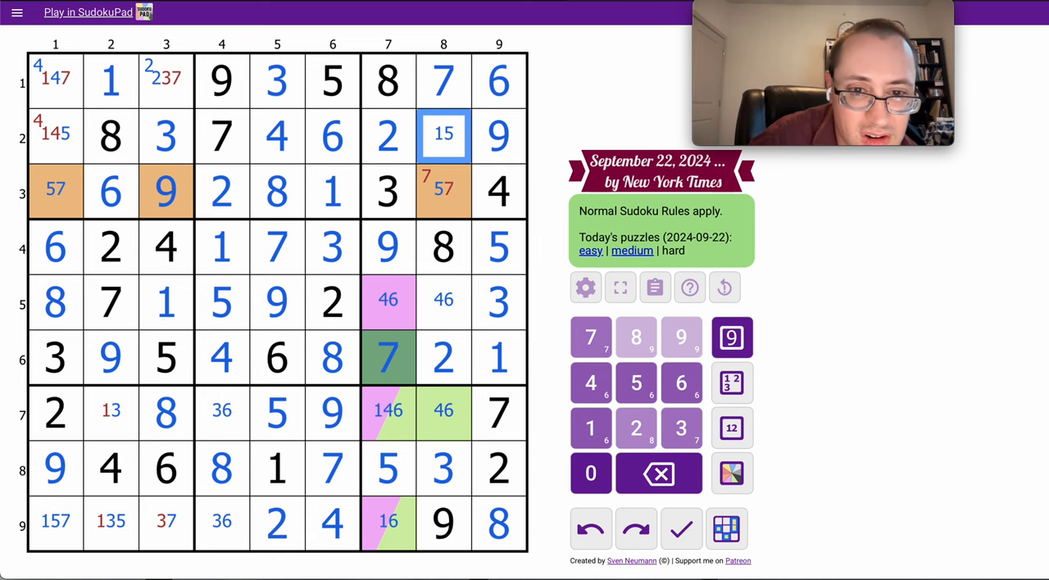
left_click(590, 528)
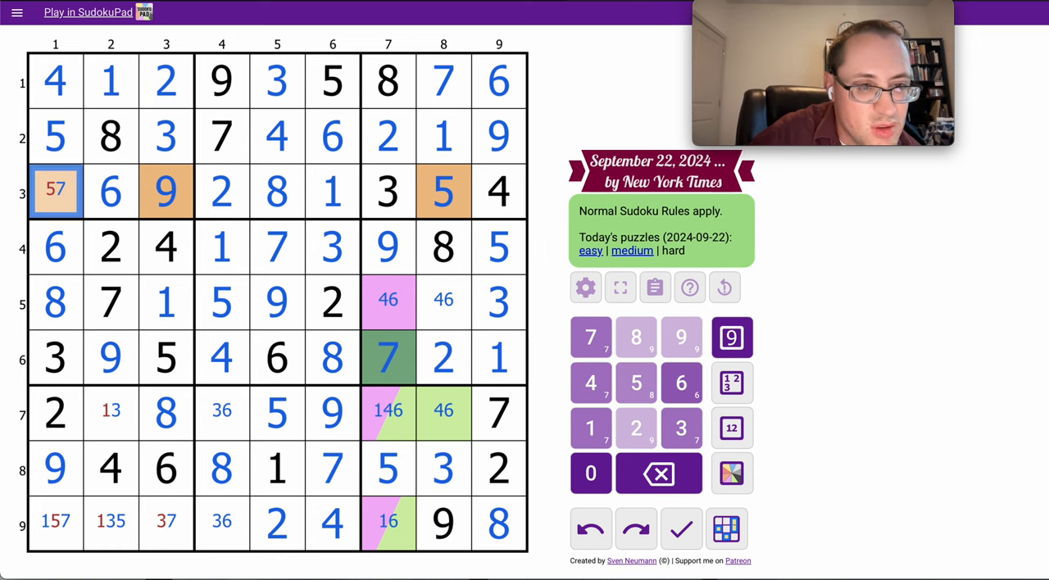
left_click(111, 410)
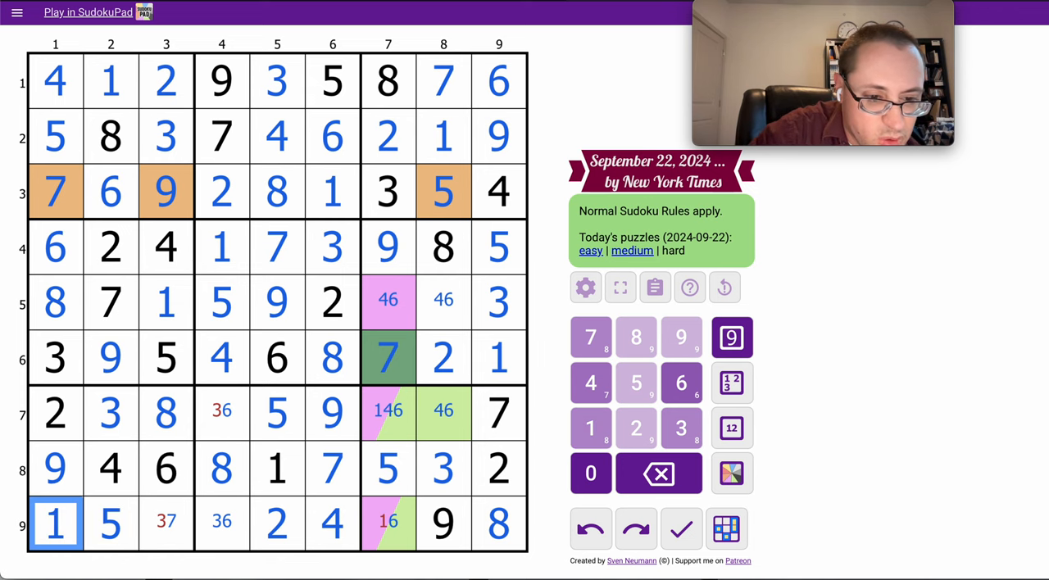
left_click(222, 410)
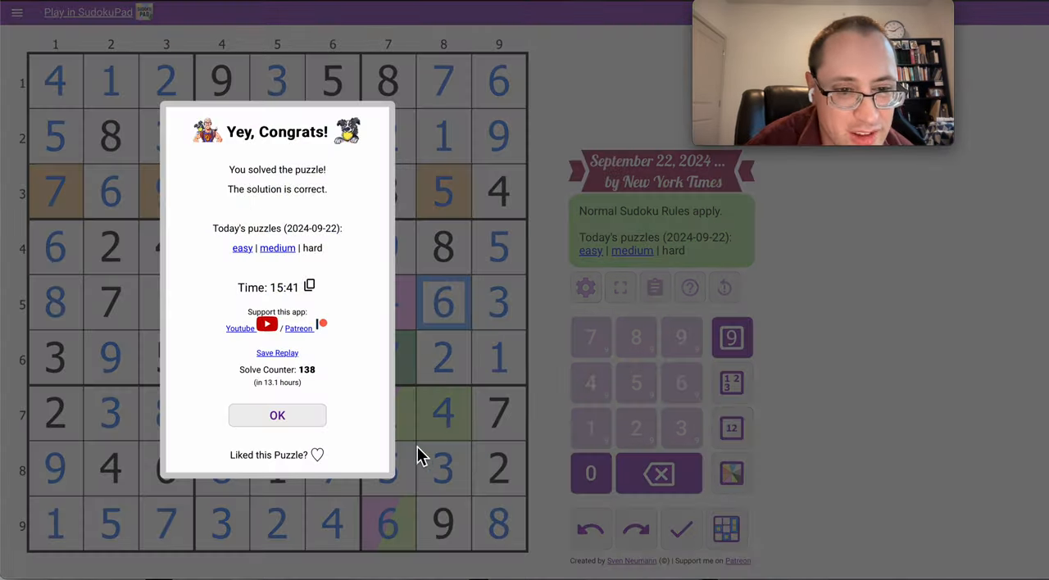
Dismiss the 'Yey, Congrats!' dialog to show the finished grid.
left_click(277, 414)
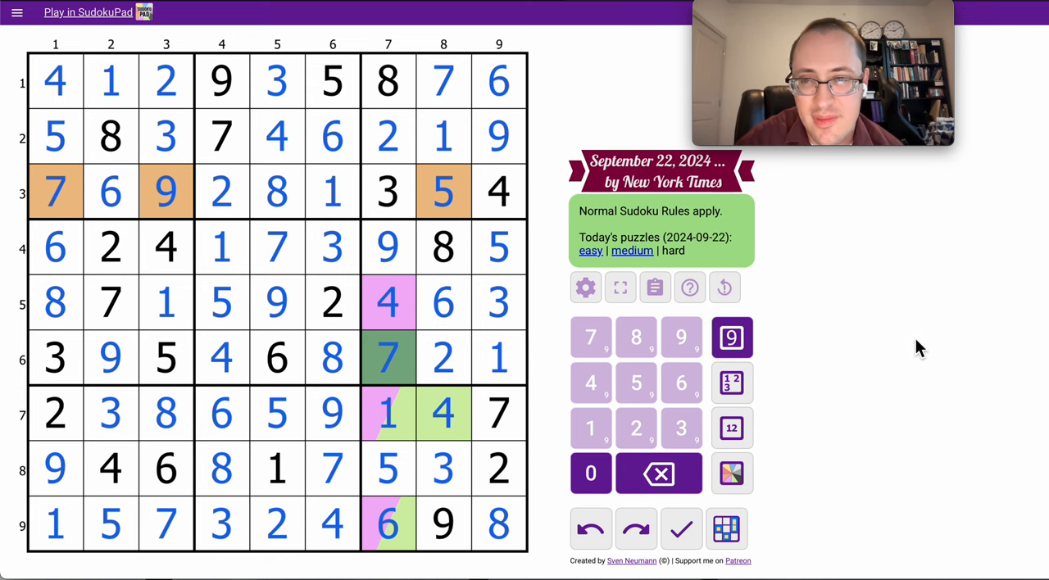
mouse_move(925, 282)
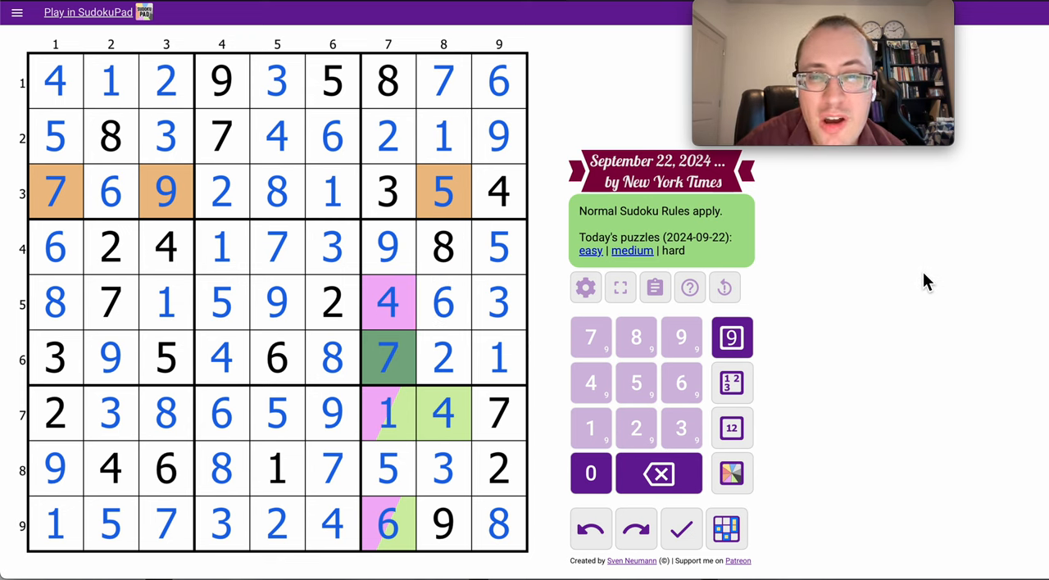
mouse_move(1016, 122)
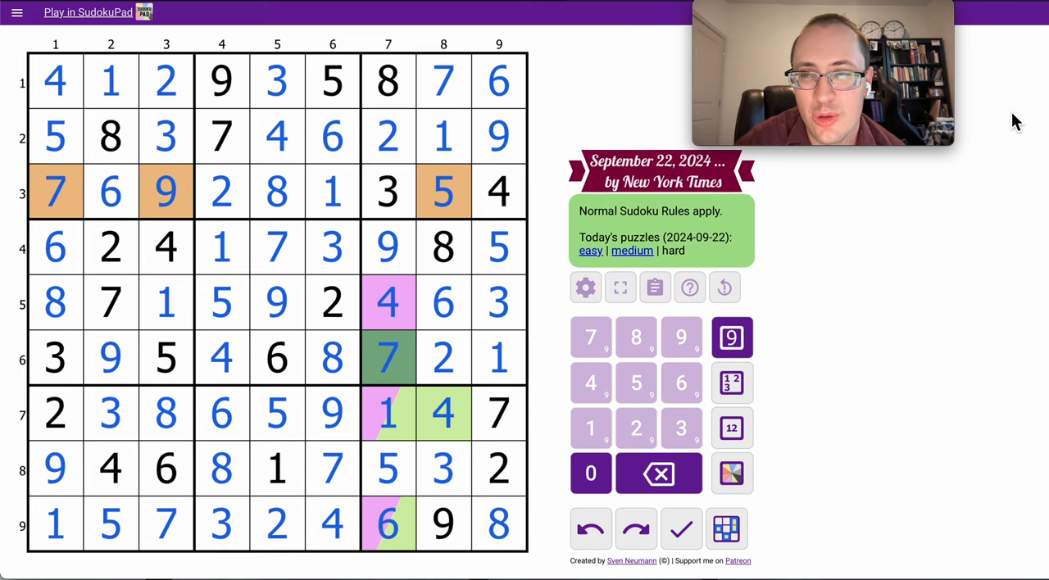
mouse_move(1030, 155)
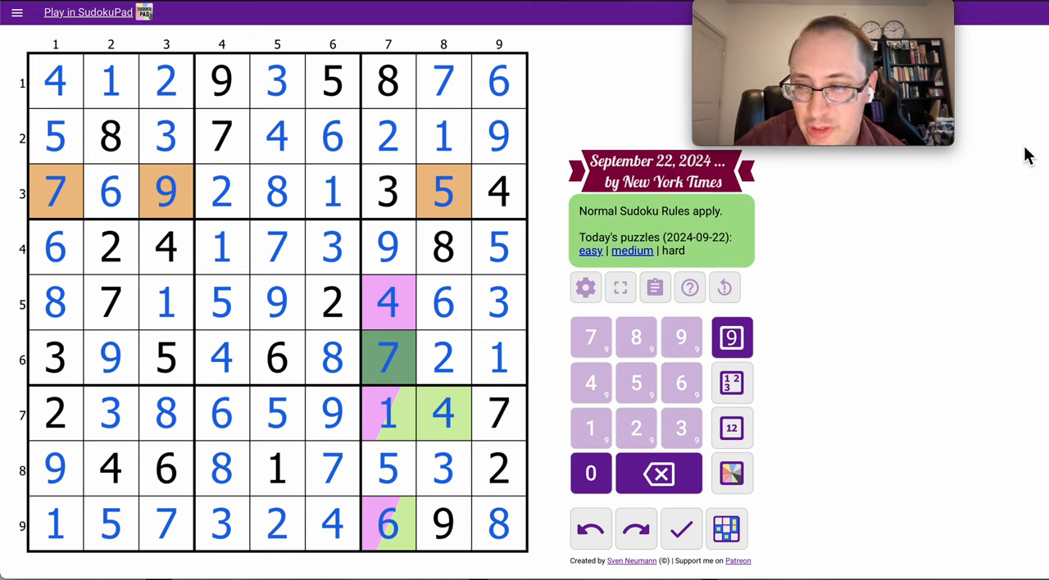